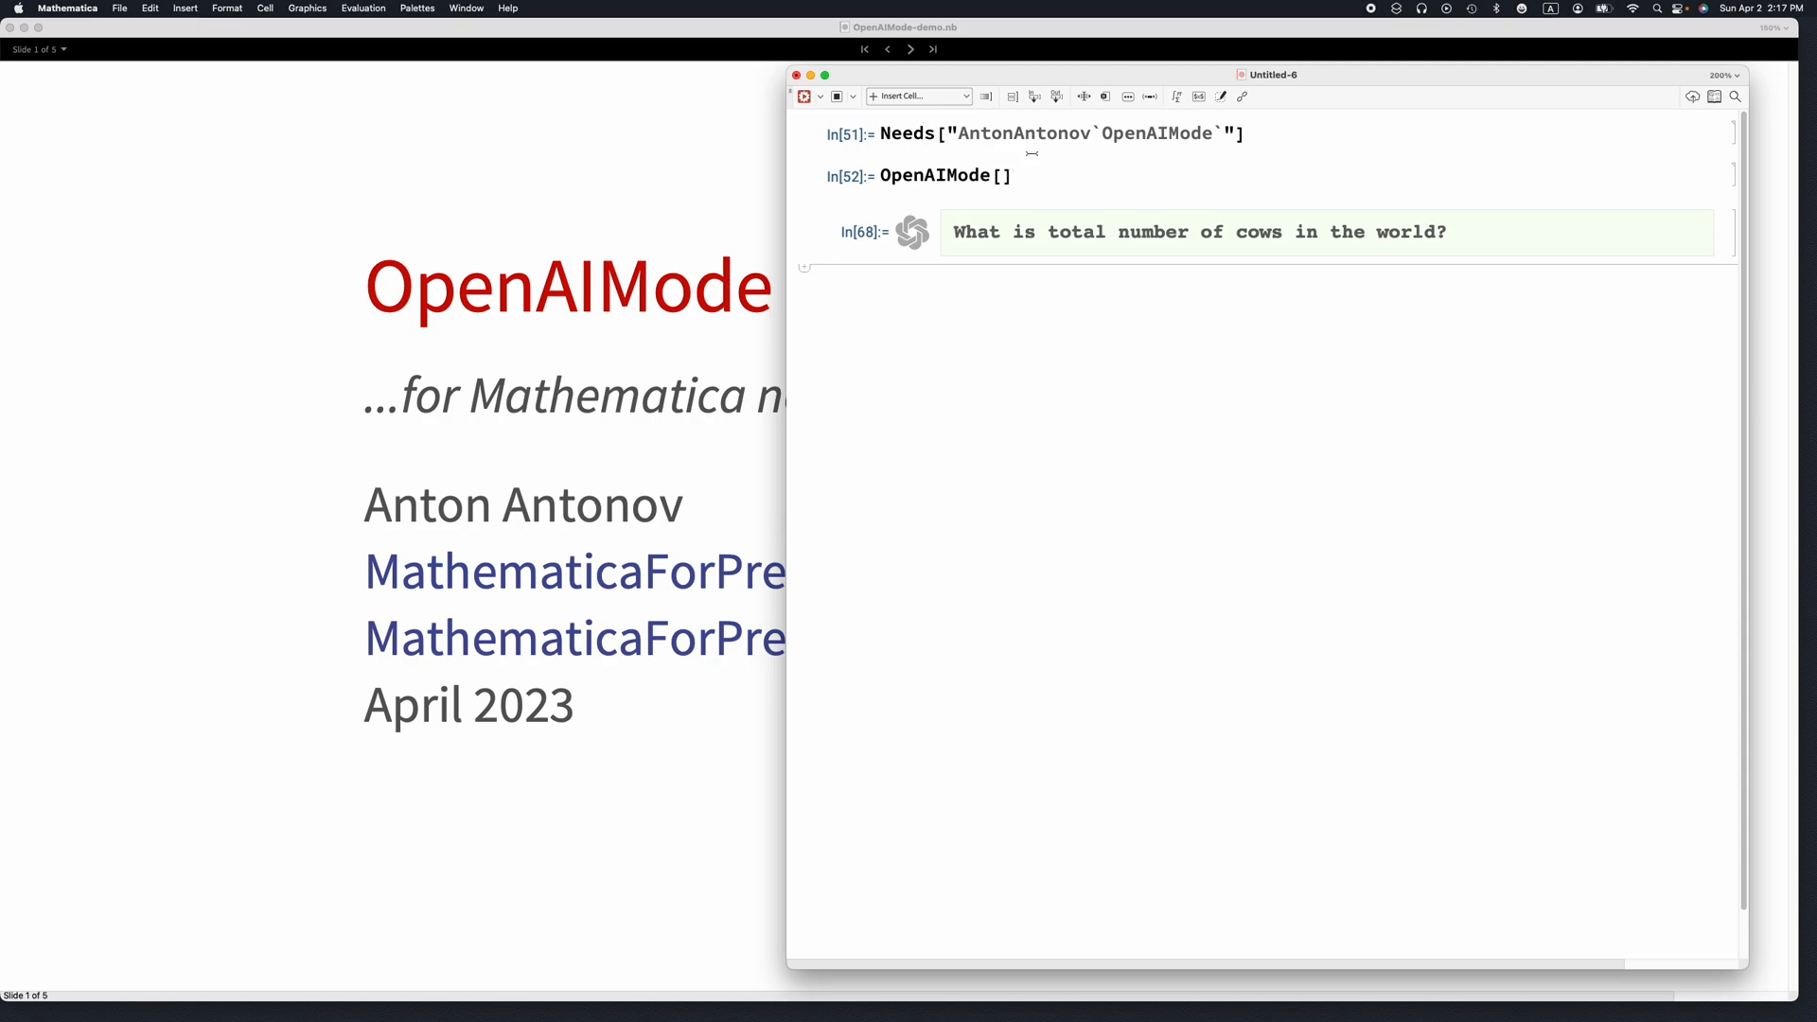
# - Evaluate the world cow-count question cell to get a text answer and a cow image
pyautogui.click(1015, 175)
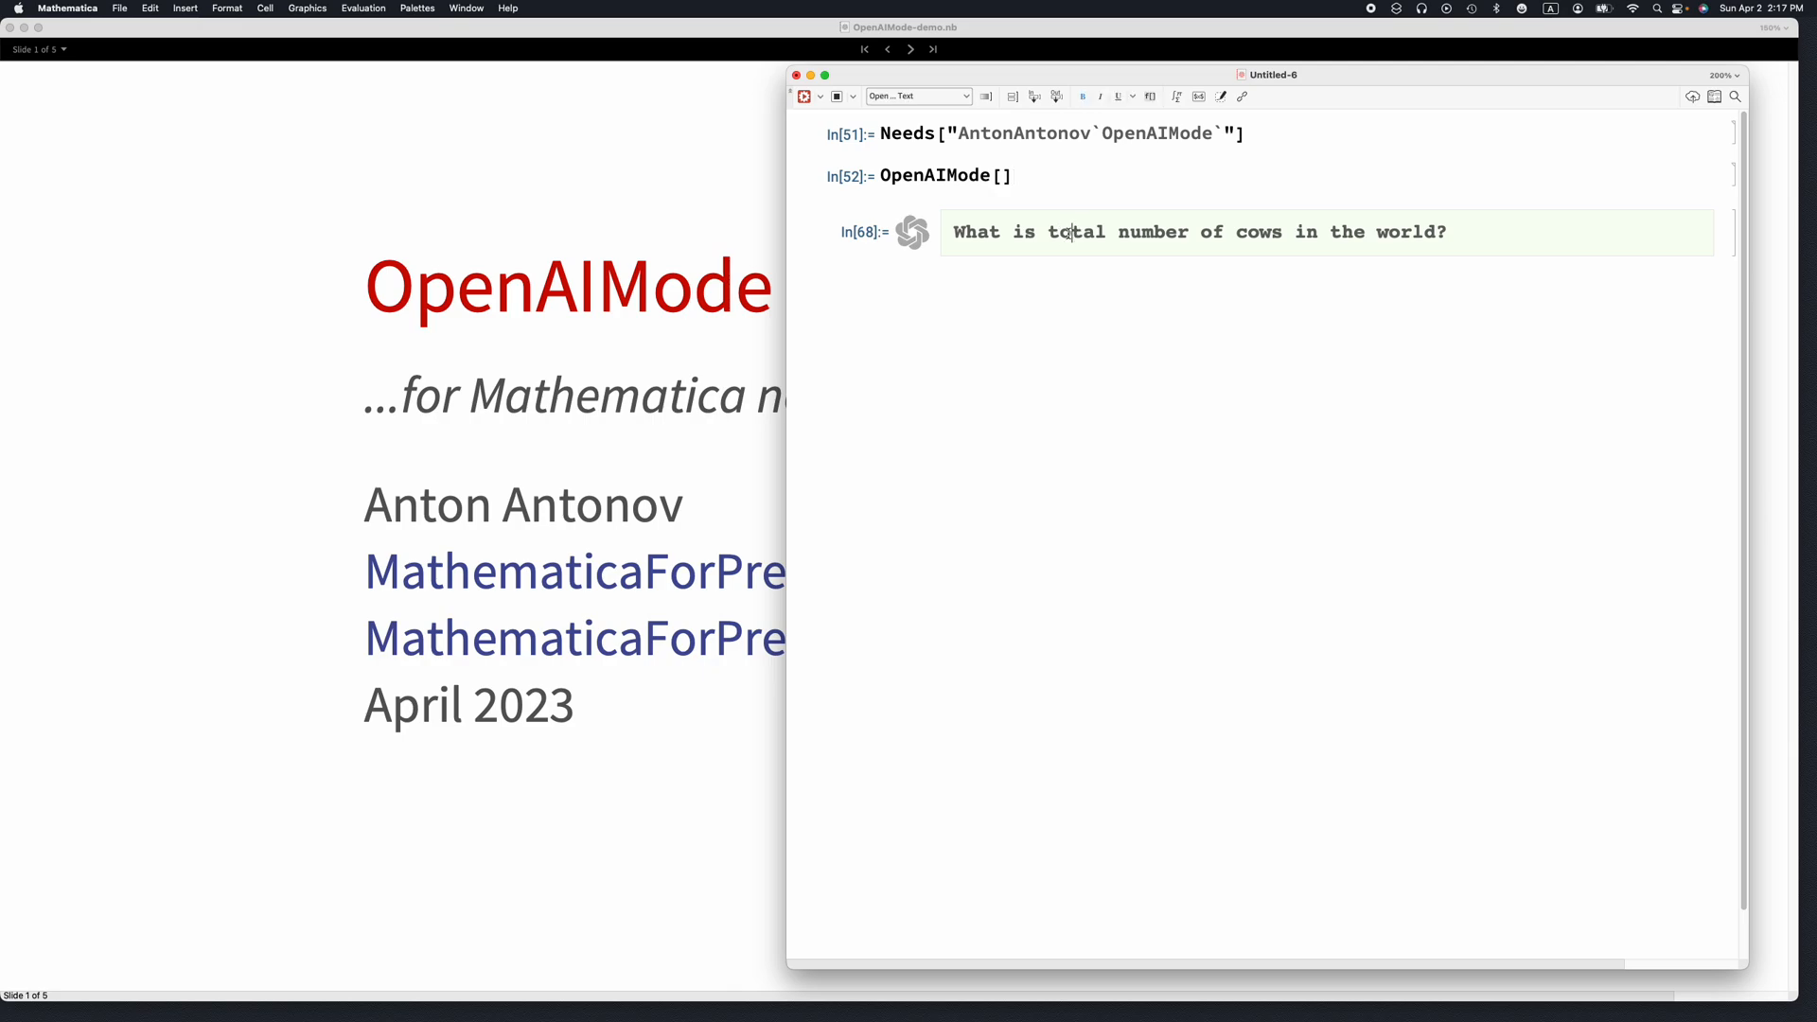
pyautogui.press('shift+enter')
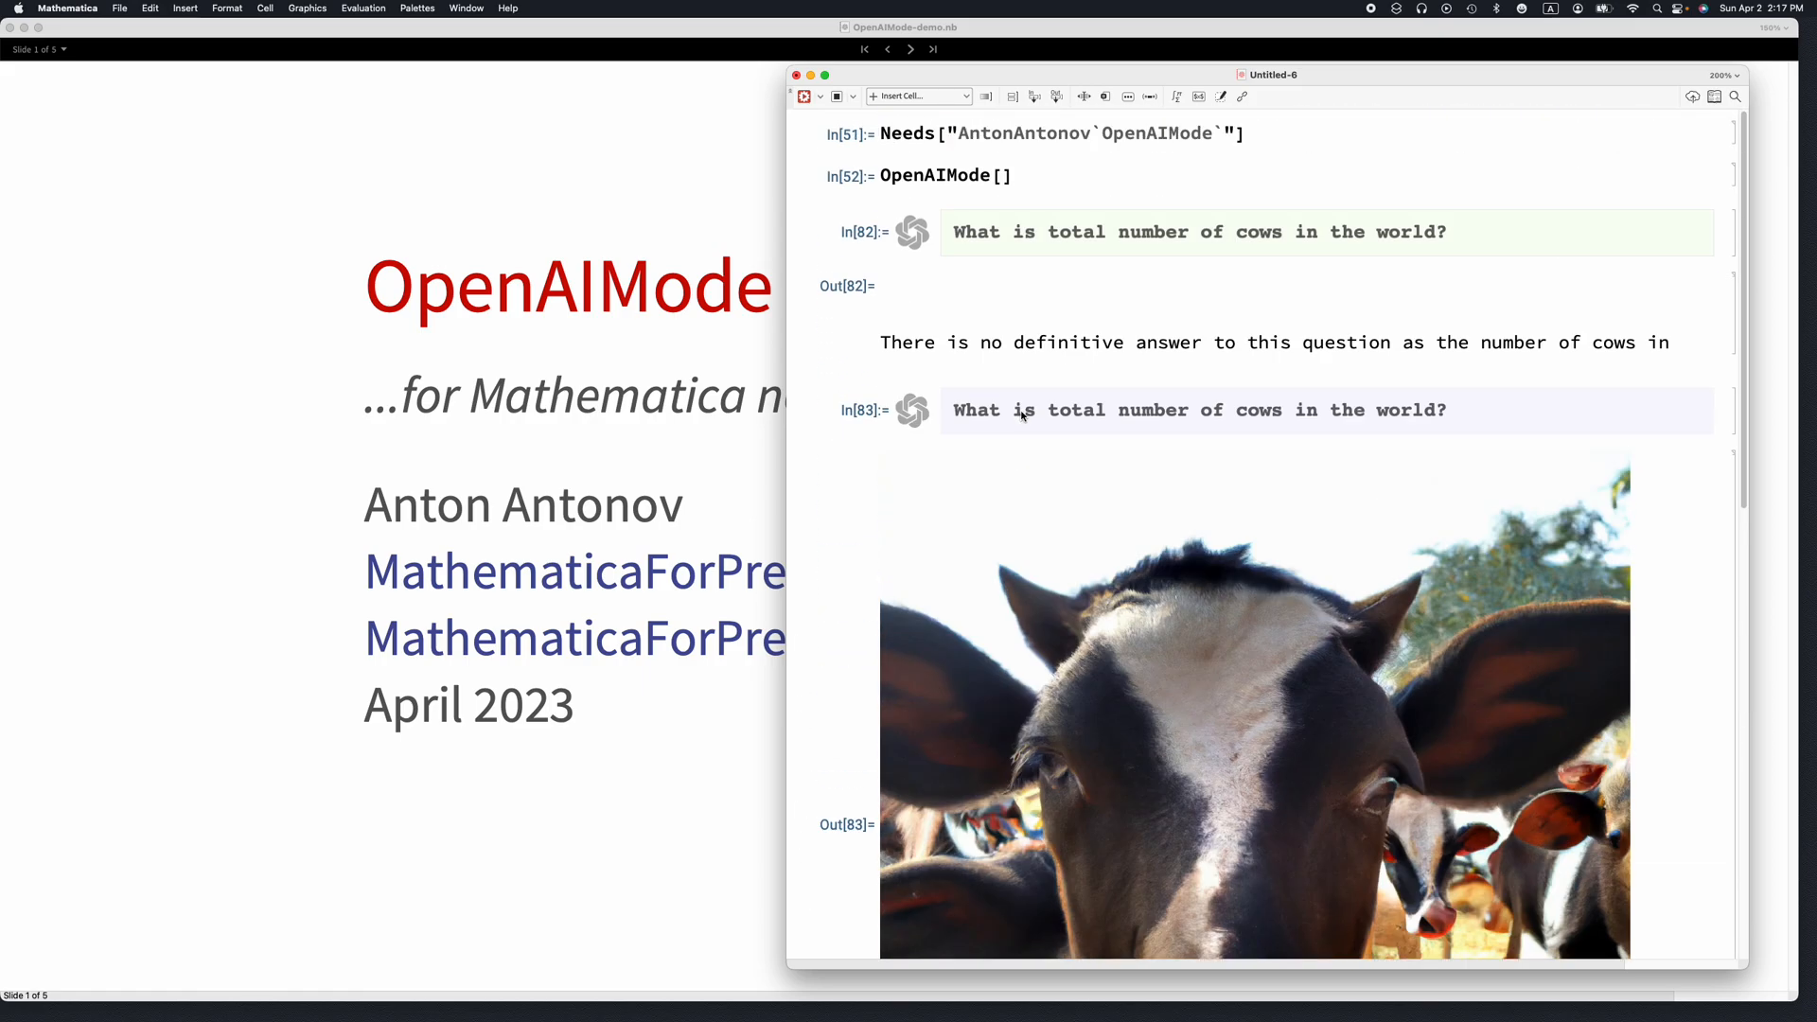
pyautogui.moveTo(1155, 410)
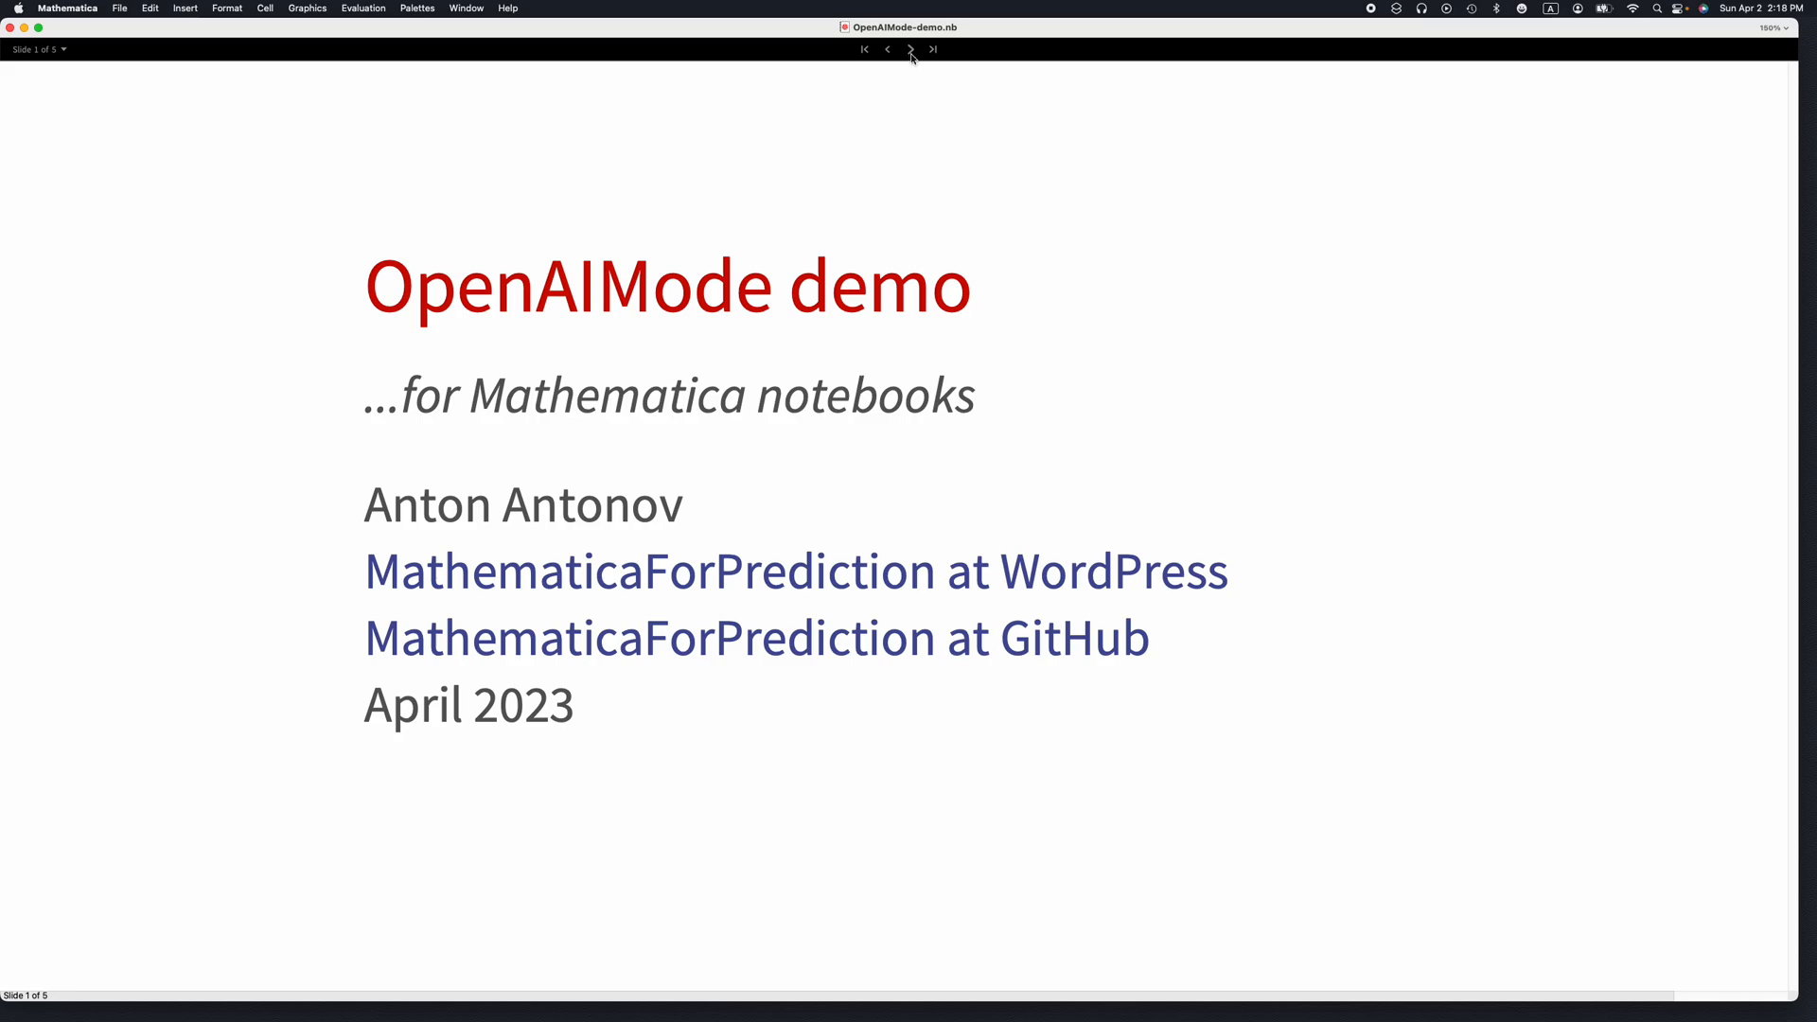
# - Go forward one slide to the Setup slide on installing the OpenAIMode paclet
pyautogui.click(910, 48)
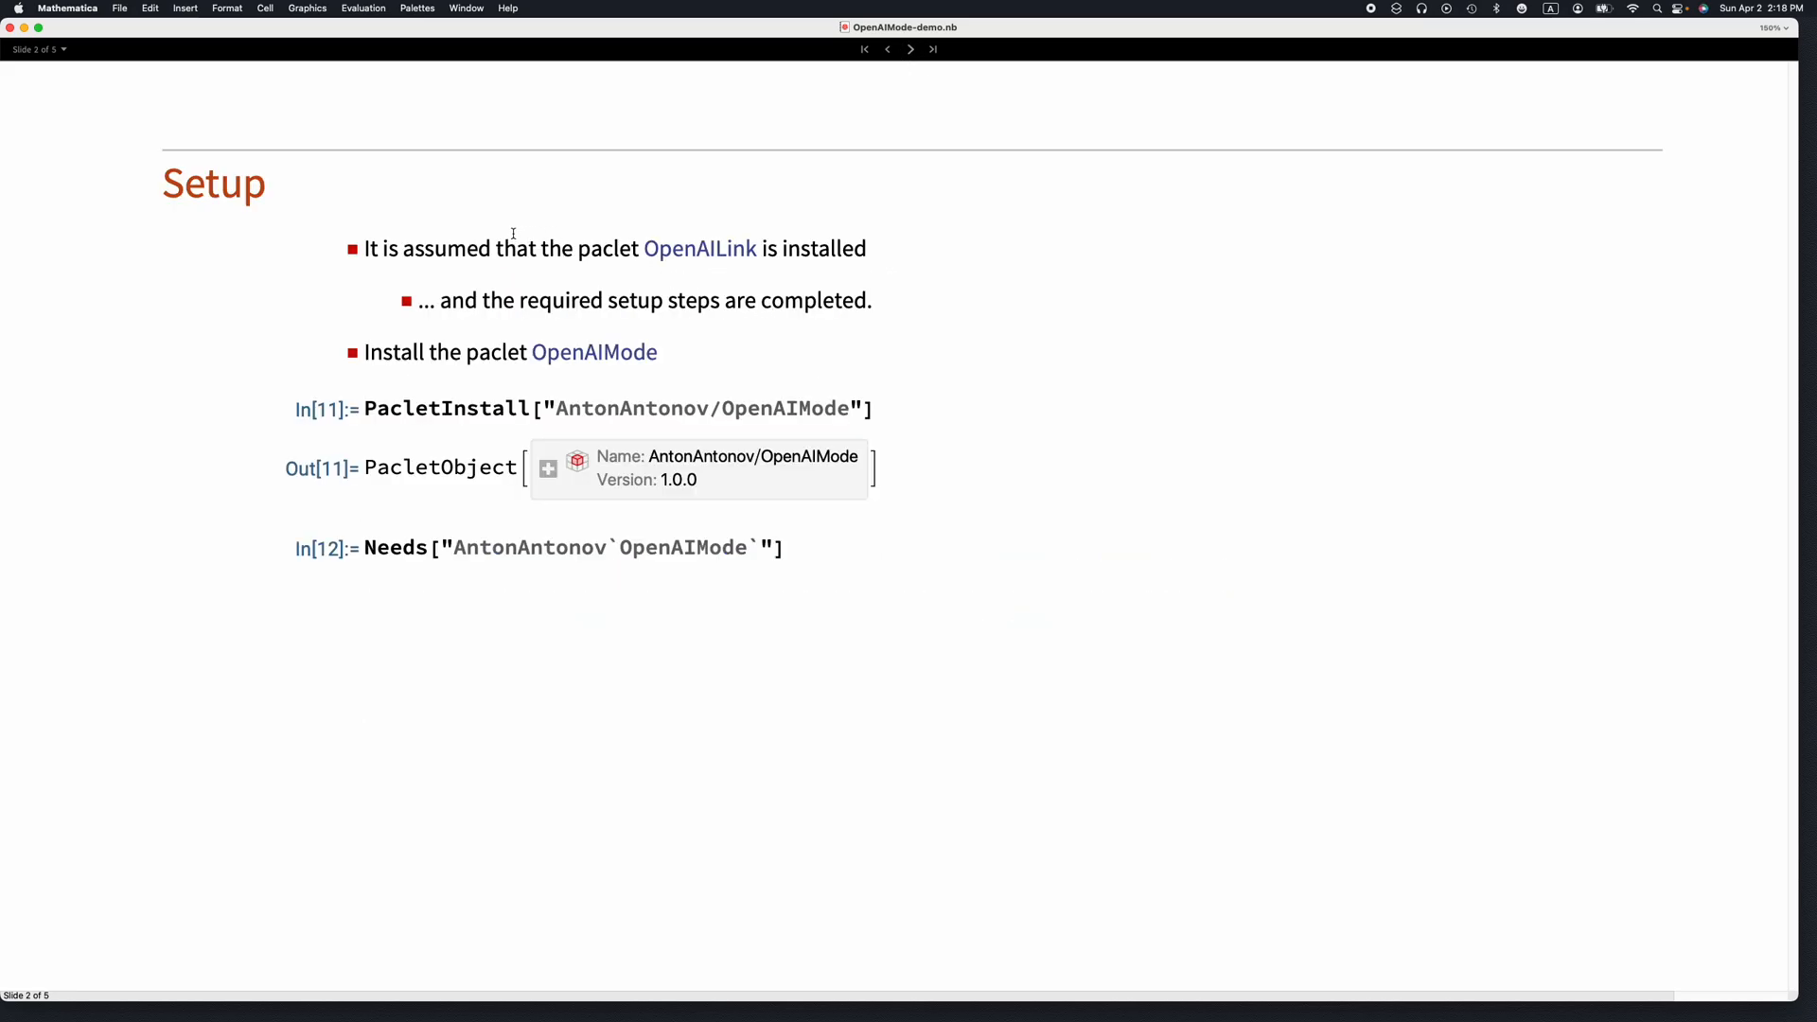
pyautogui.moveTo(709, 262)
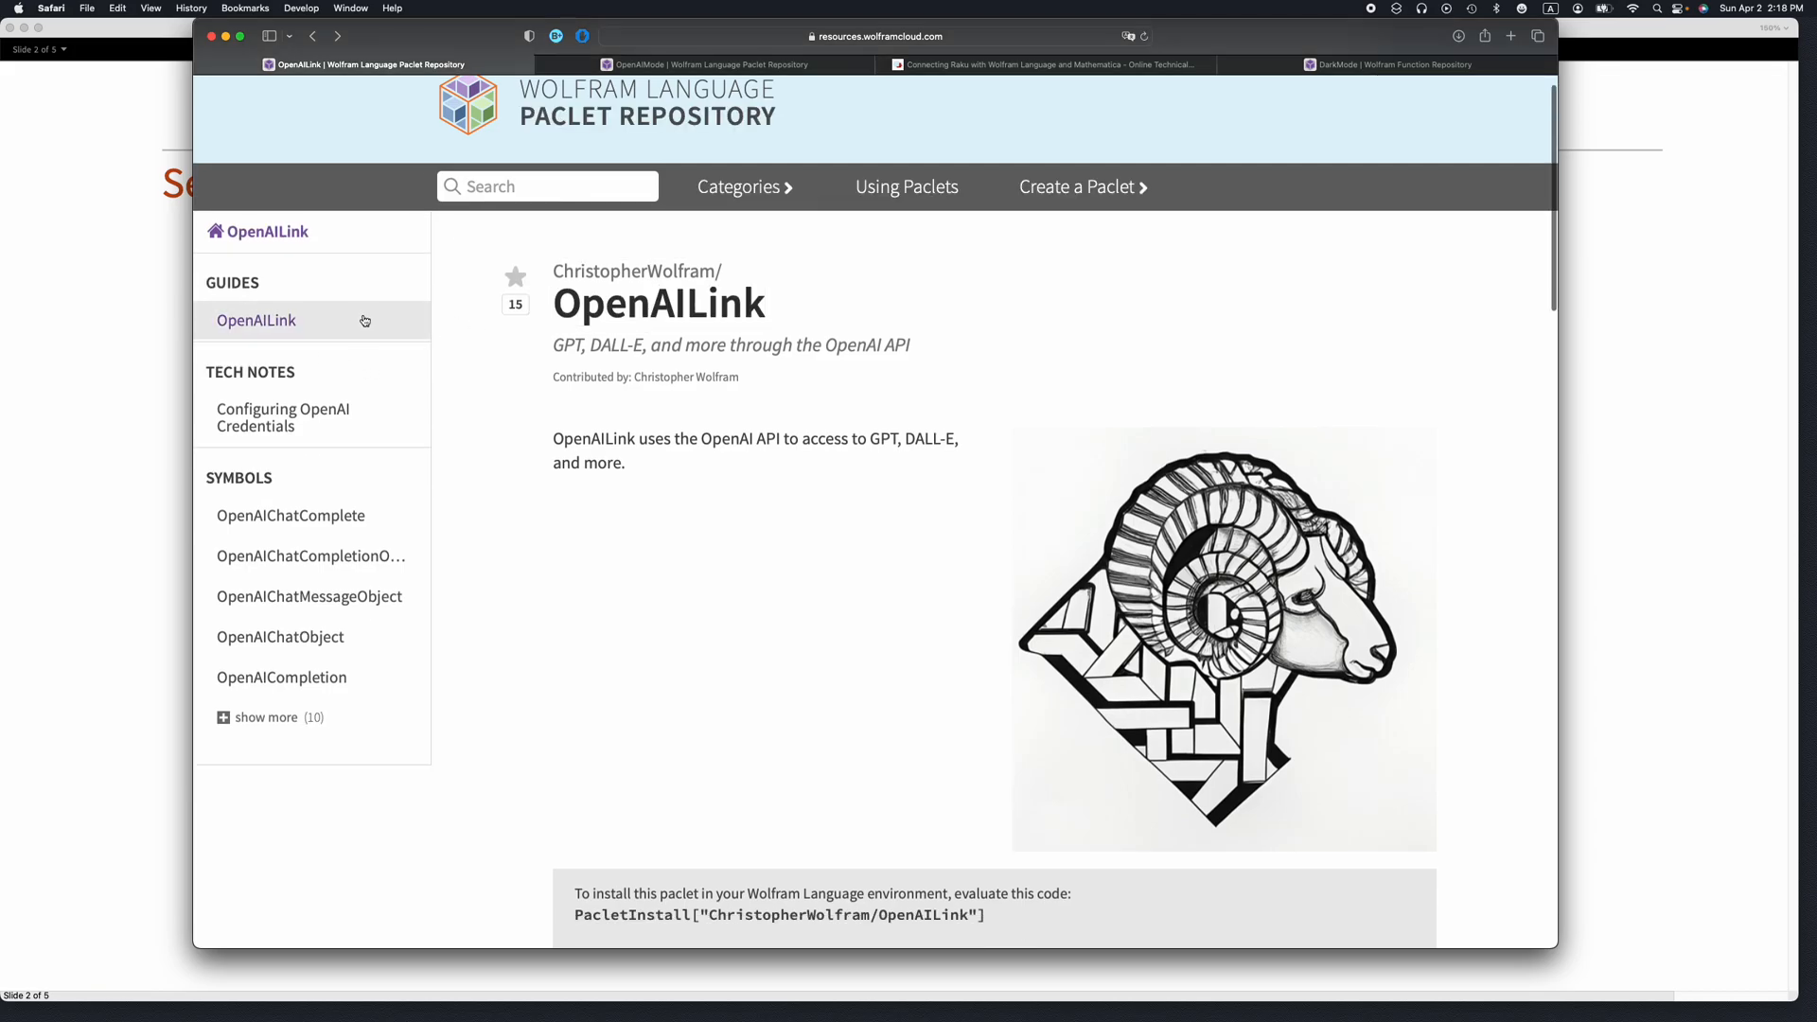
# - Read the OpenAILink guide and its Configuring OpenAI Credentials page, then close the page
pyautogui.click(283, 418)
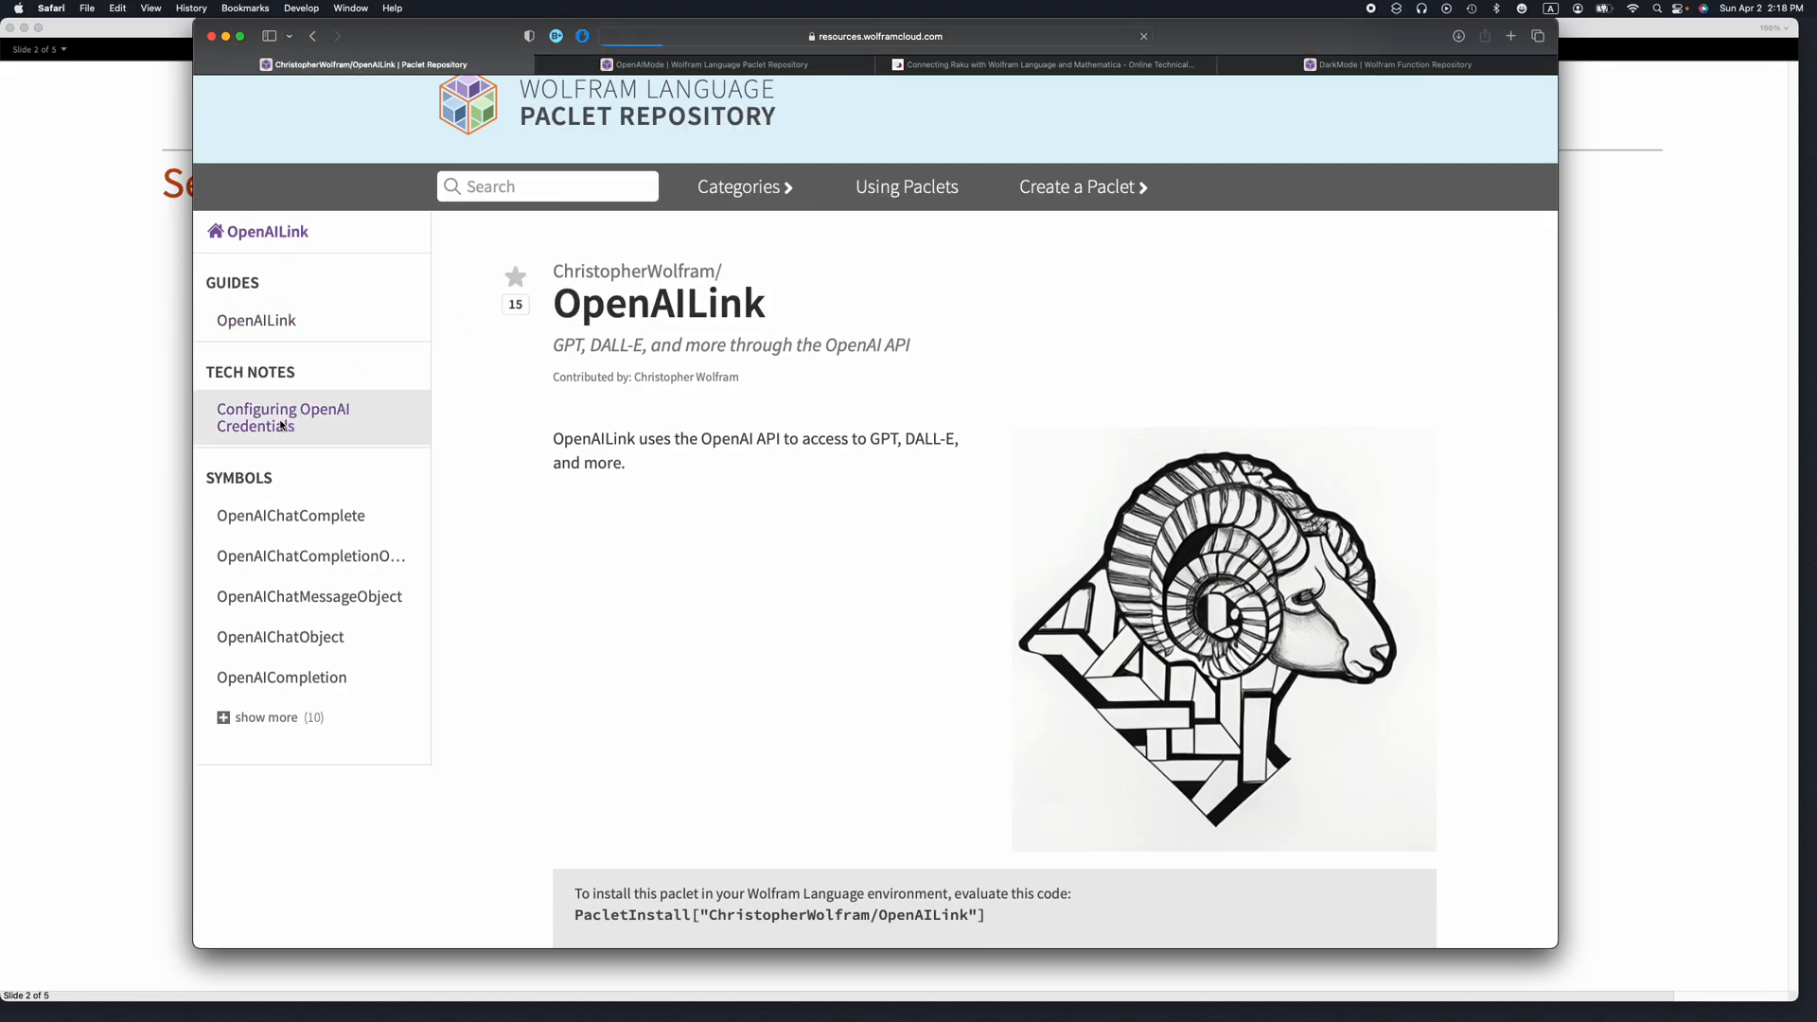
pyautogui.click(282, 418)
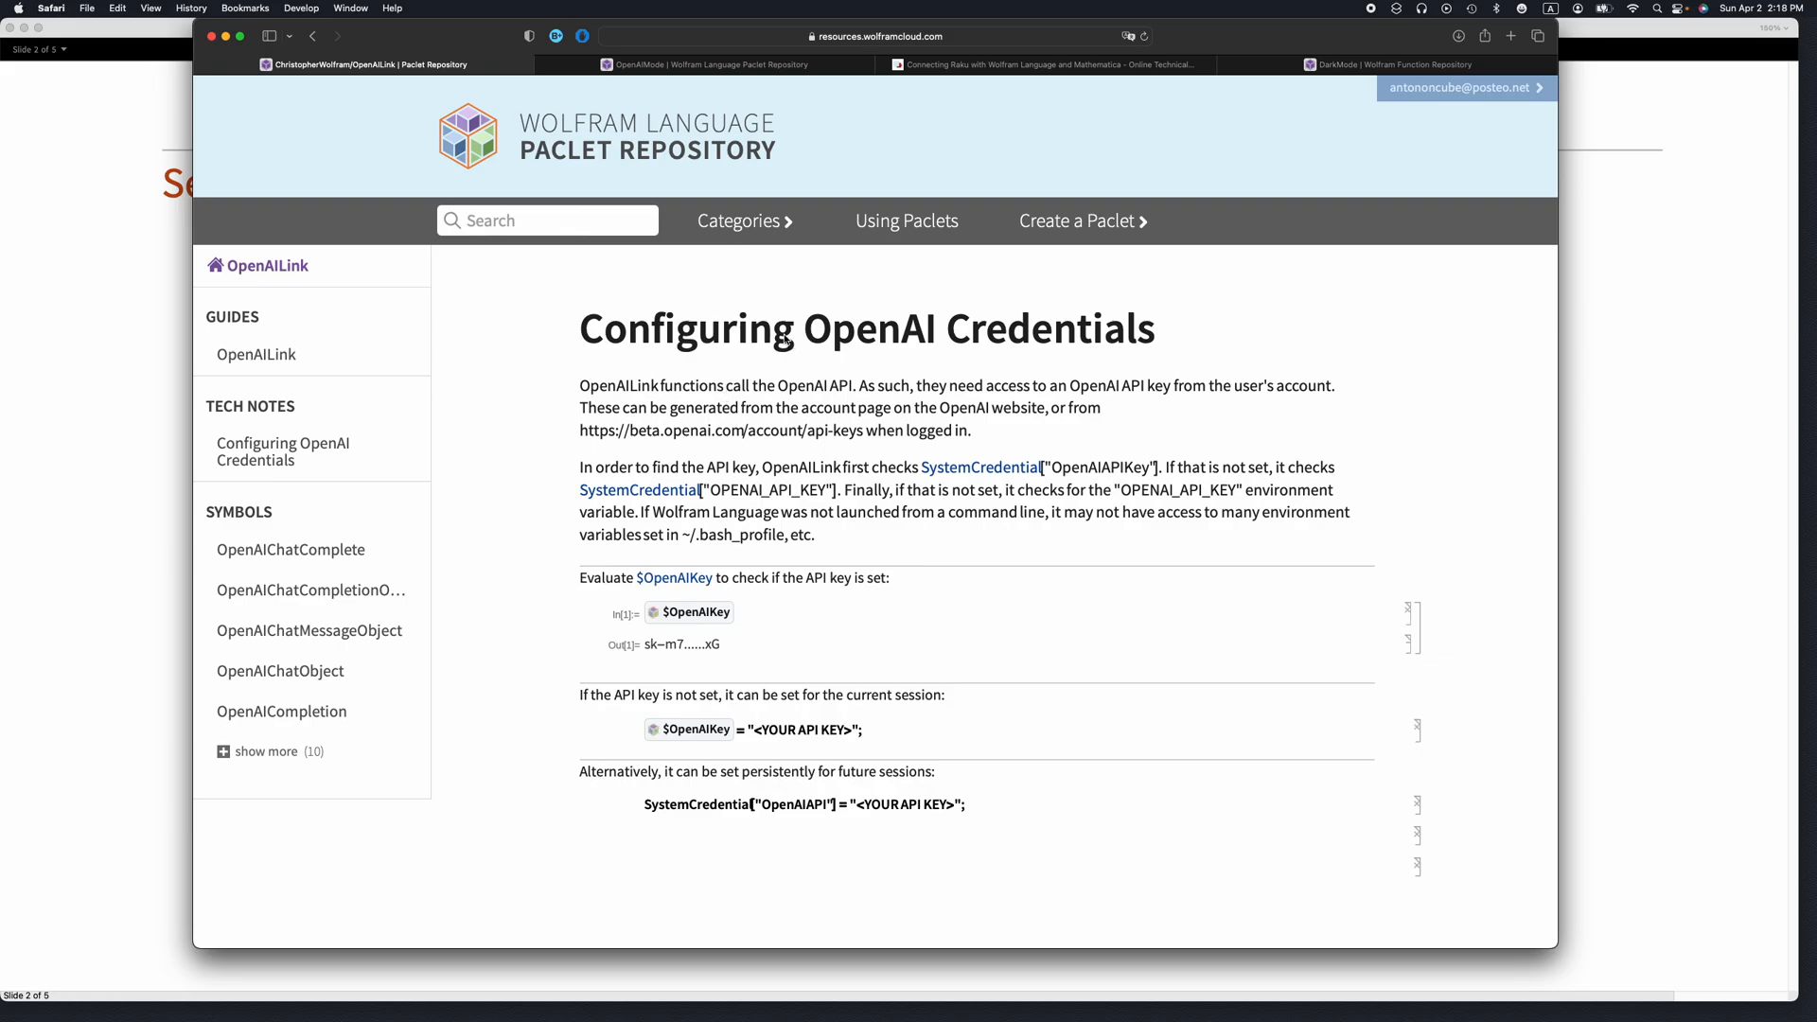
pyautogui.moveTo(765, 295)
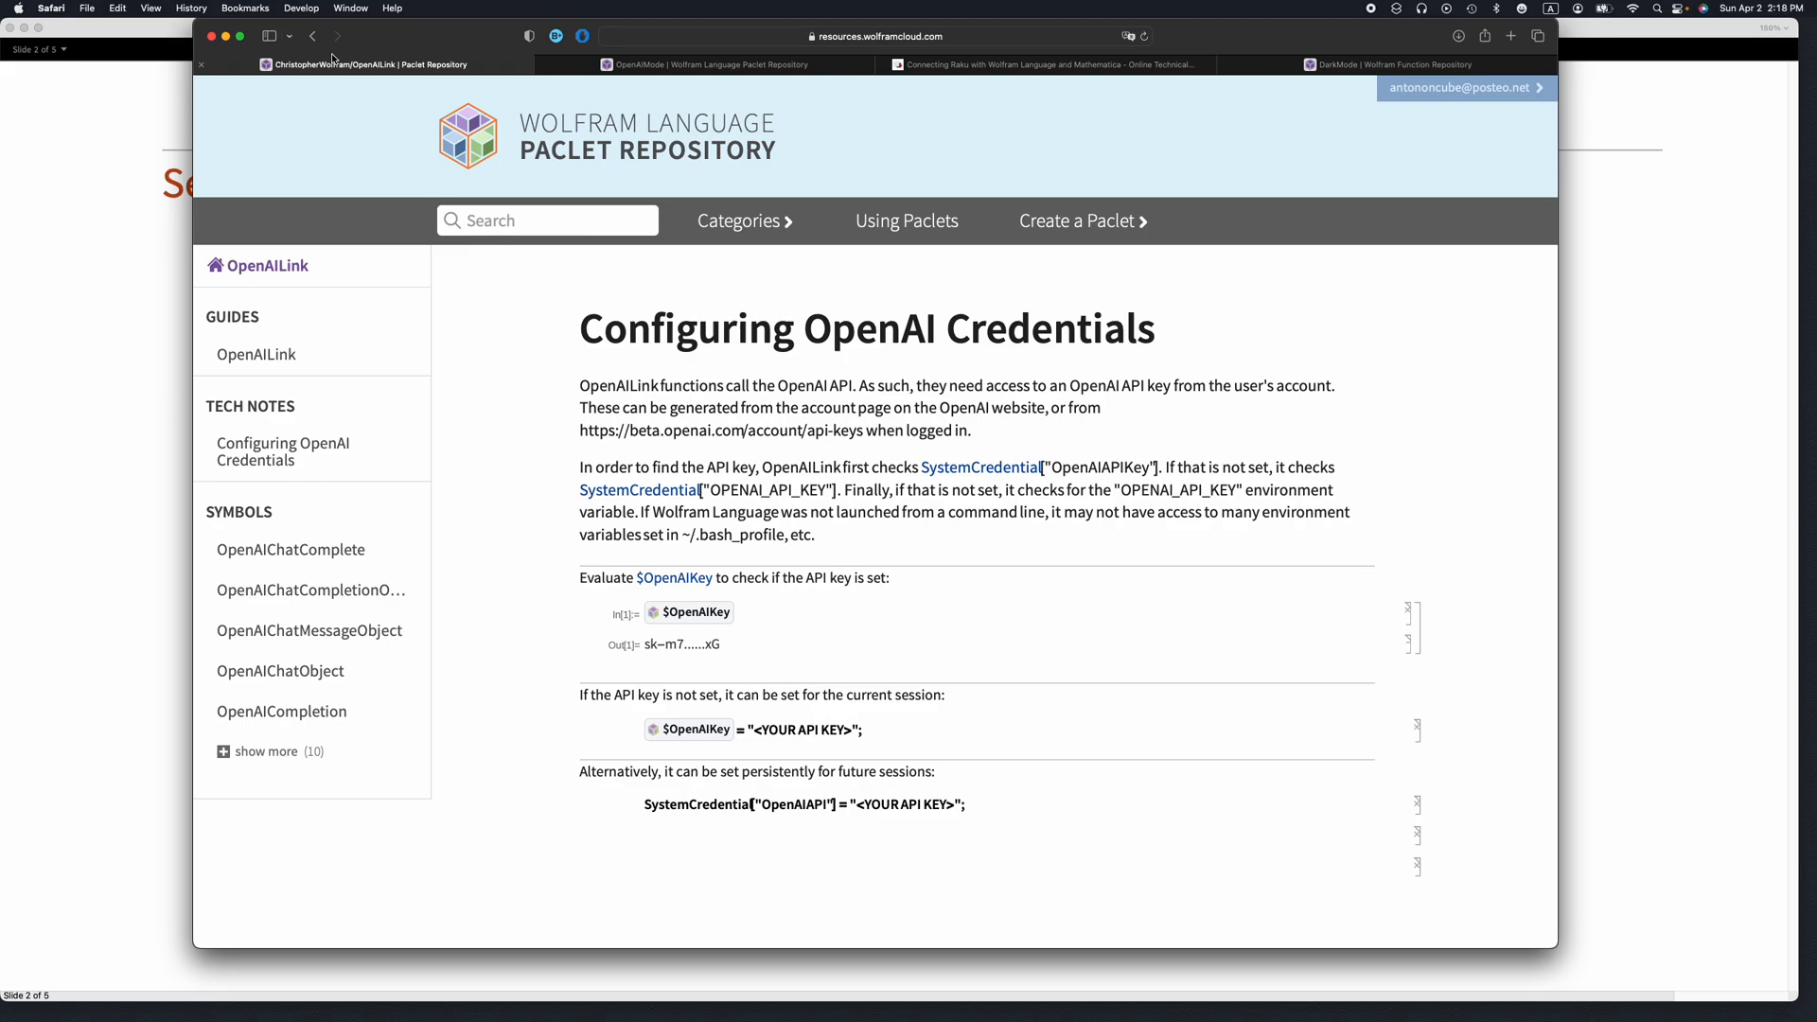
pyautogui.click(258, 321)
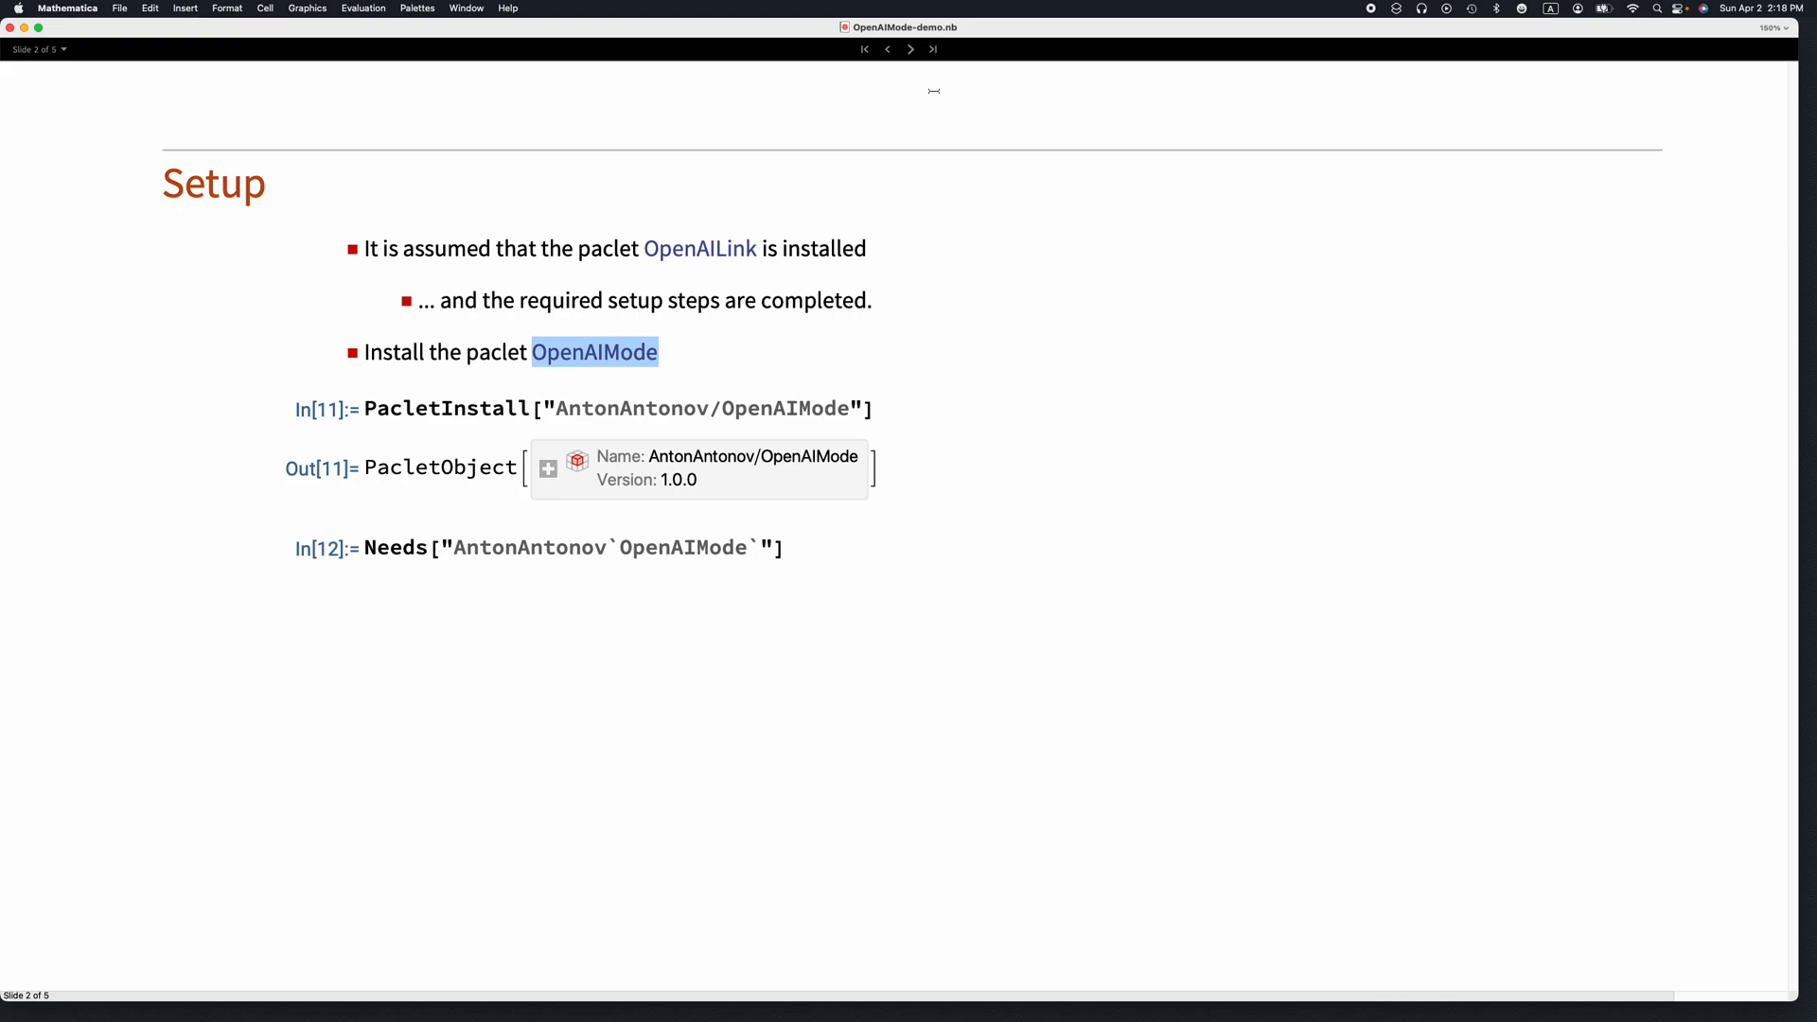
# - Advance to the Demo slide and set the notebook magnification to 200%
pyautogui.click(910, 49)
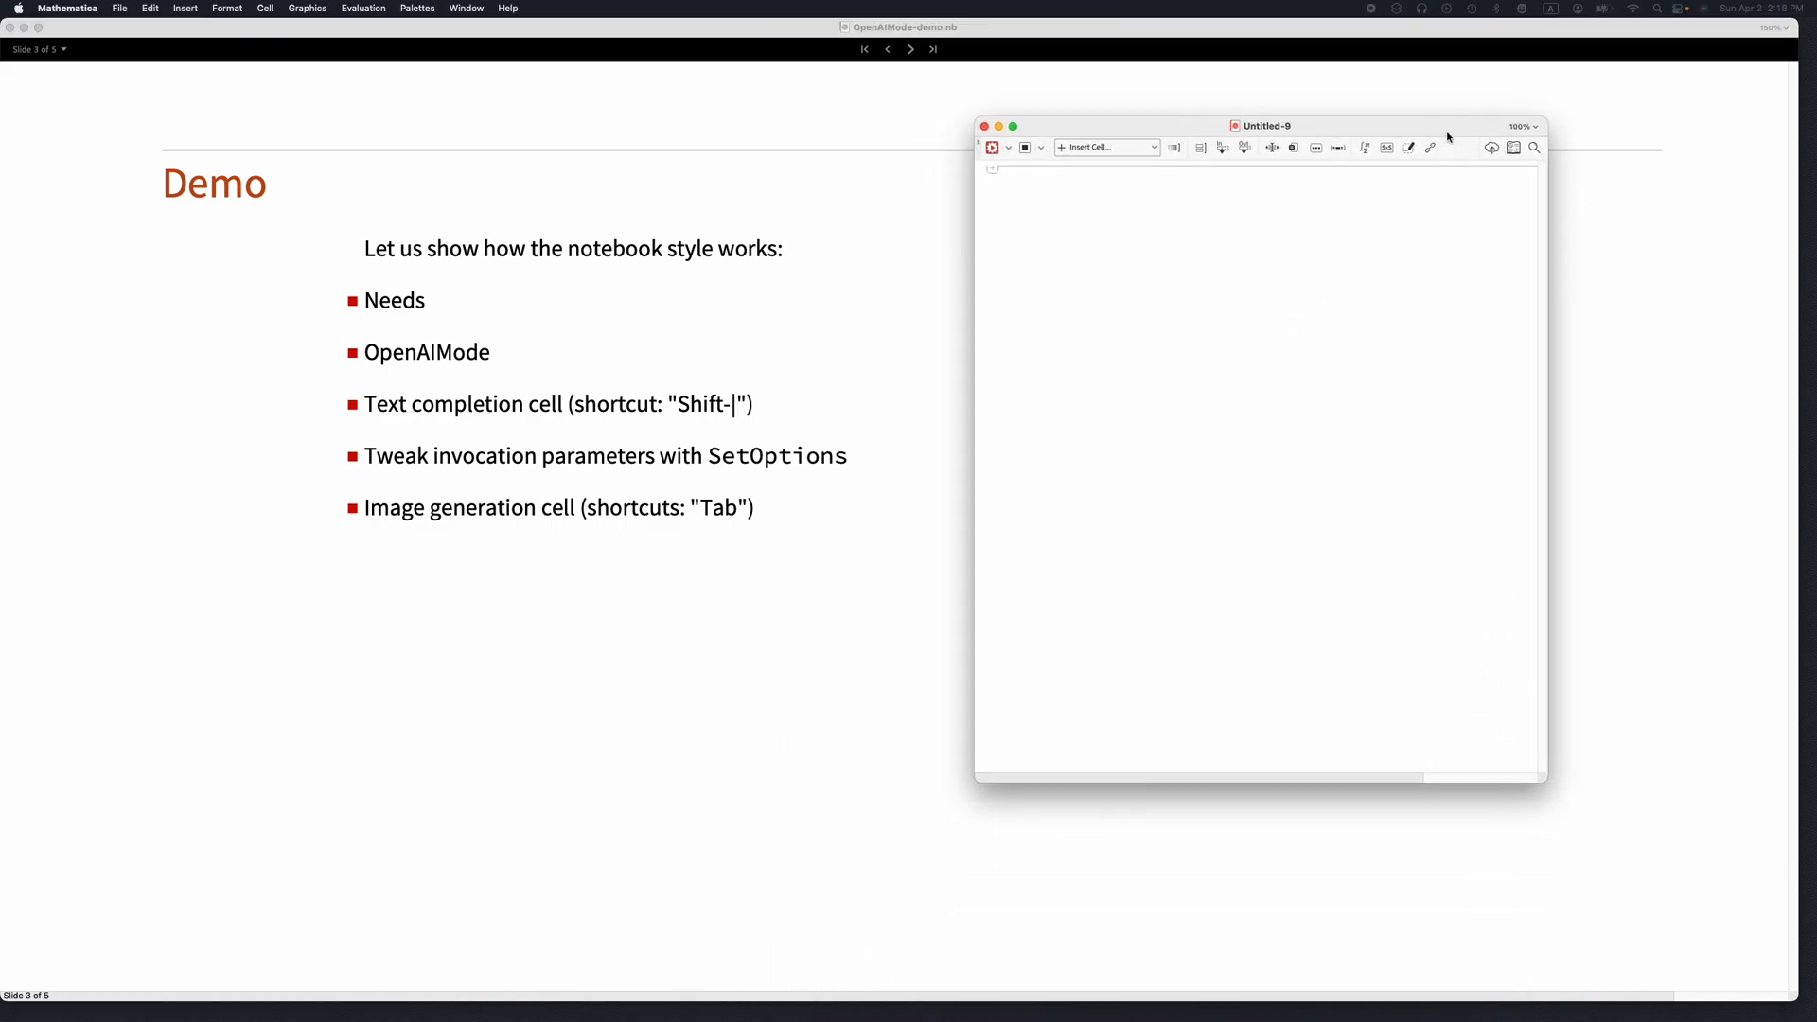
pyautogui.click(1523, 126)
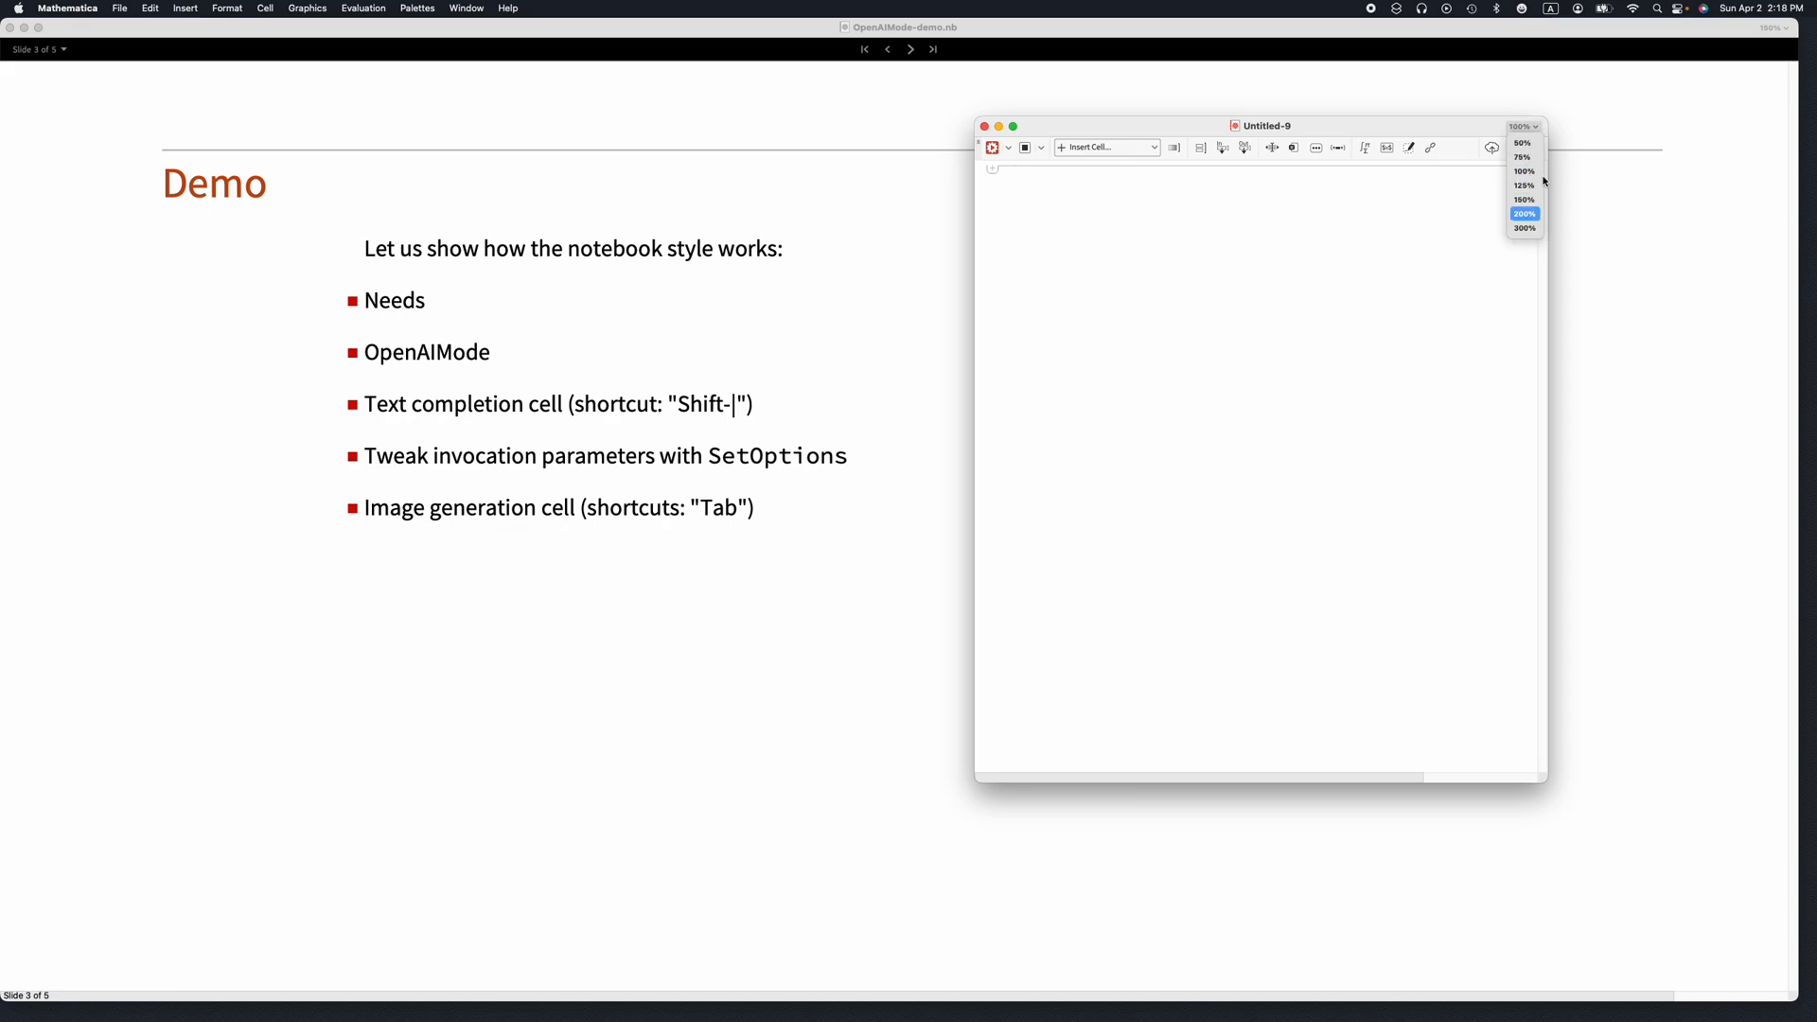
pyautogui.click(1524, 212)
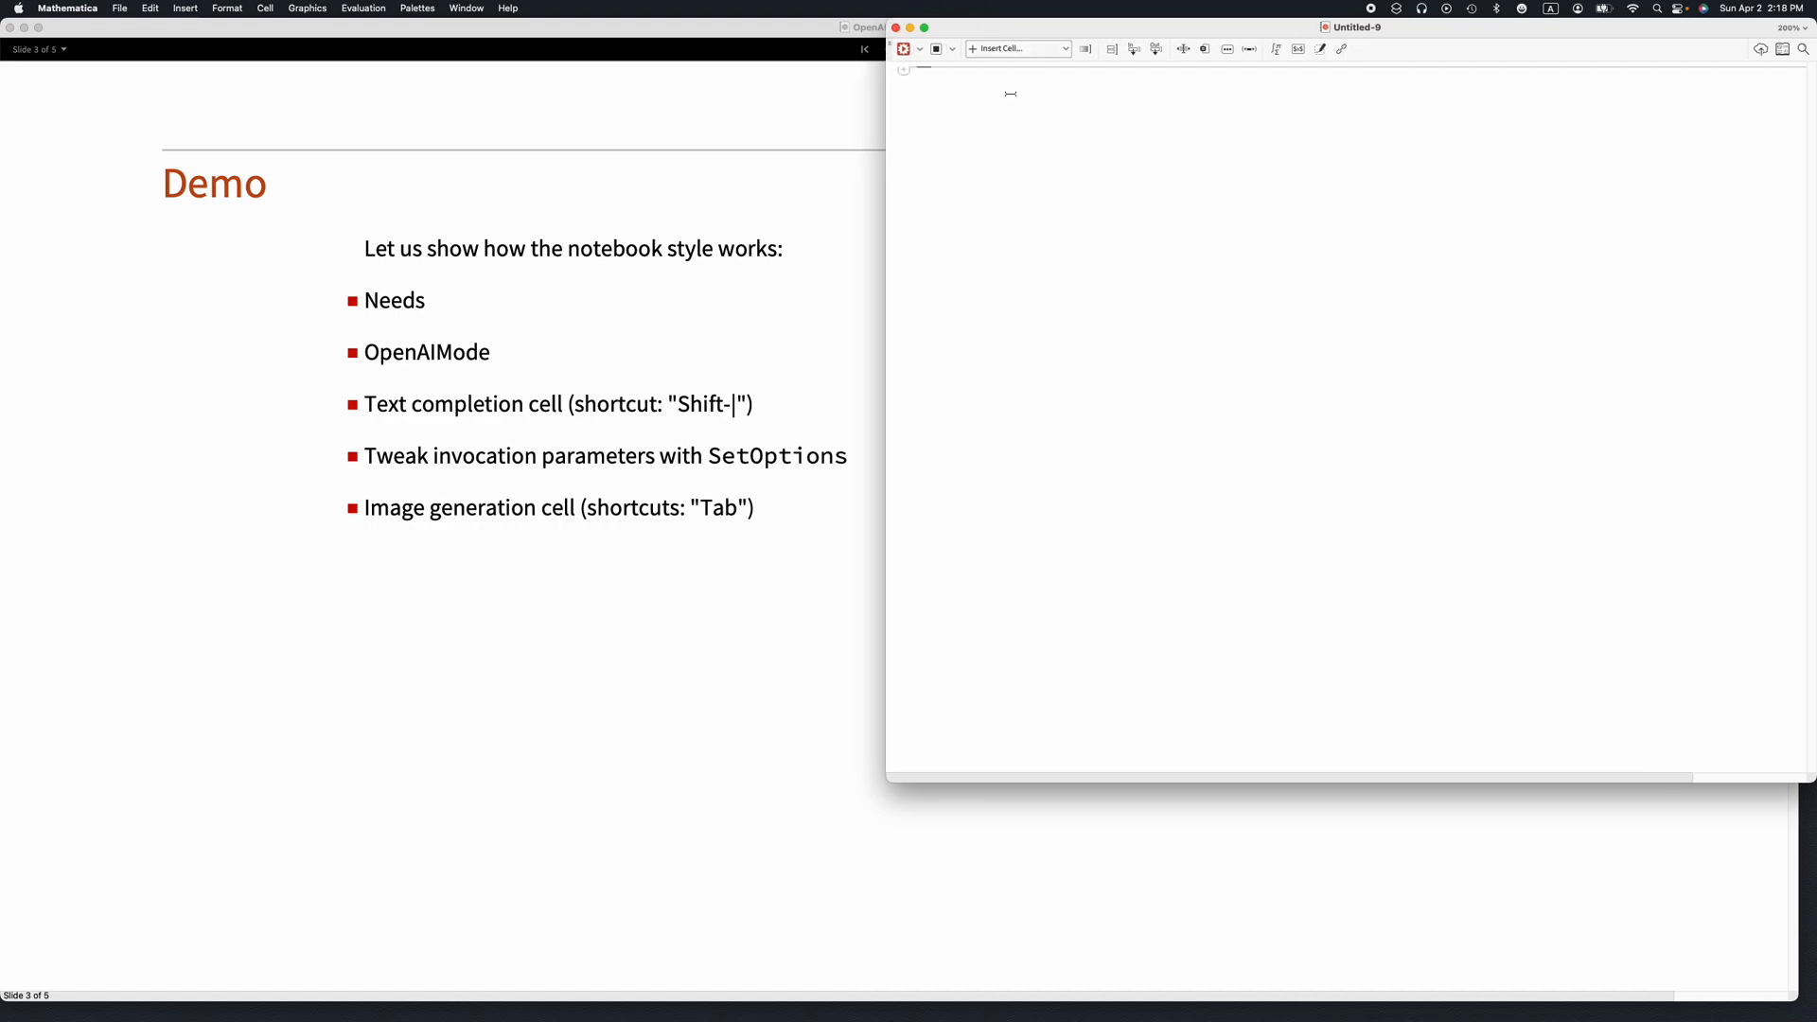
# - Enter OpenAIMode[] in the notebook to create an AI text cell
pyautogui.write('Open')
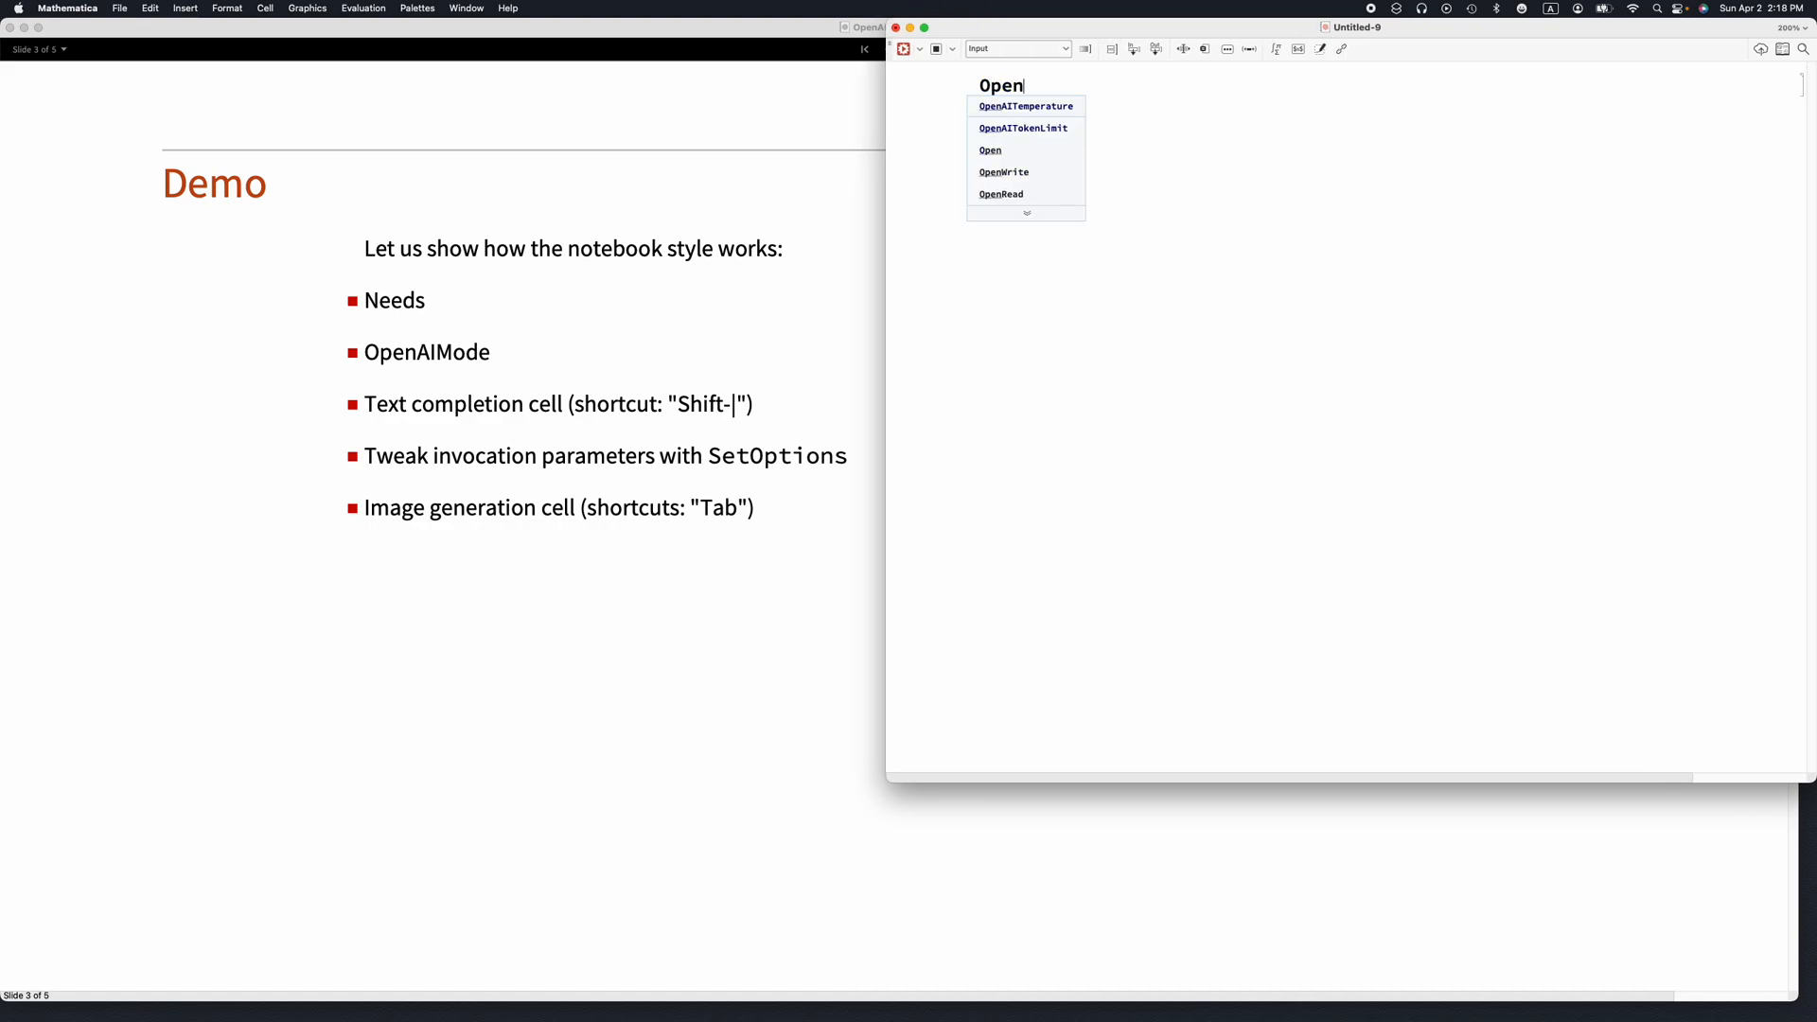
pyautogui.write('Ai')
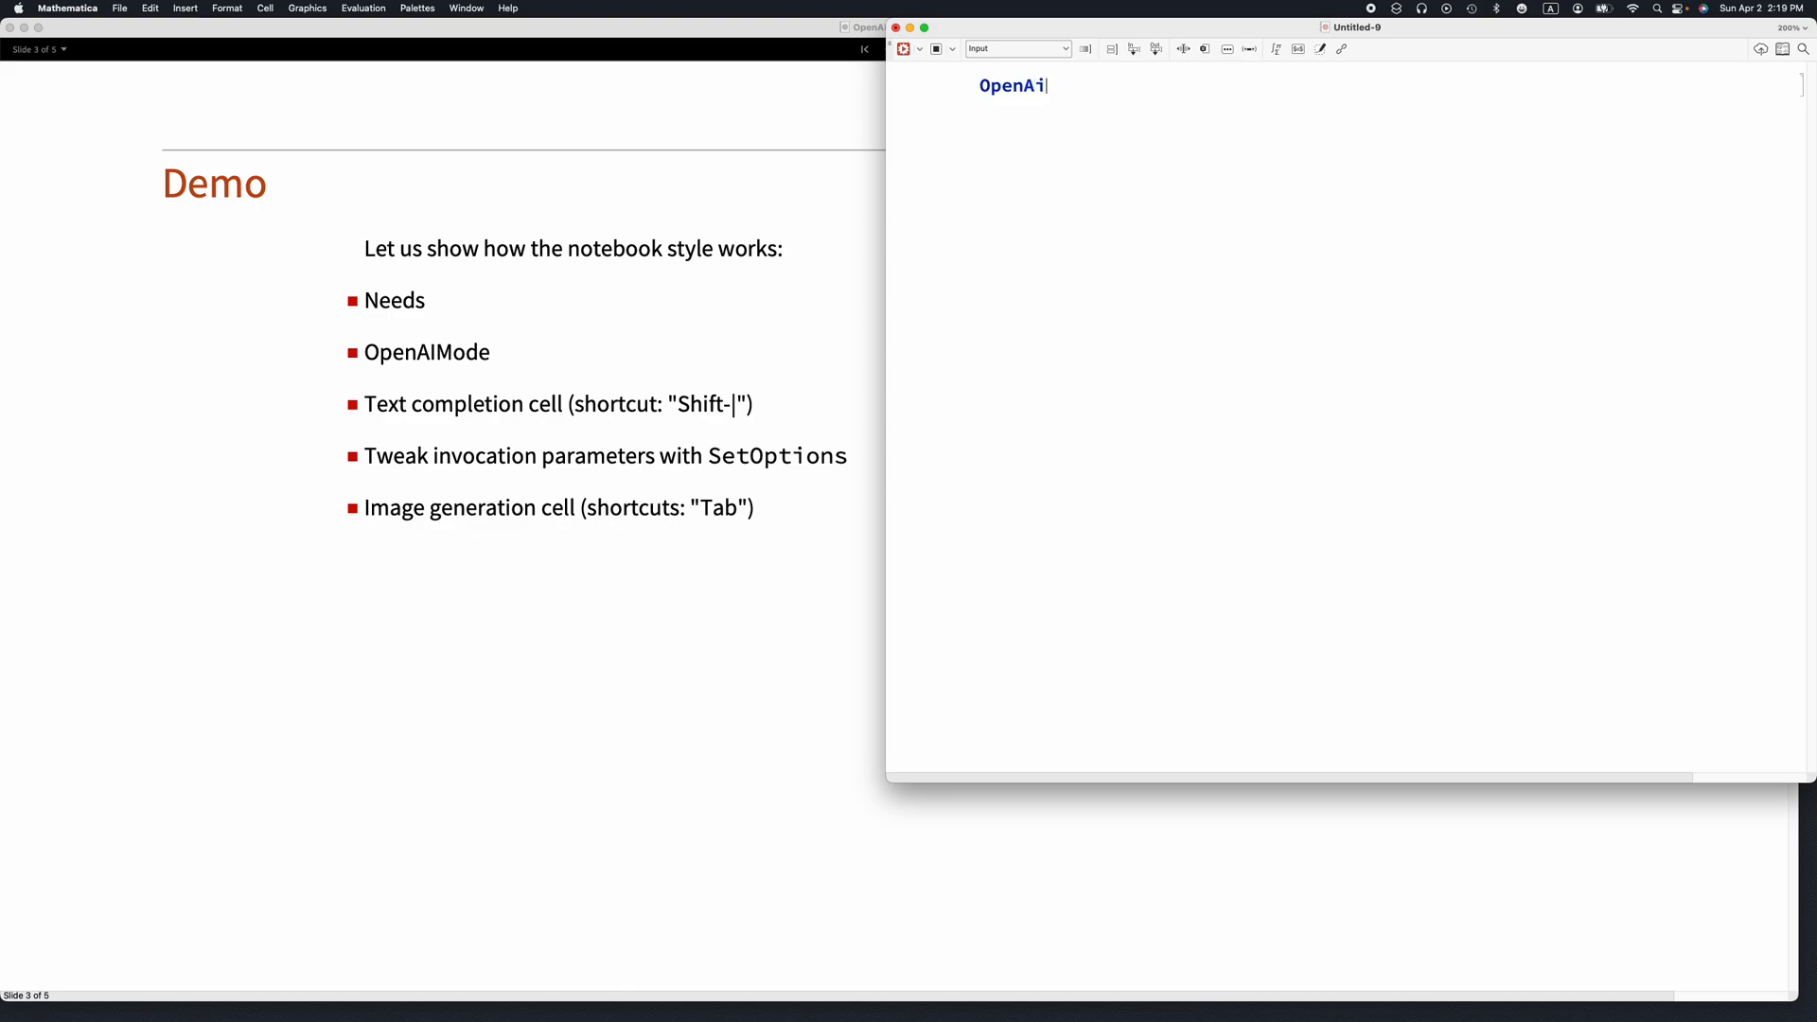
pyautogui.write('m')
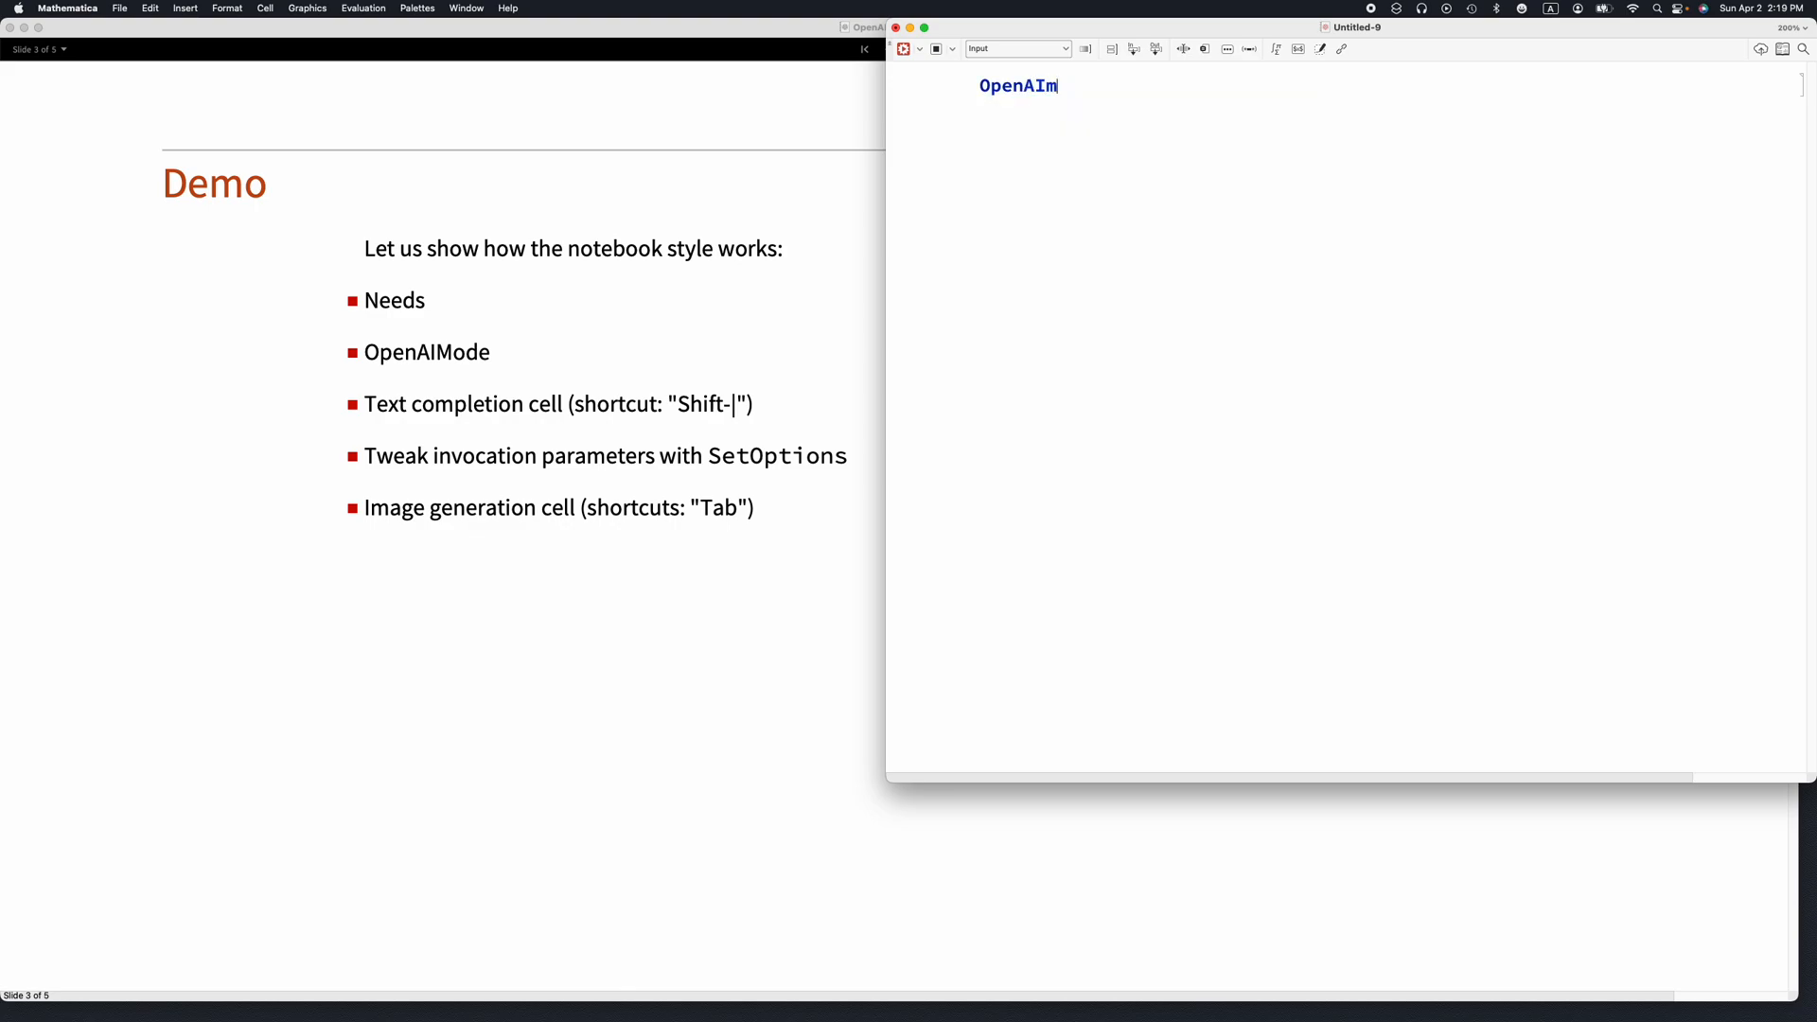
pyautogui.write('ode[')
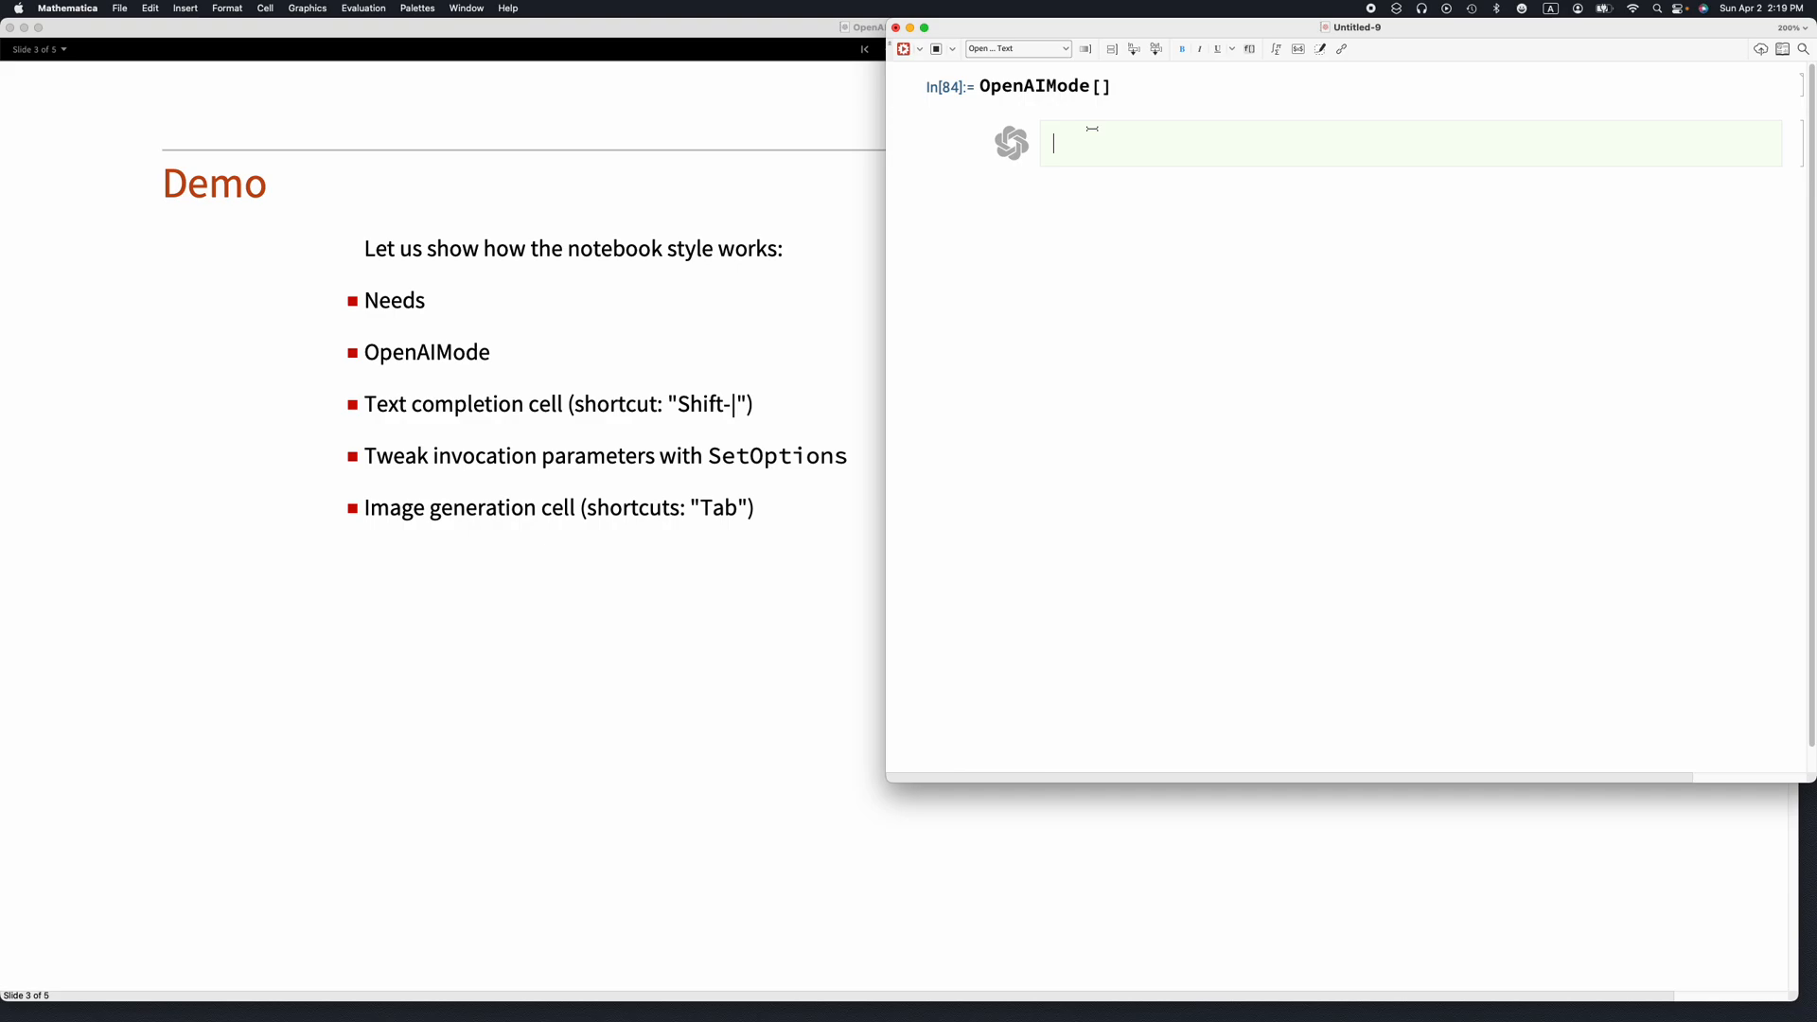
# - Ask 'Where is the gold of the Incas?' and raise OpenAITokenLimit to 120 via SetOptions
pyautogui.write('Where is the g')
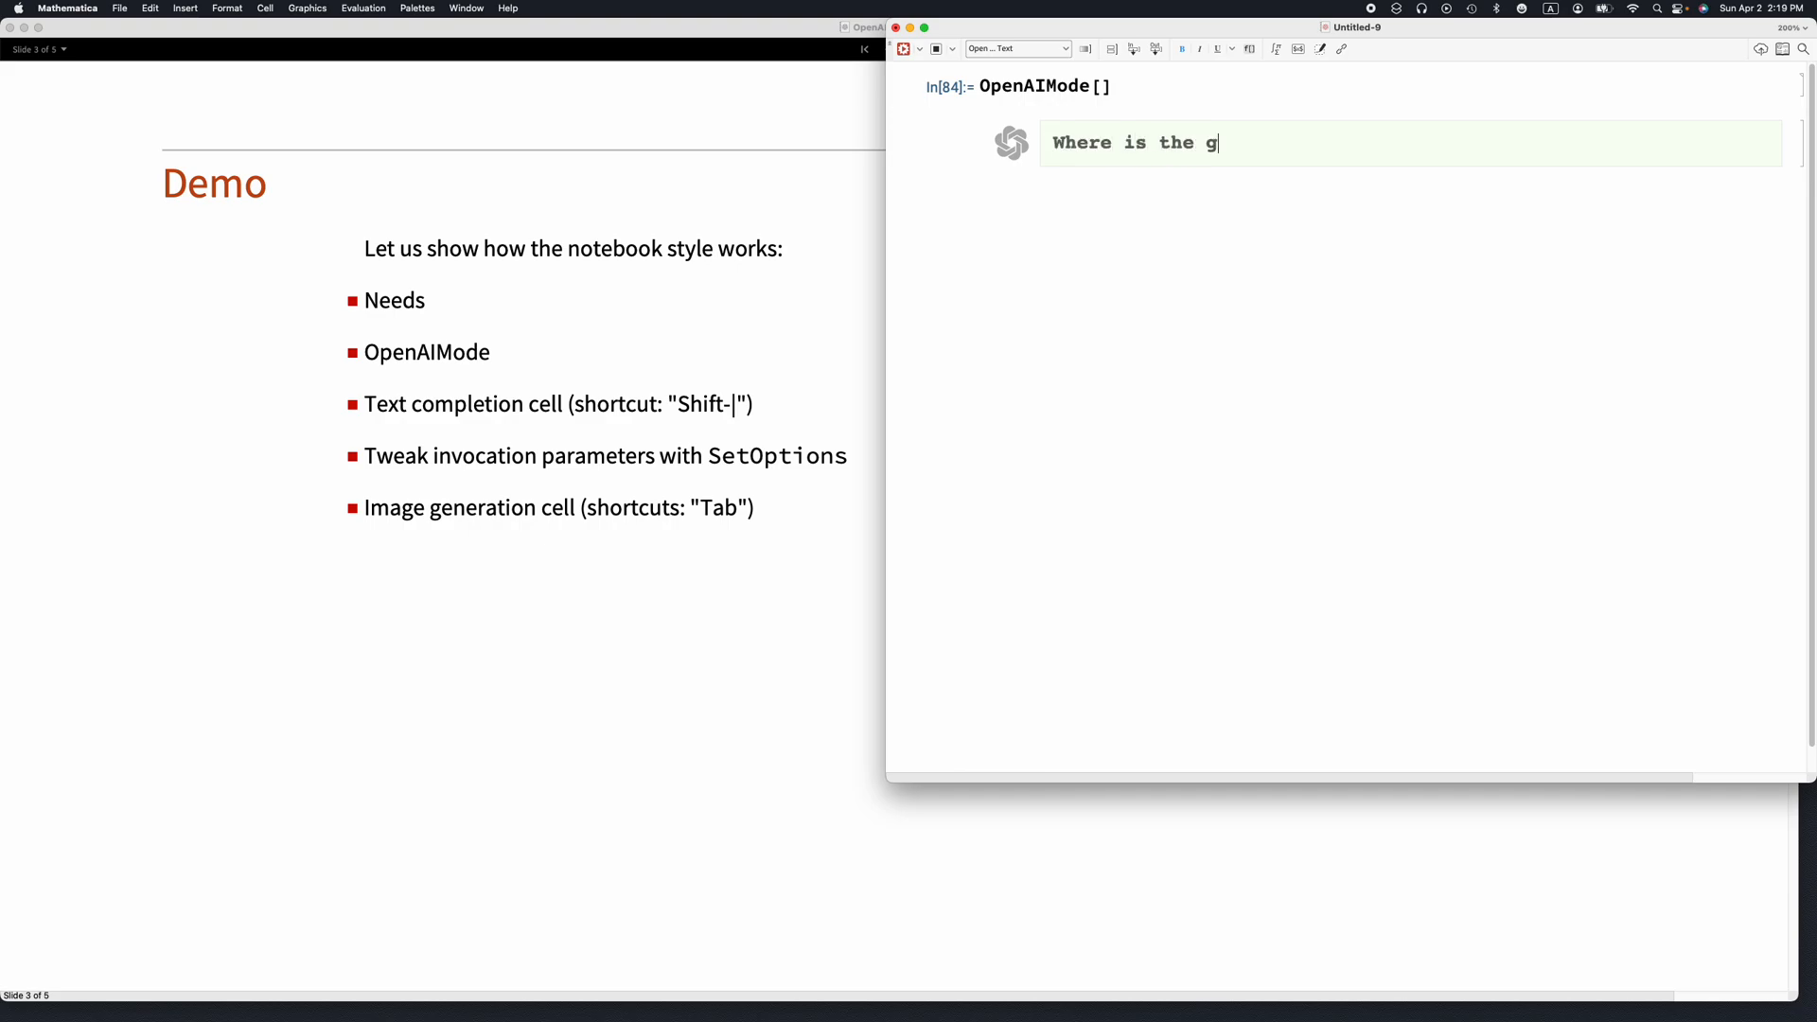
pyautogui.write('old of the Inc')
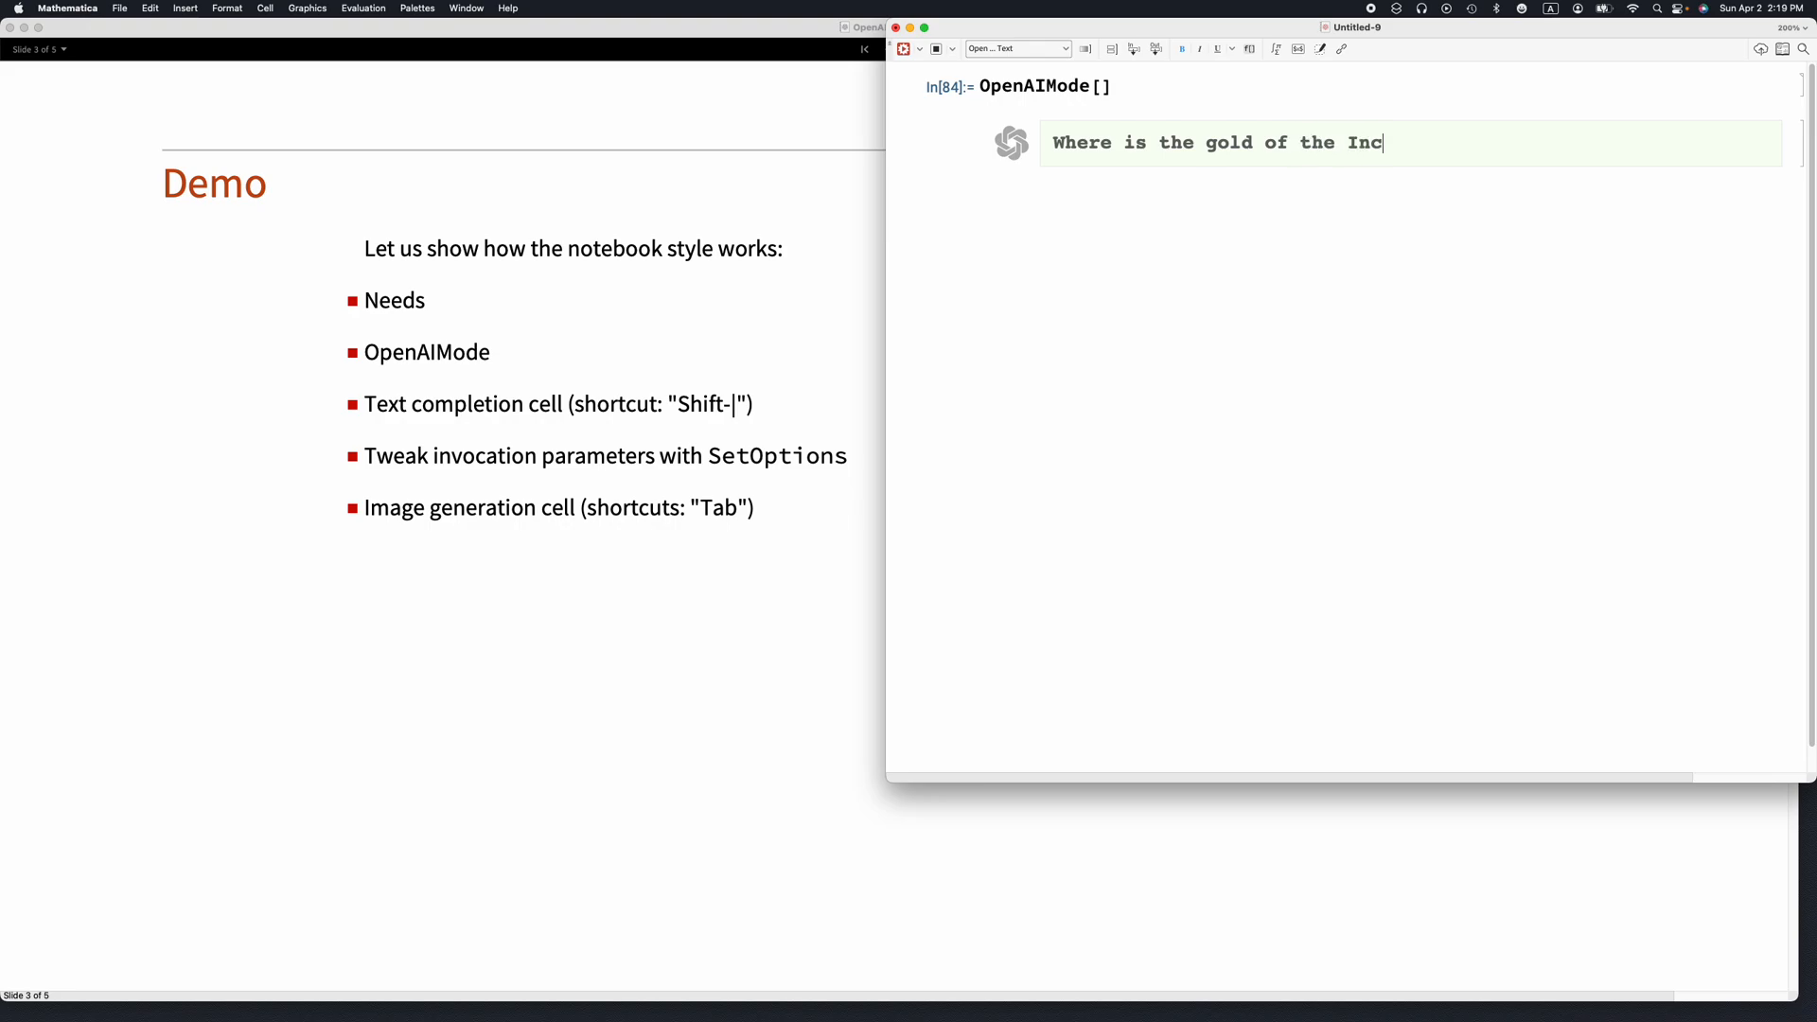
pyautogui.write('as?')
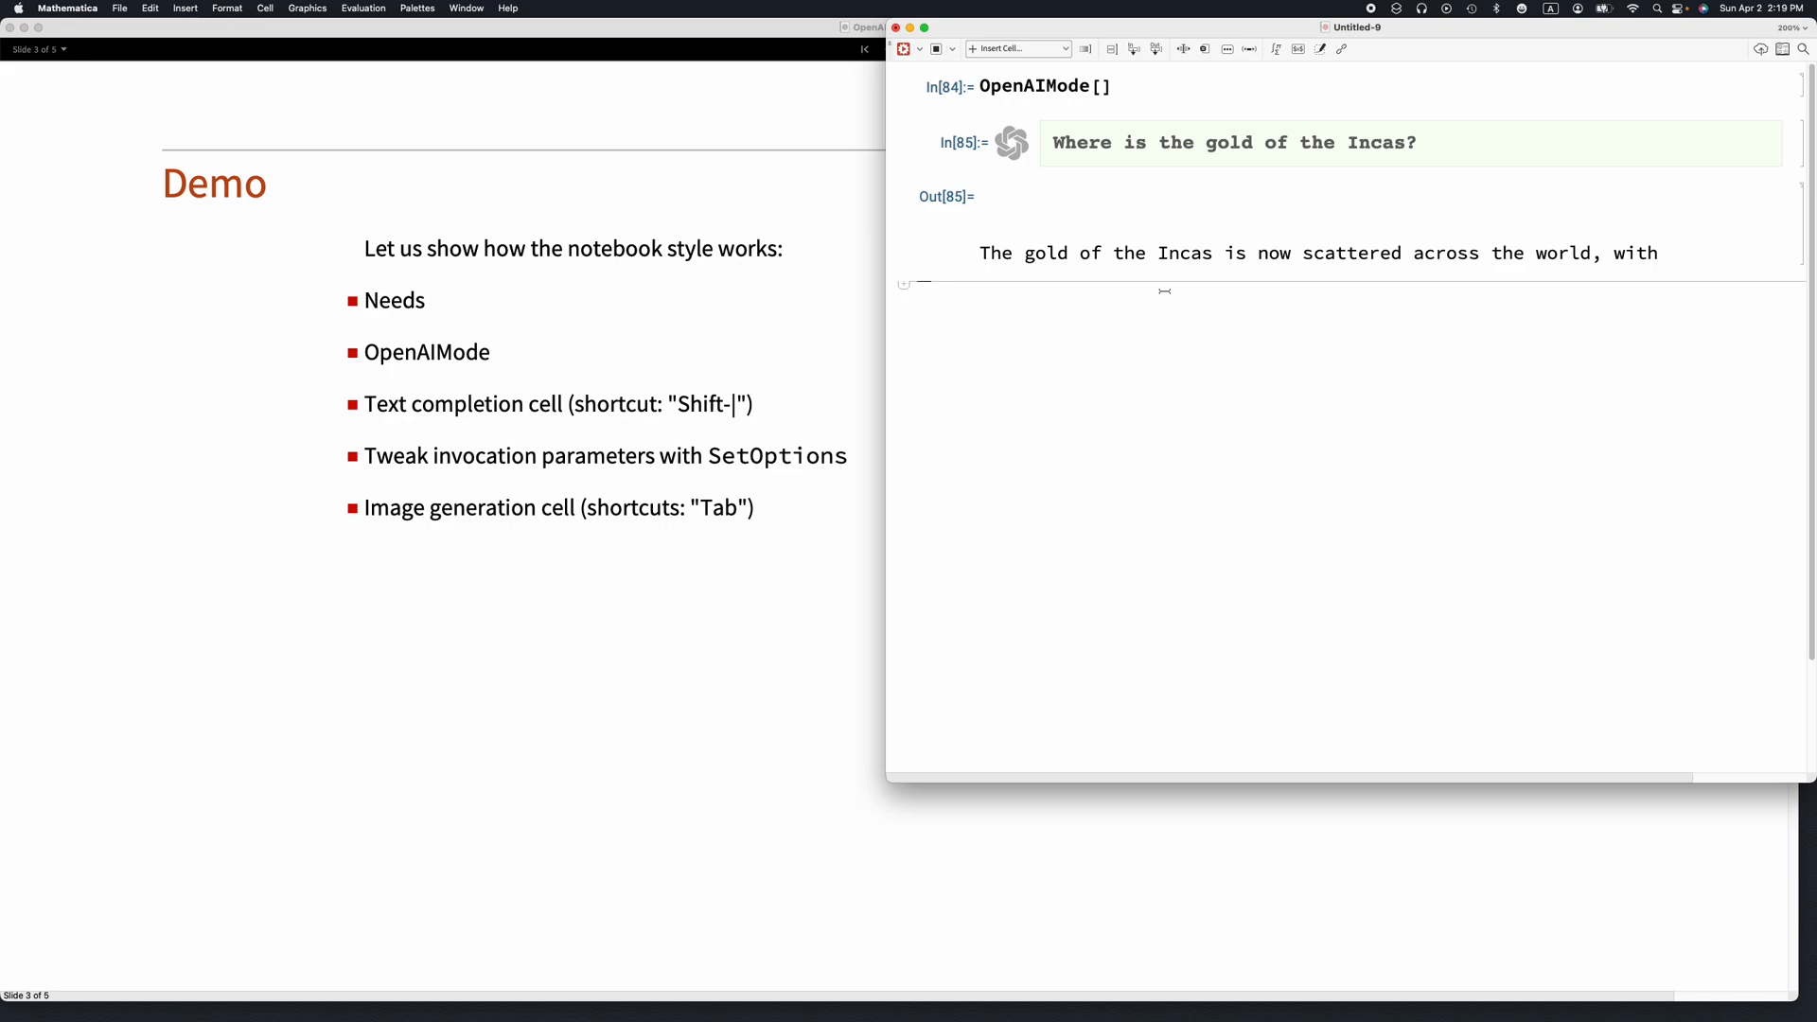
pyautogui.moveTo(1154, 303)
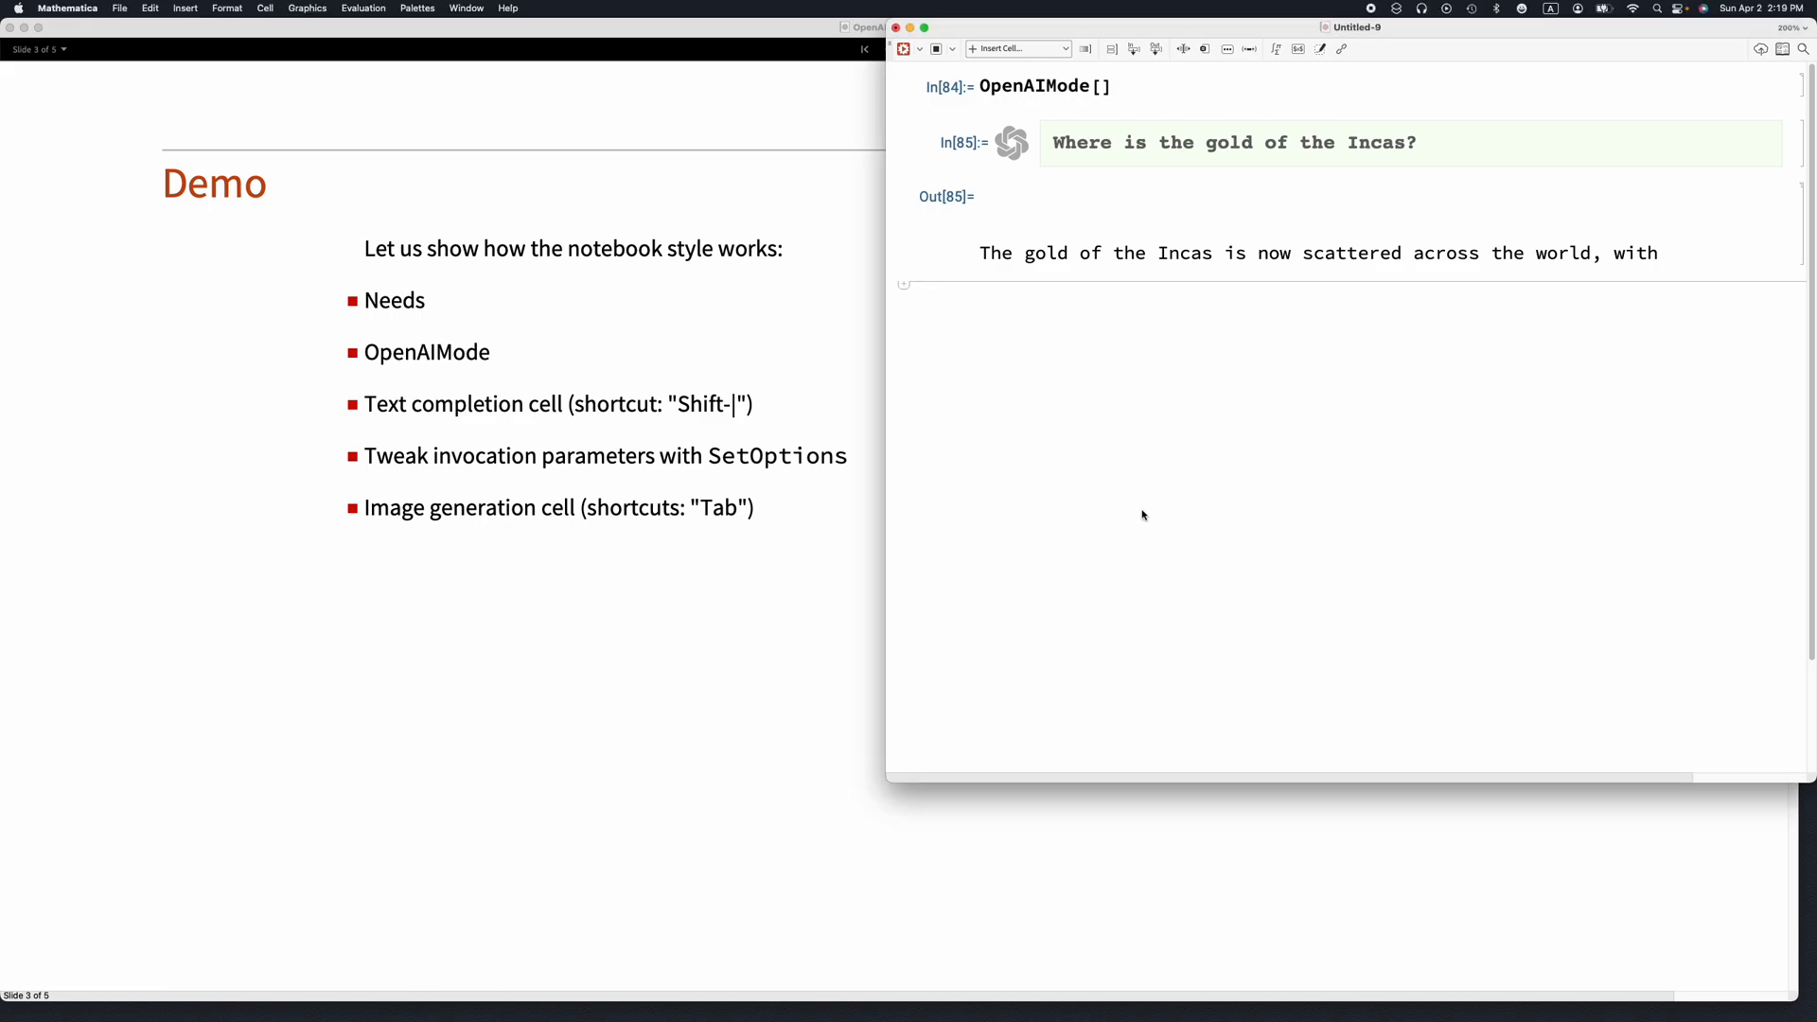
pyautogui.write('SetOptions[OpenAIInputExecuteToText, OpenAITokenLimit -> 120];')
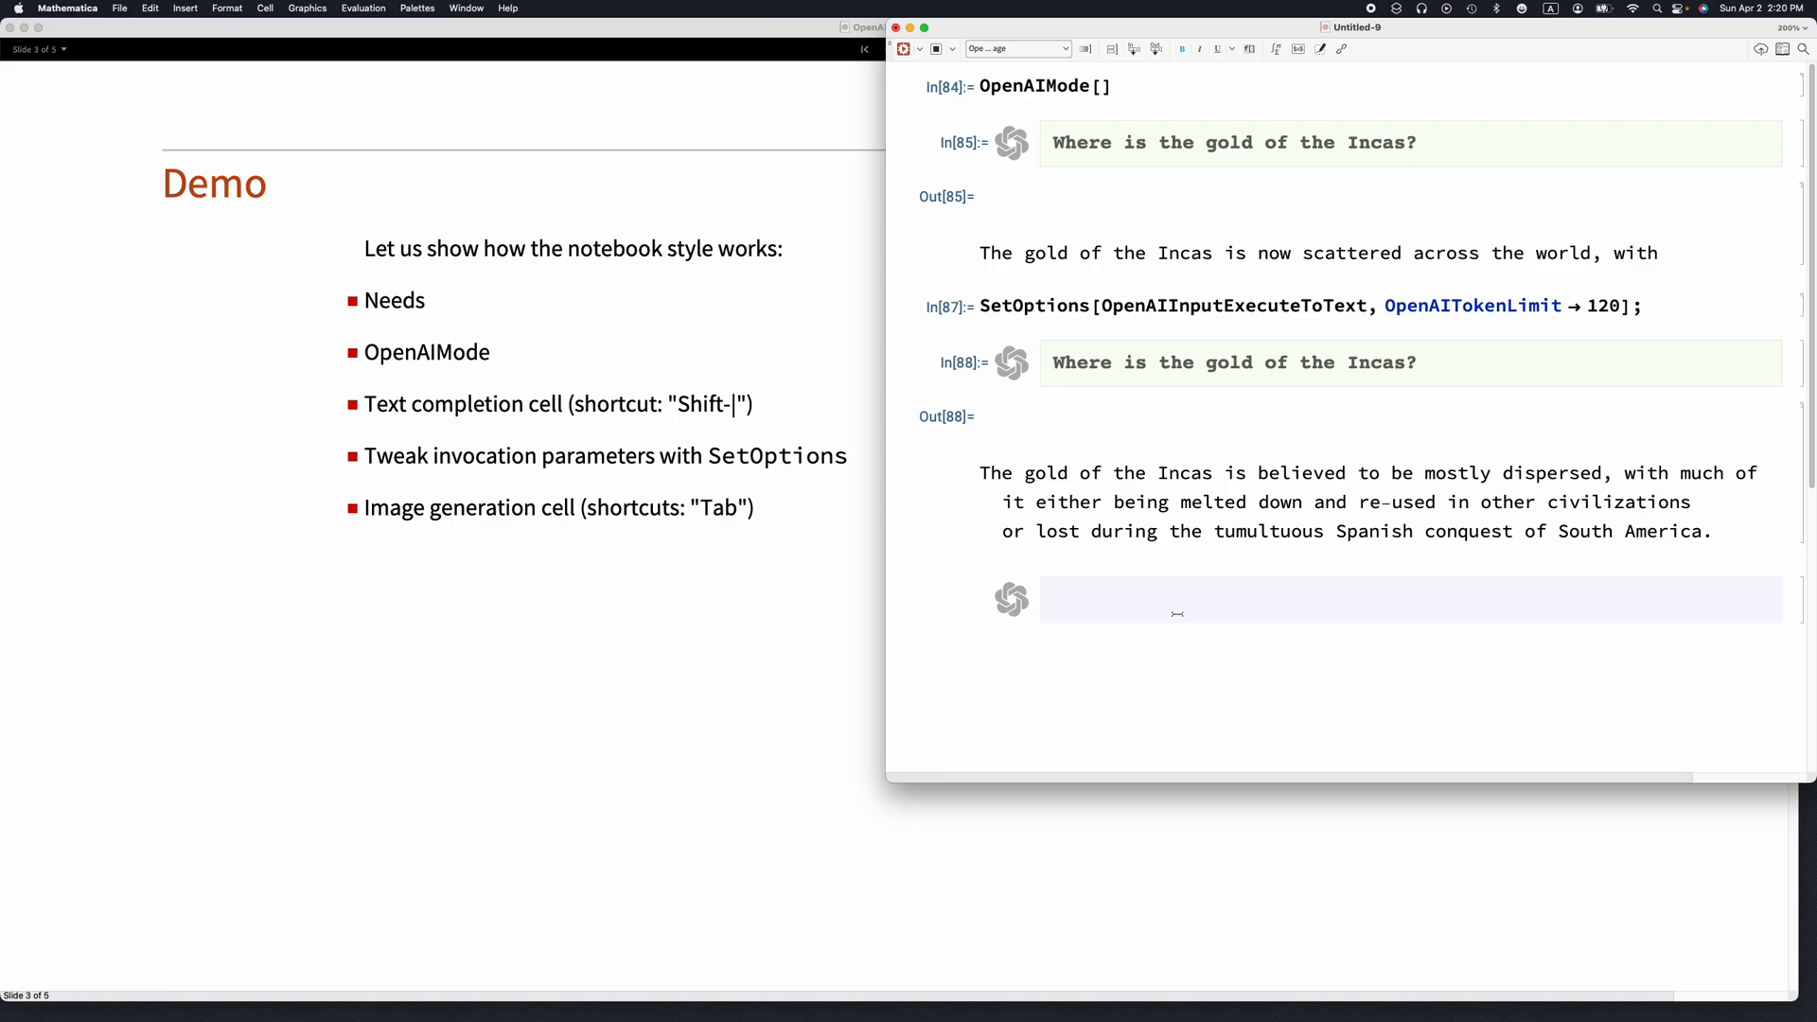
# - Enter the prompt 'Inca's gold in the style of Hieronymus Bosch' and generate its image
pyautogui.click(1176, 599)
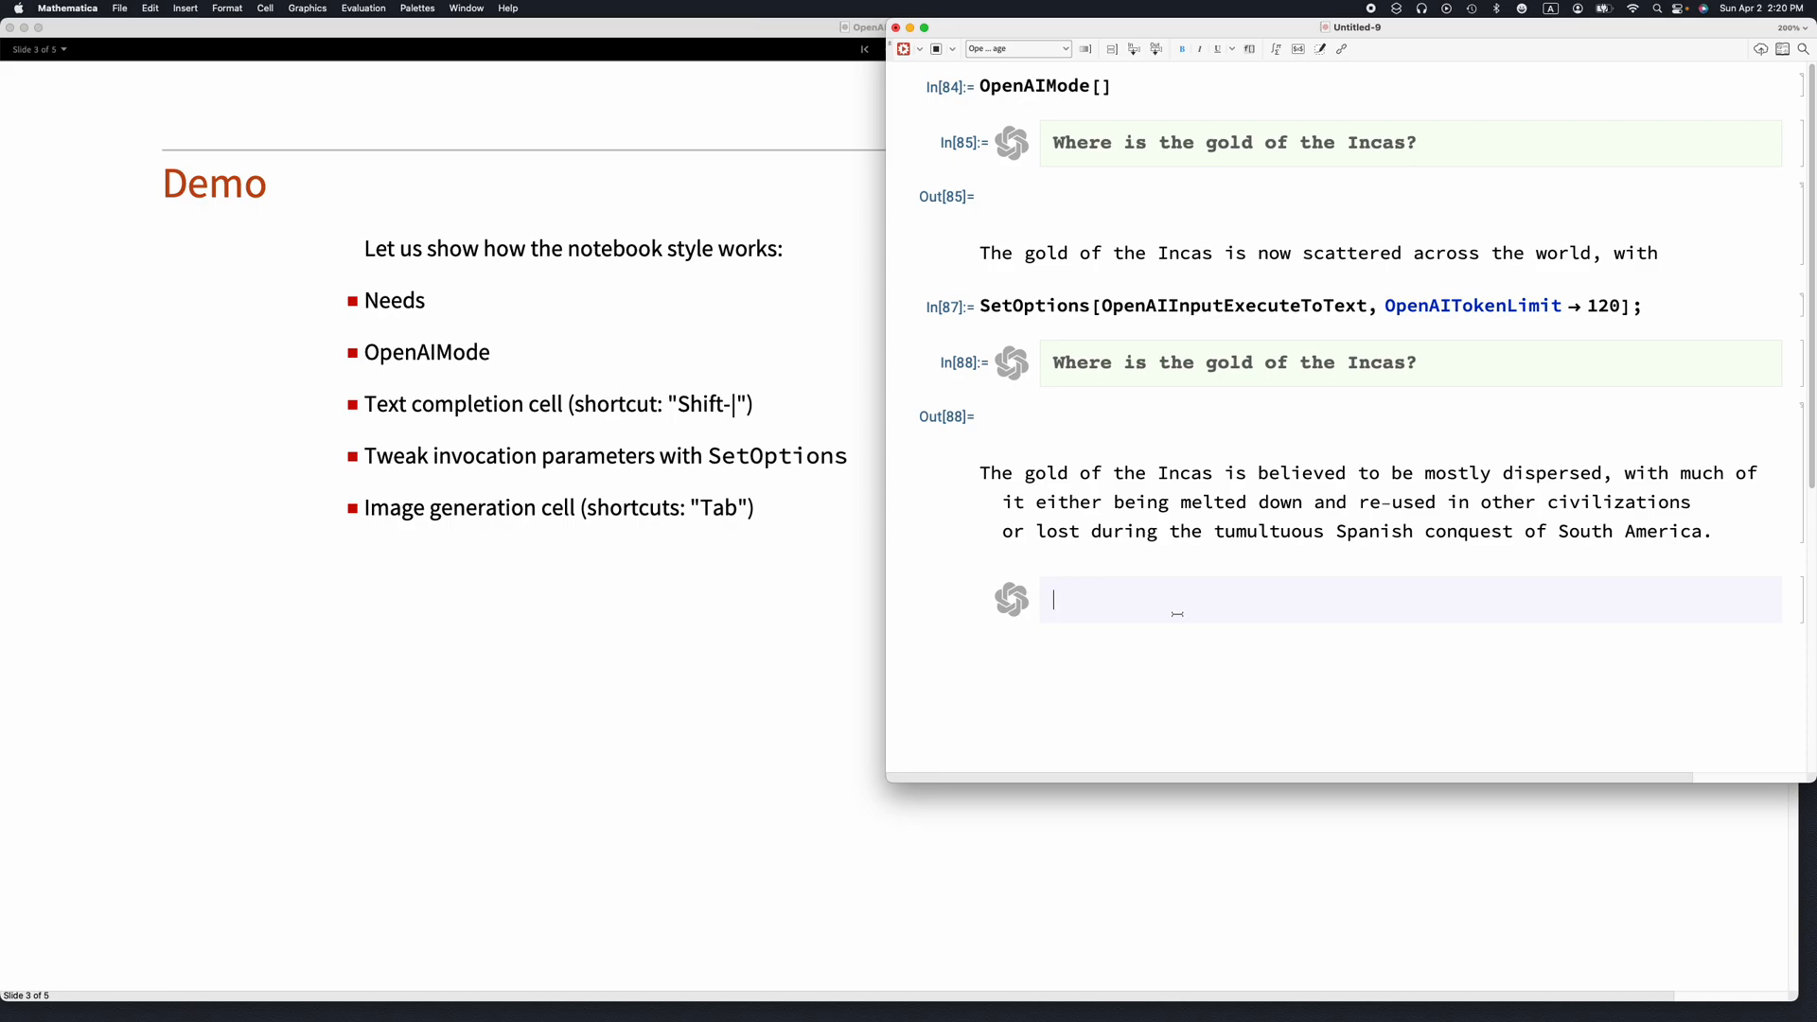
pyautogui.write('Inca')
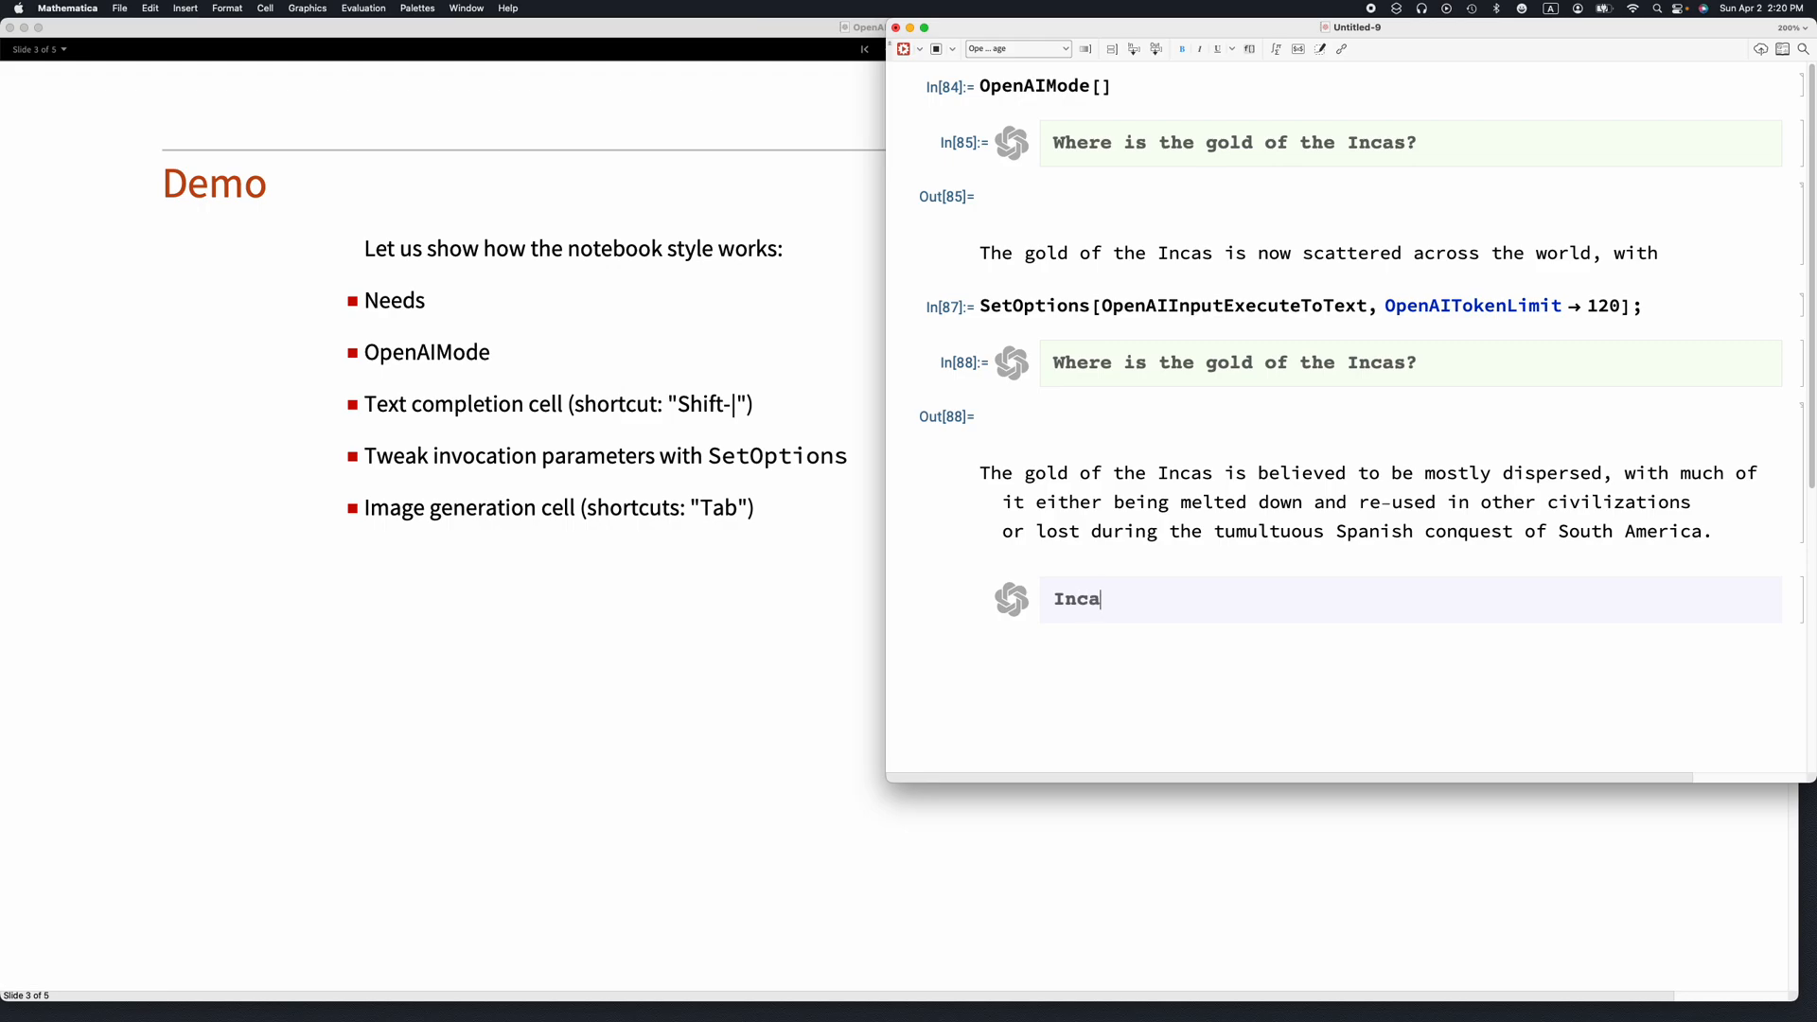
pyautogui.write("'s god")
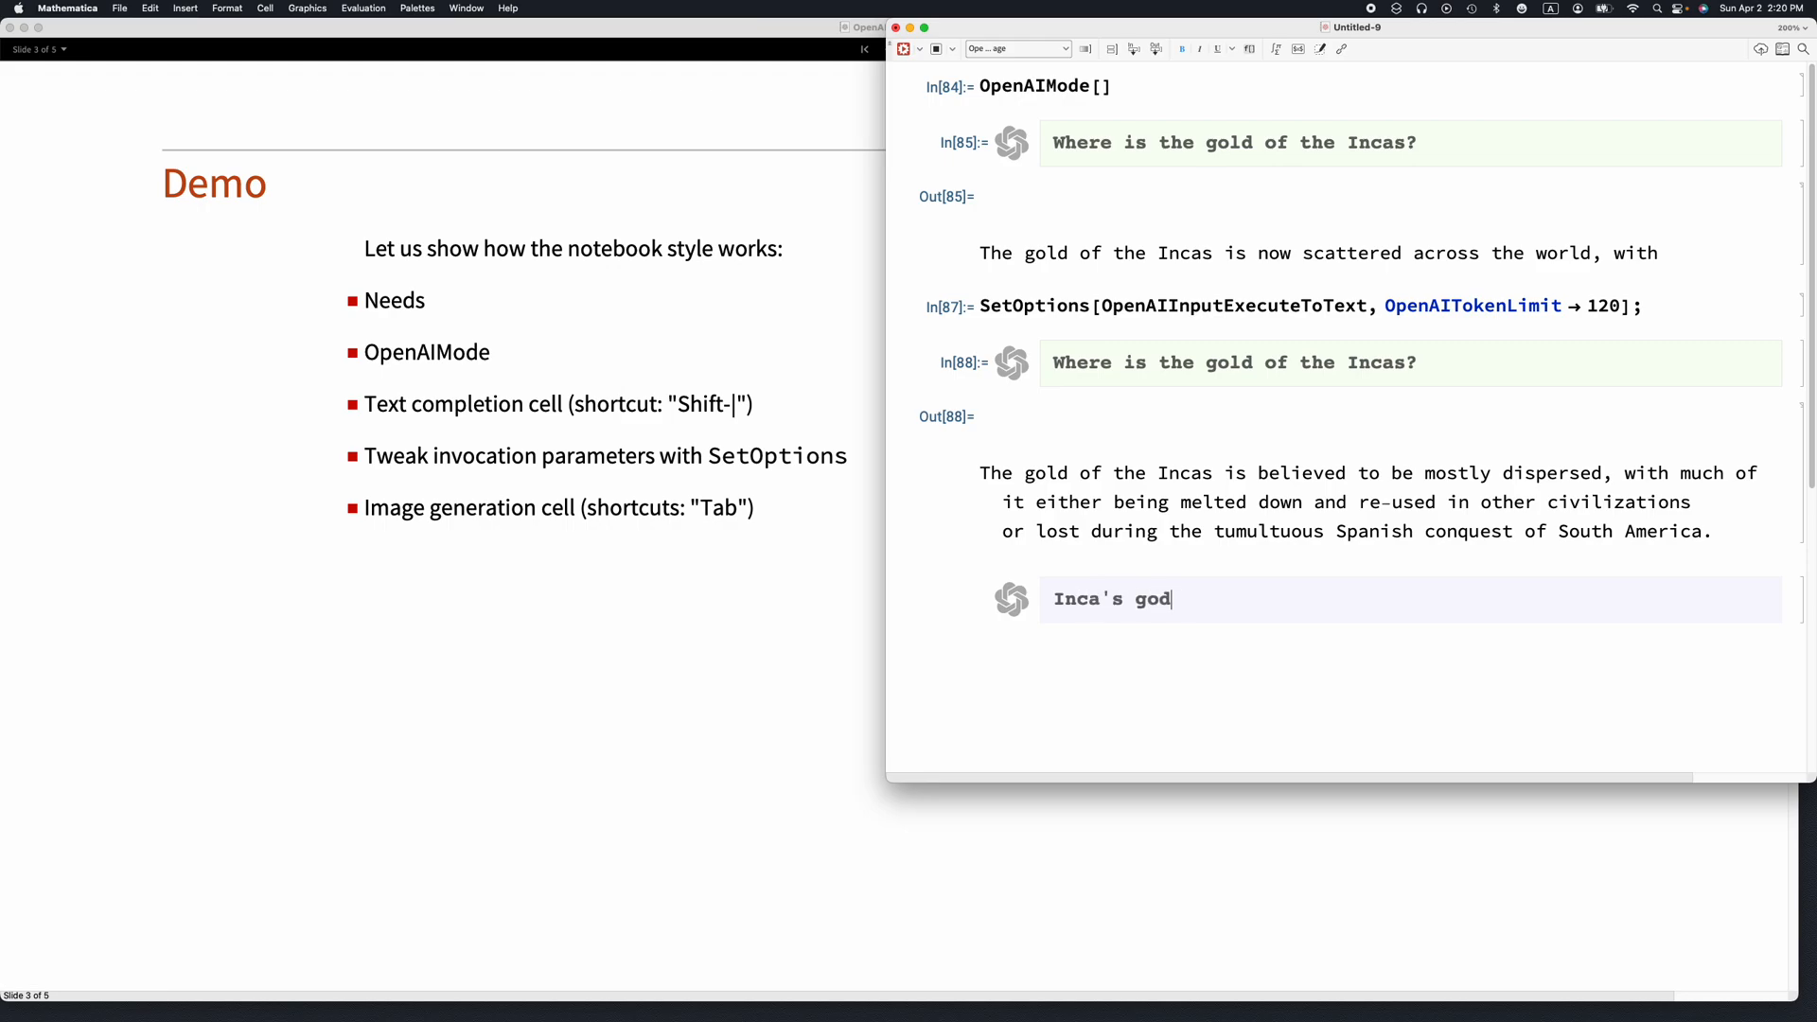
pyautogui.write('ld in the style of')
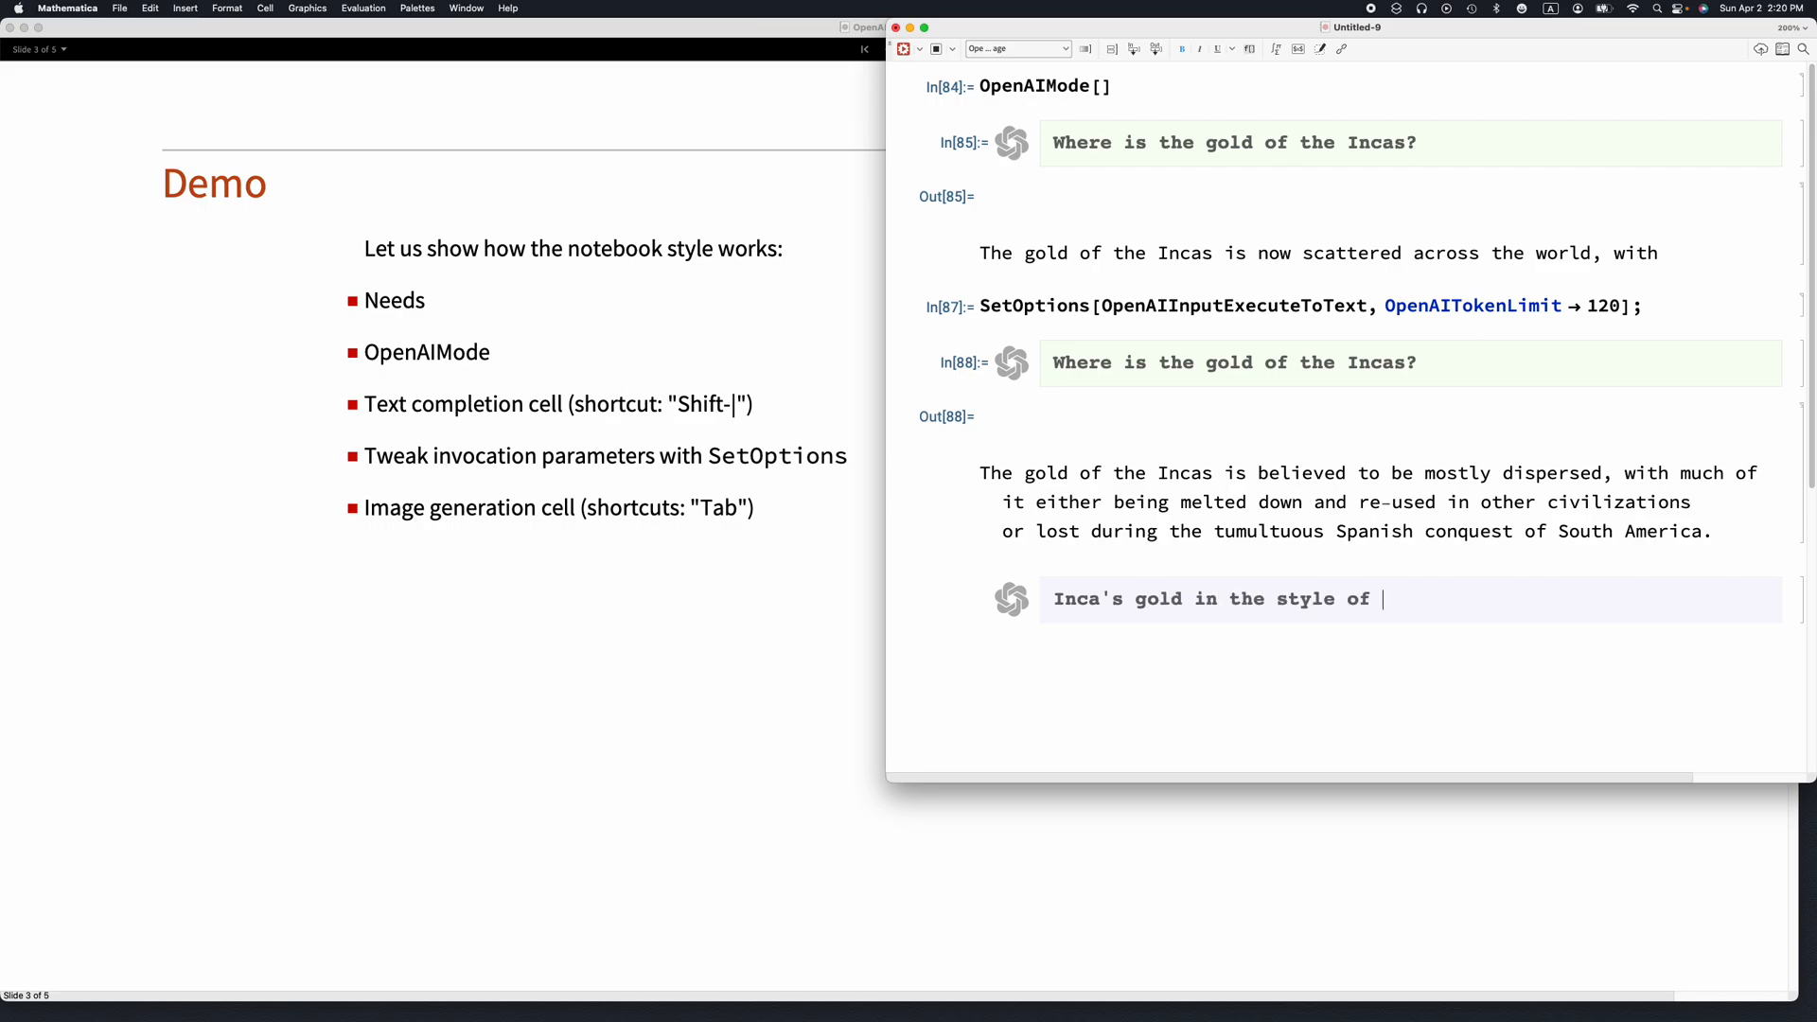
pyautogui.write('Hi')
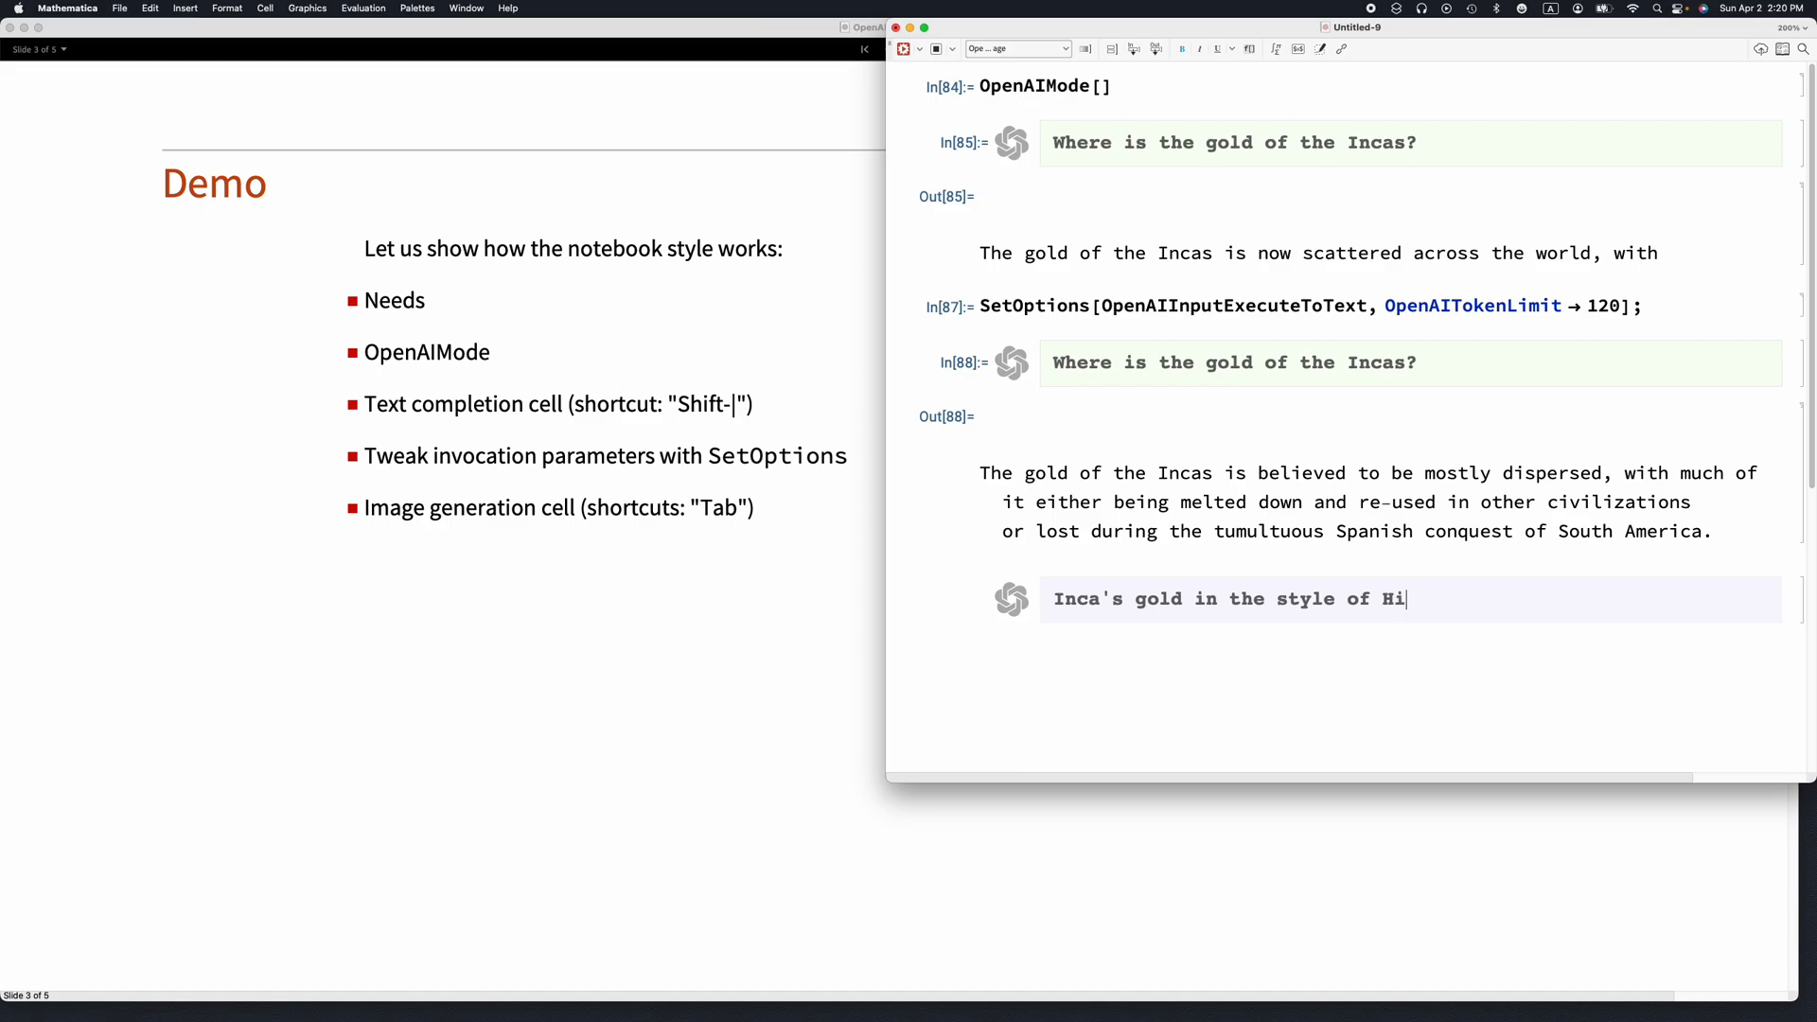
pyautogui.write('eron')
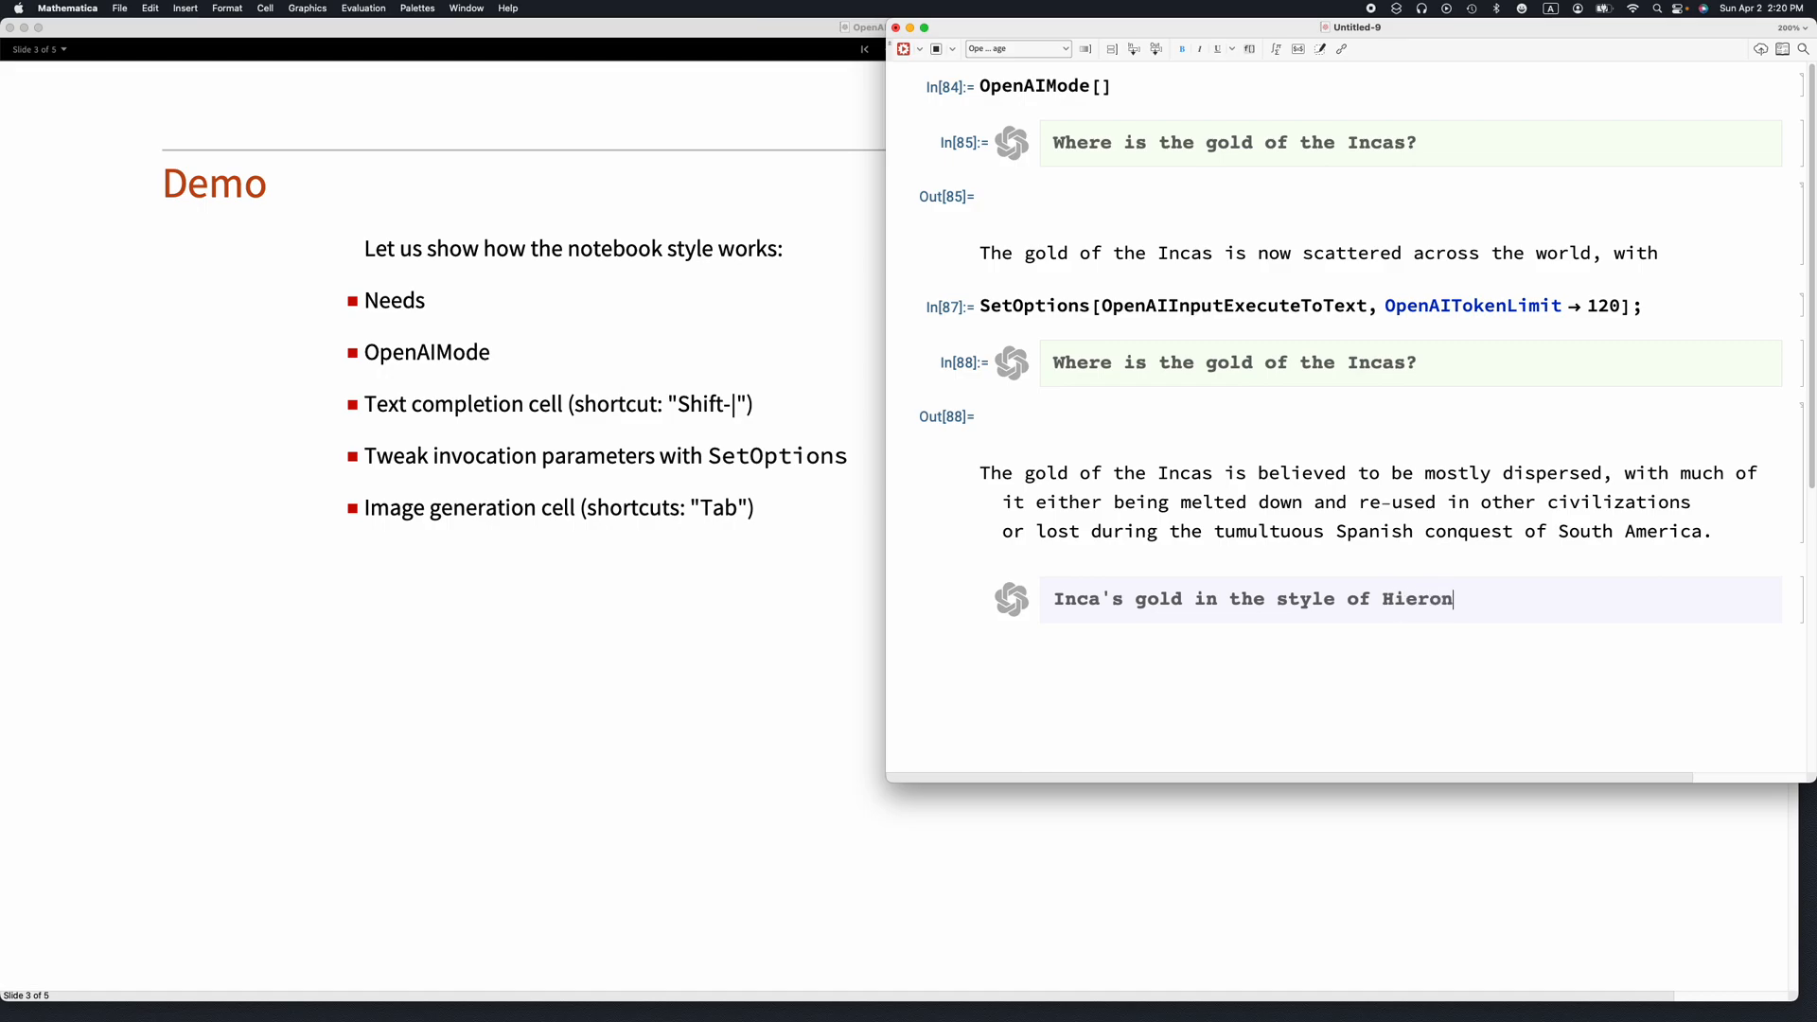
pyautogui.write('o')
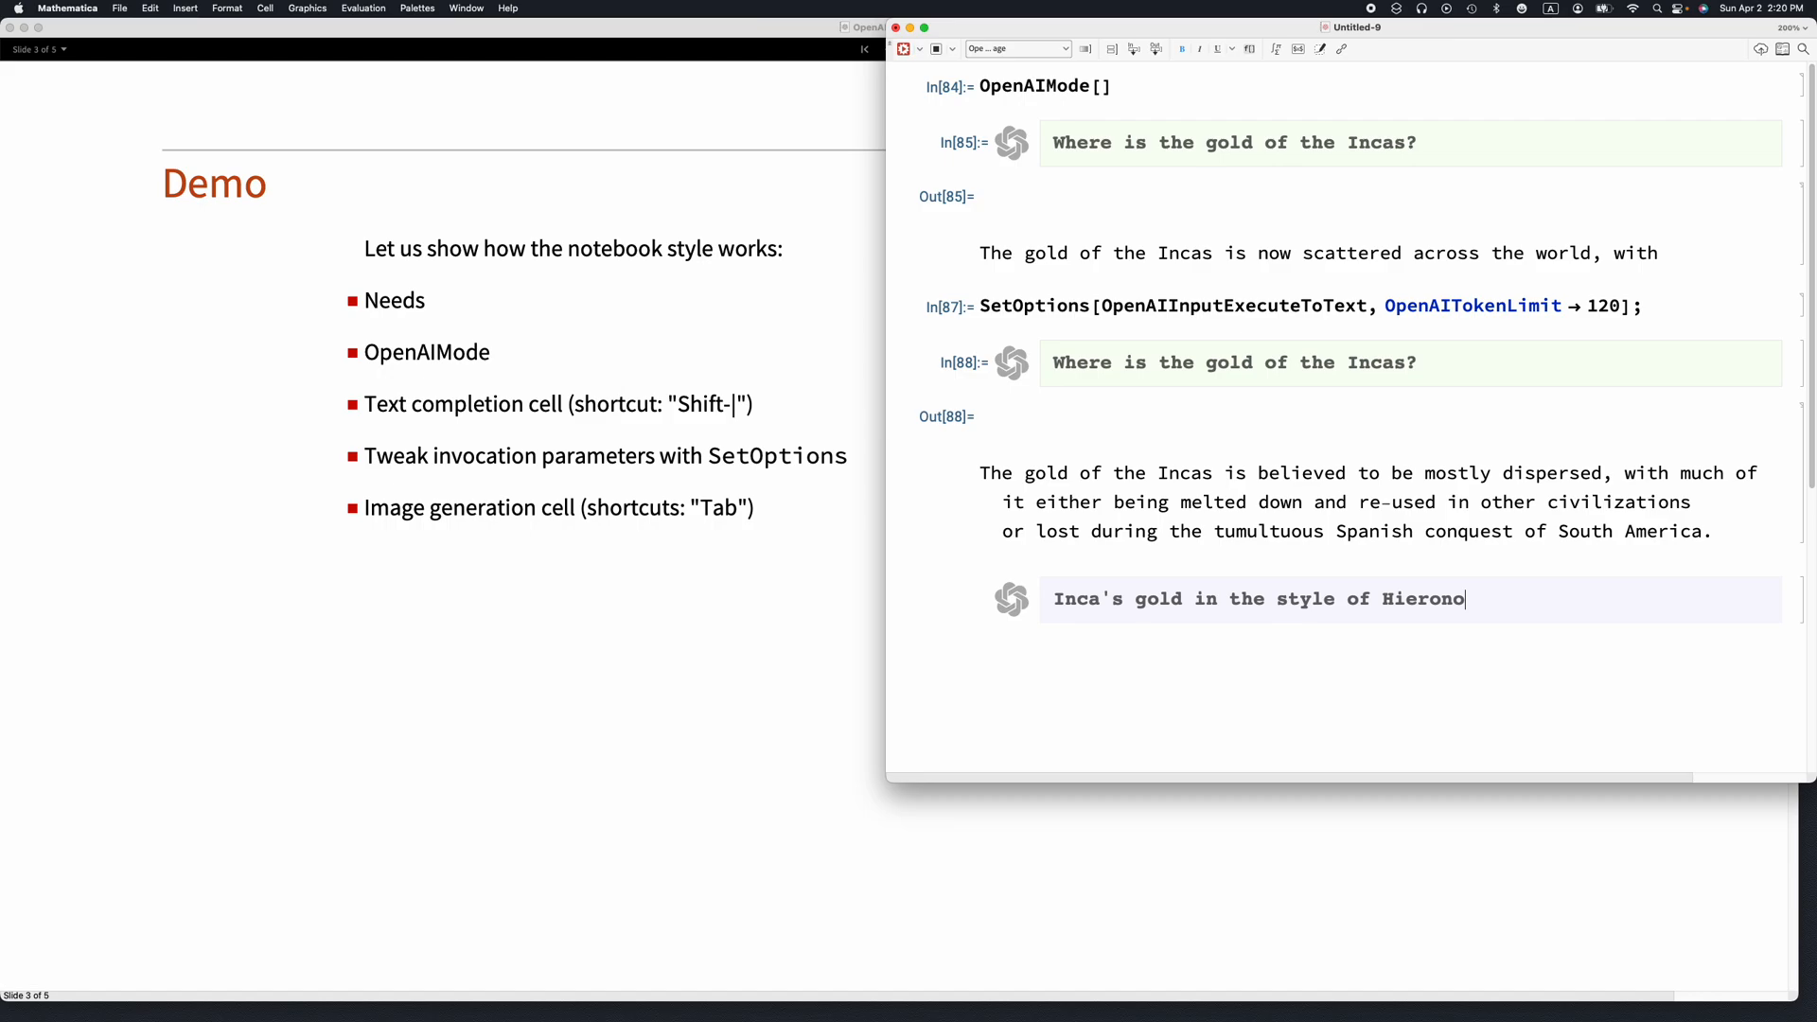
pyautogui.write('mus Bosch')
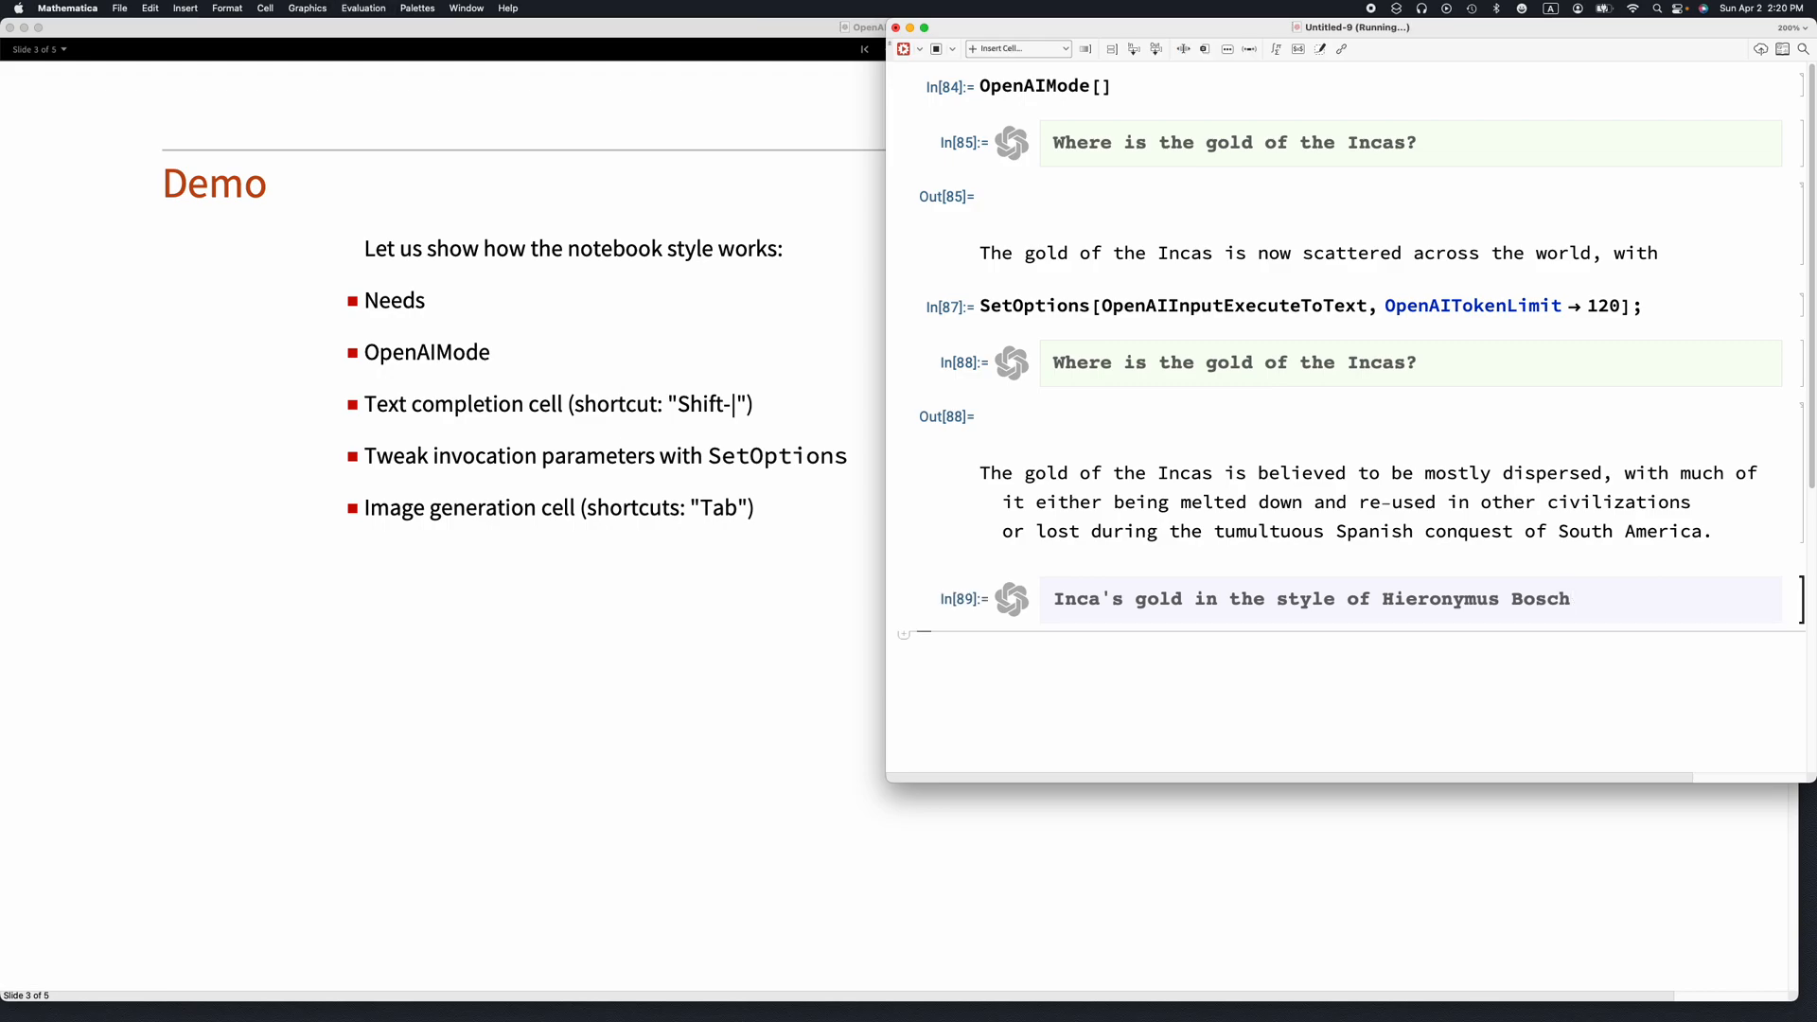
pyautogui.moveTo(894, 798)
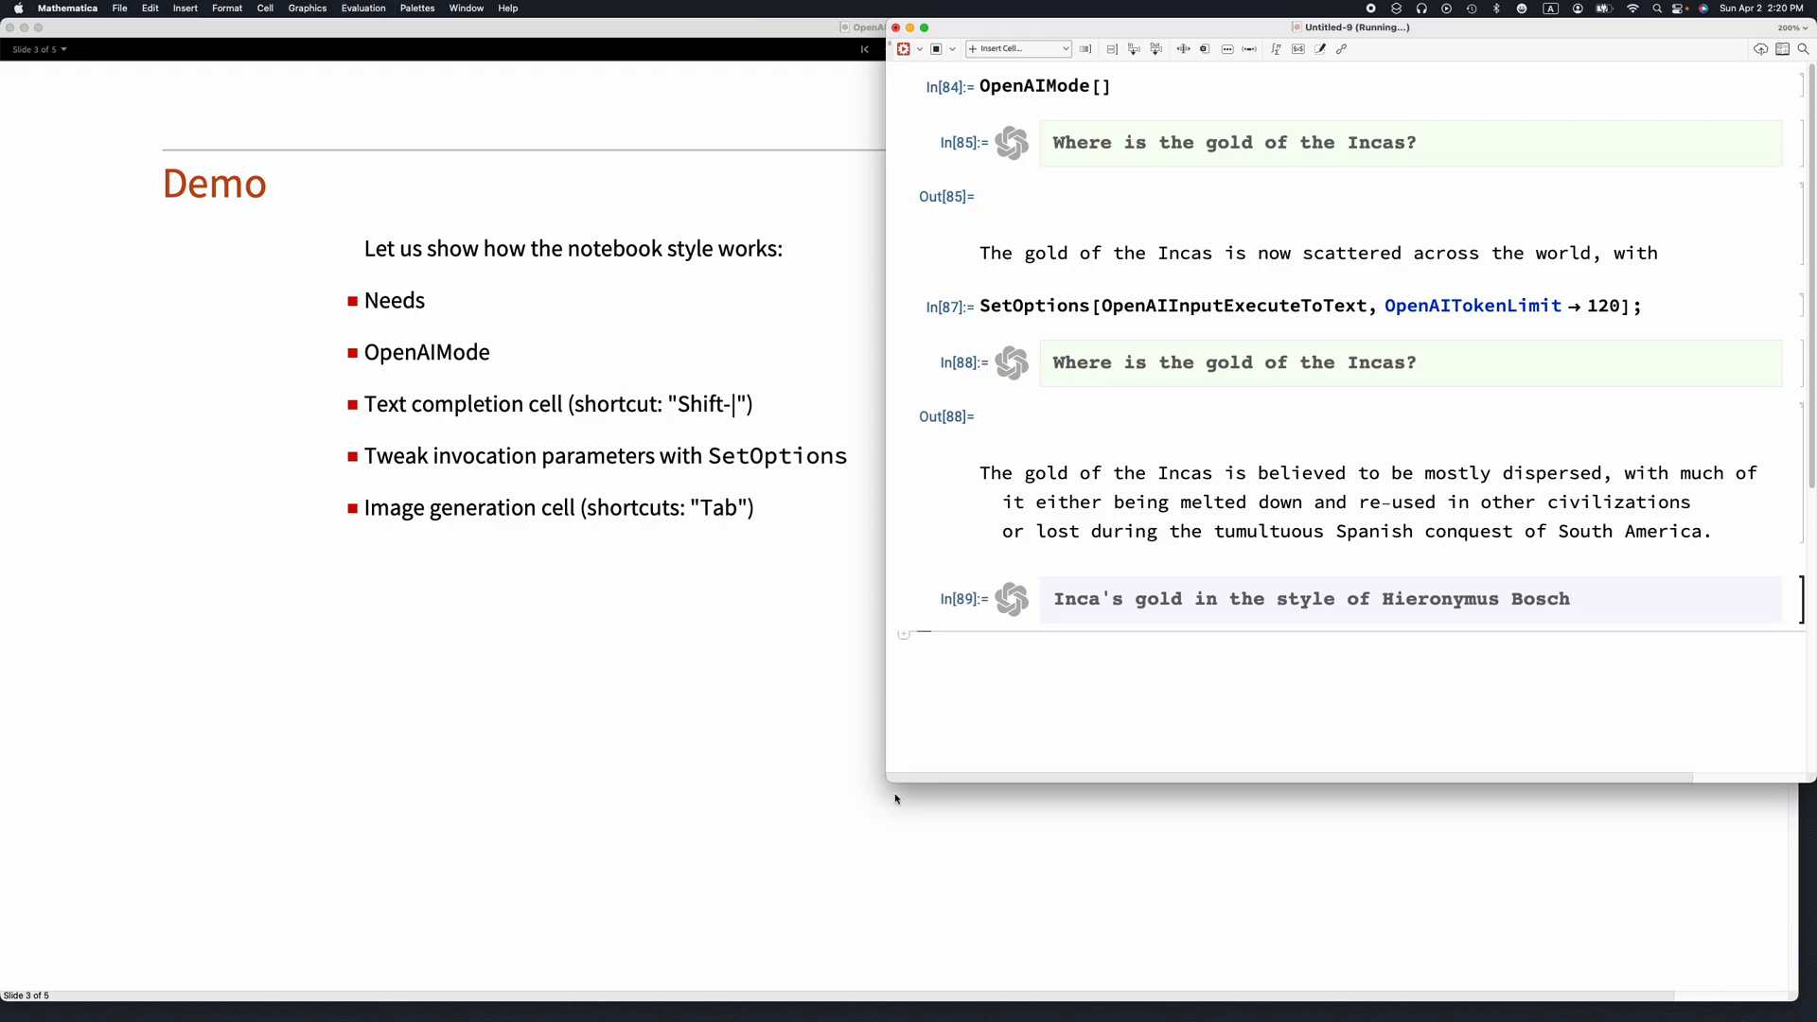
pyautogui.moveTo(863, 26); pyautogui.dragTo(831, 26)
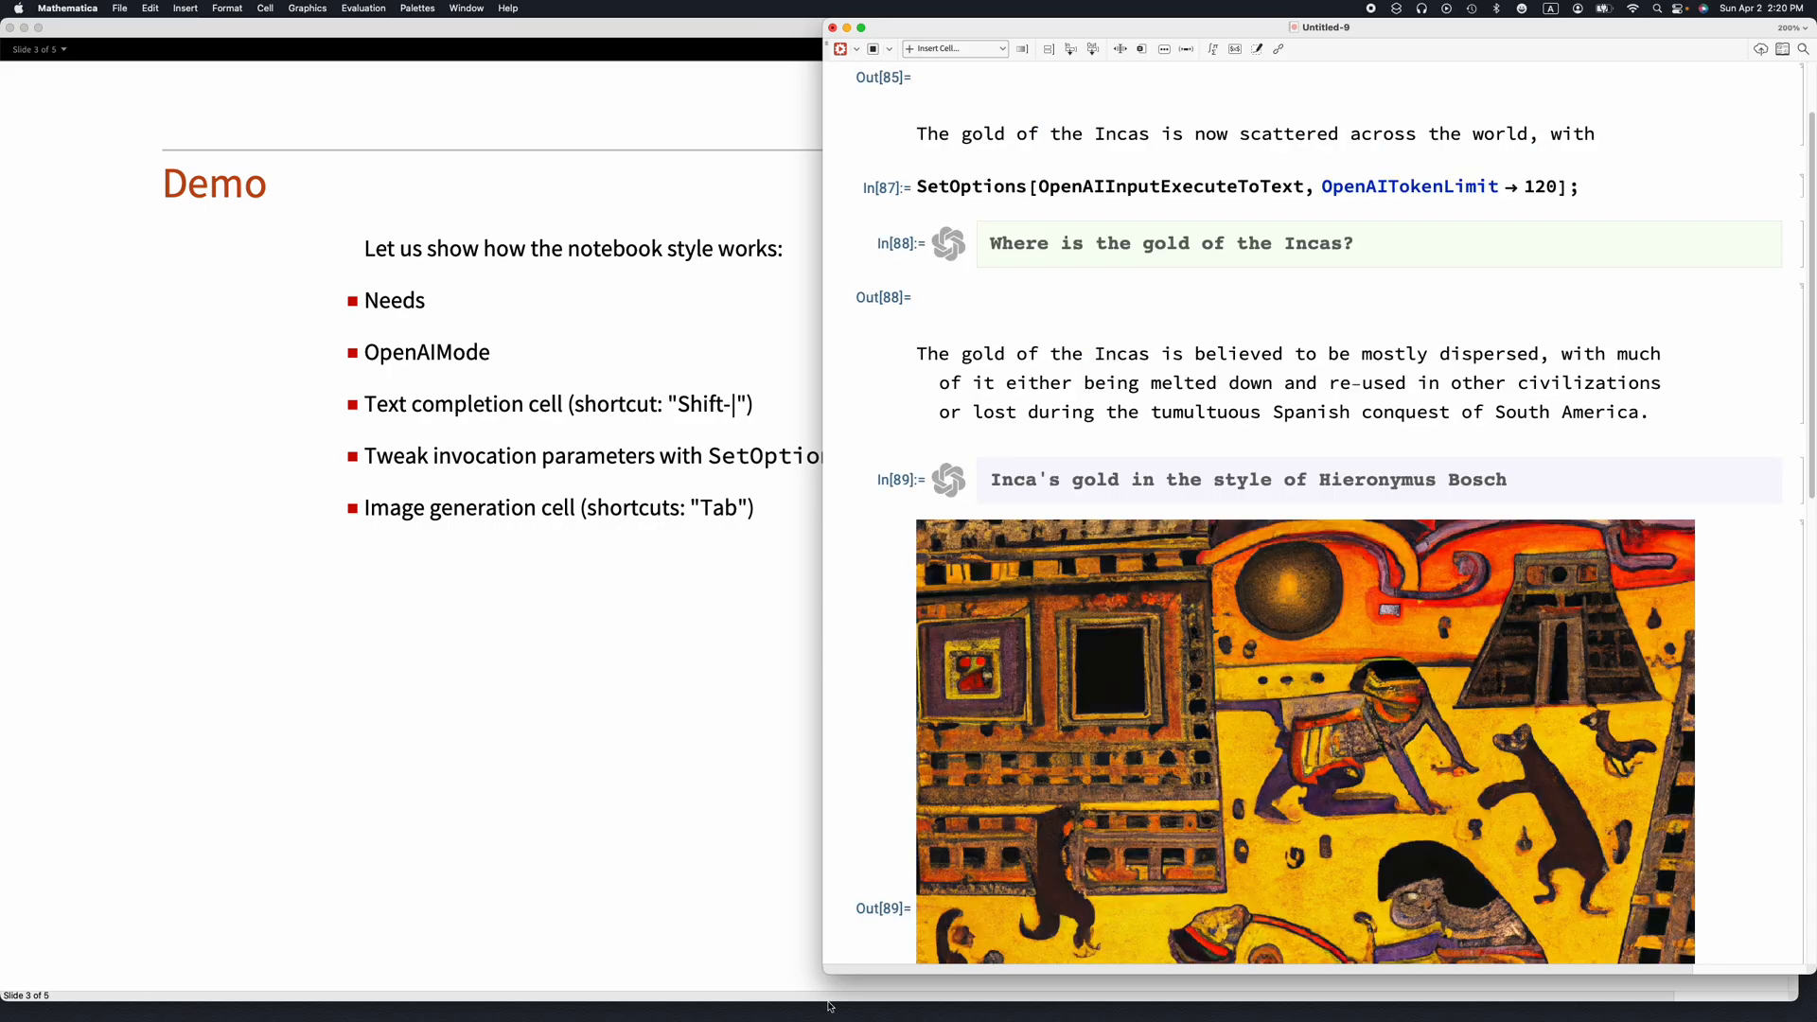
pyautogui.scroll(-3)
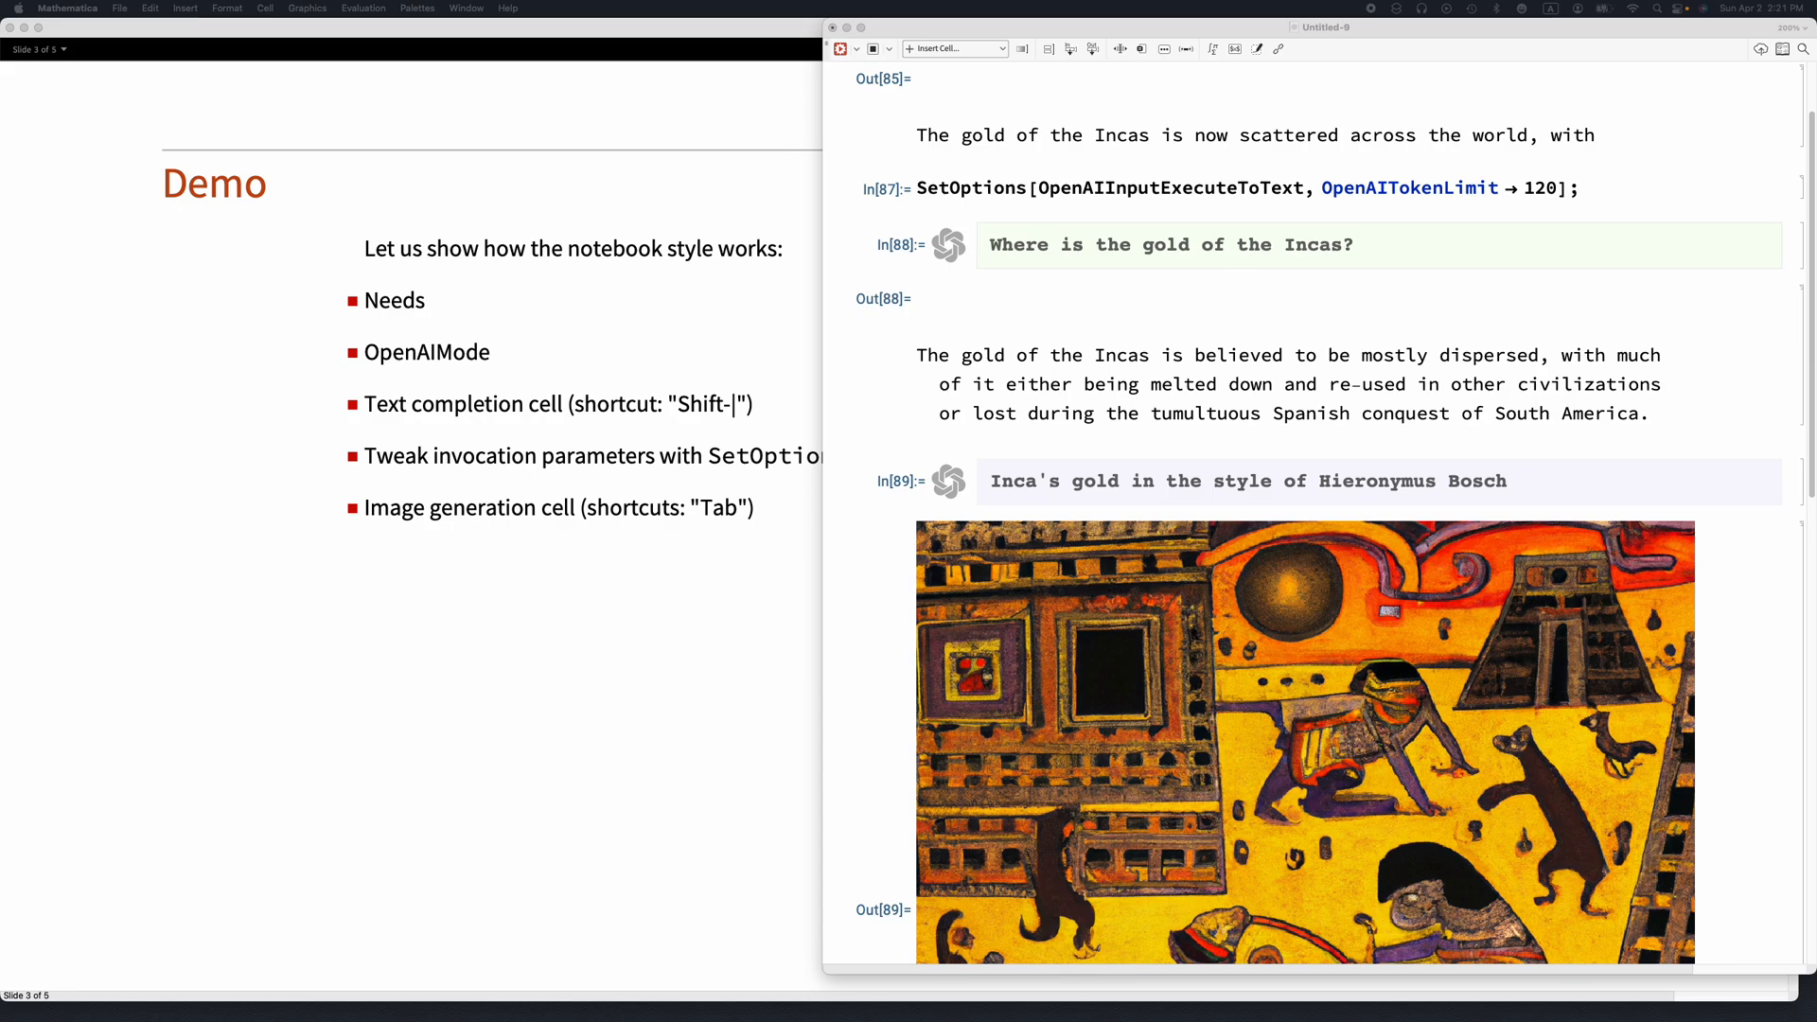
pyautogui.moveTo(515, 977)
pyautogui.write('SetOptions[OpenAIInputExecuteToImage, ImageSize → Medium];')
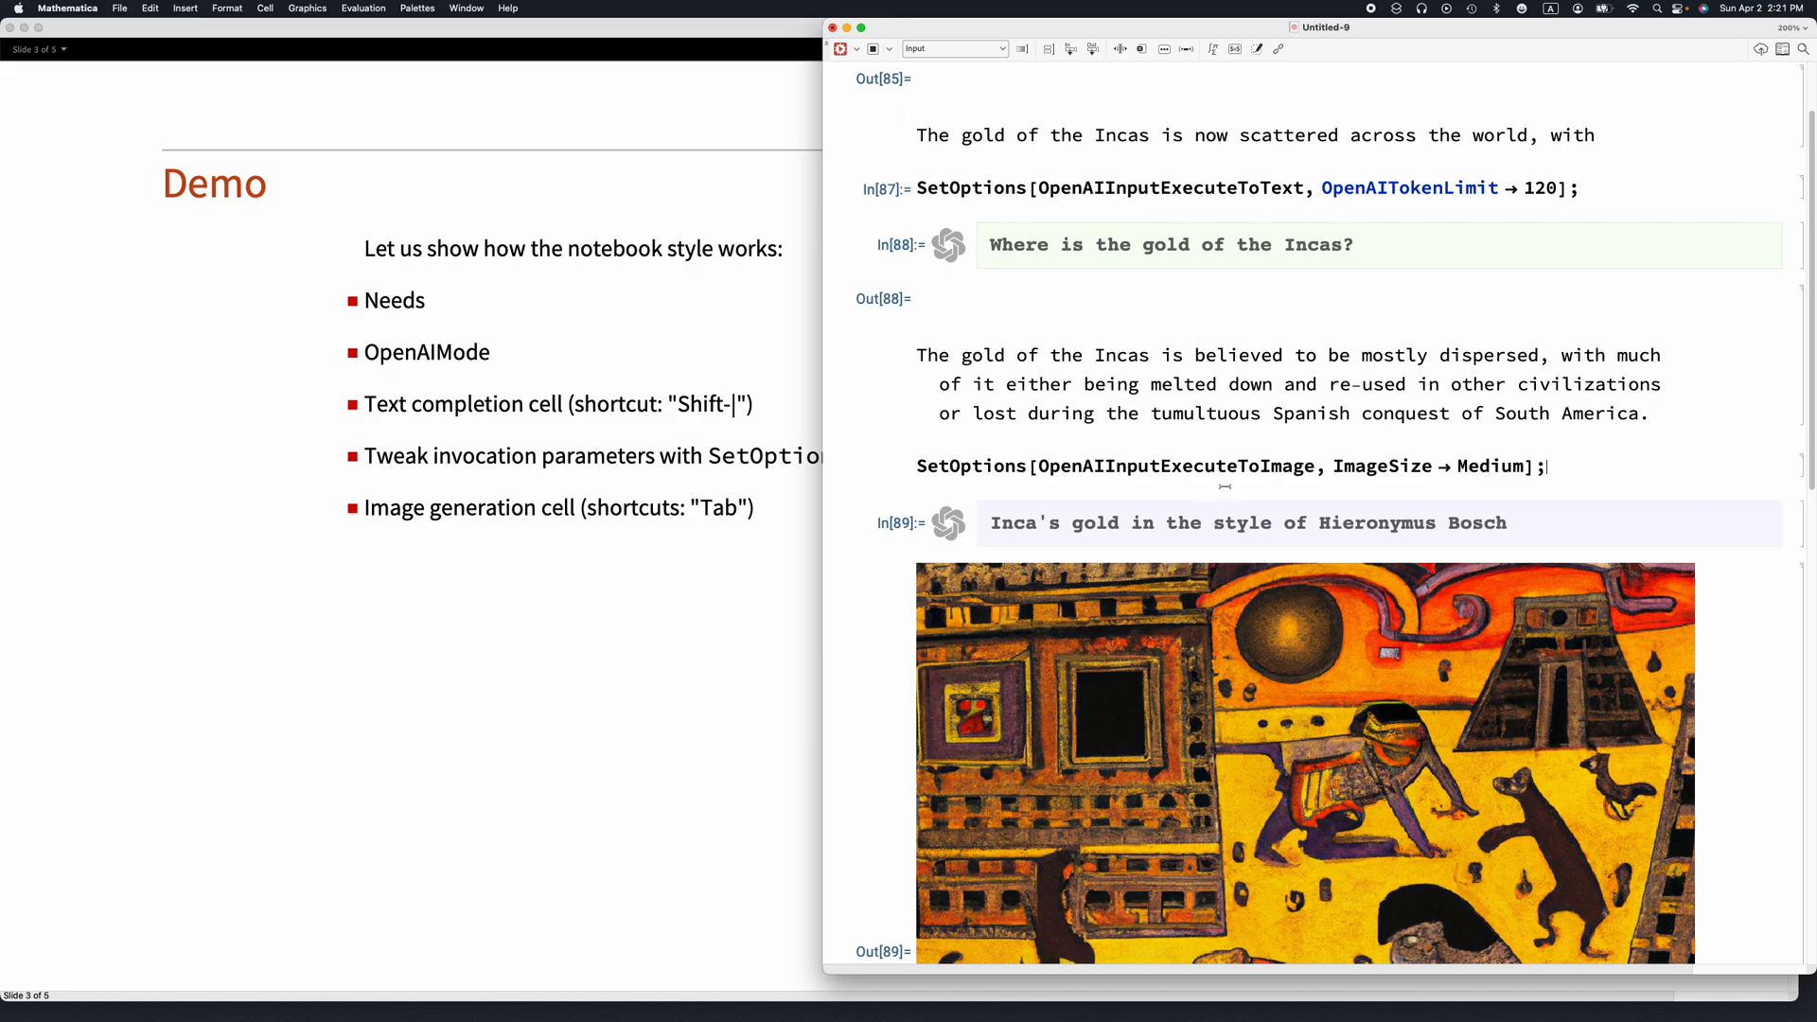
pyautogui.moveTo(1268, 491)
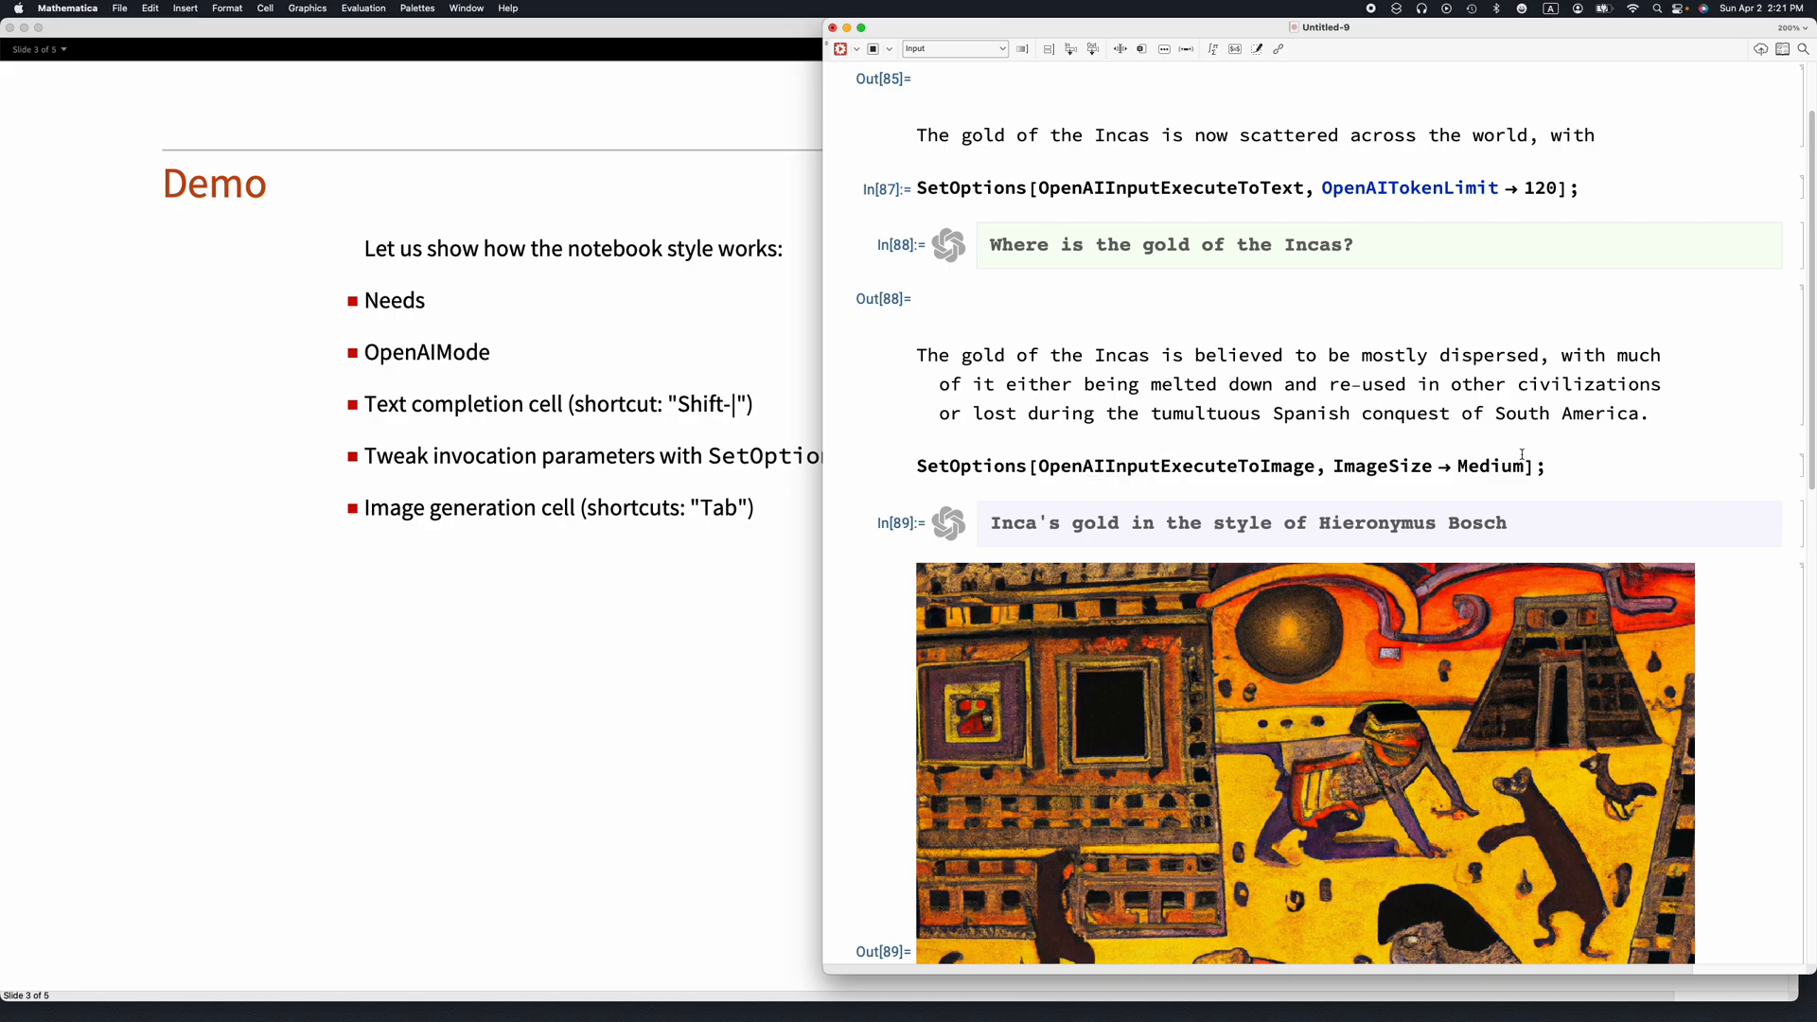
# - Change the generated image size from Medium to Small and rerun the Bosch prompt
pyautogui.doubleClick(1494, 464)
pyautogui.write('Small')
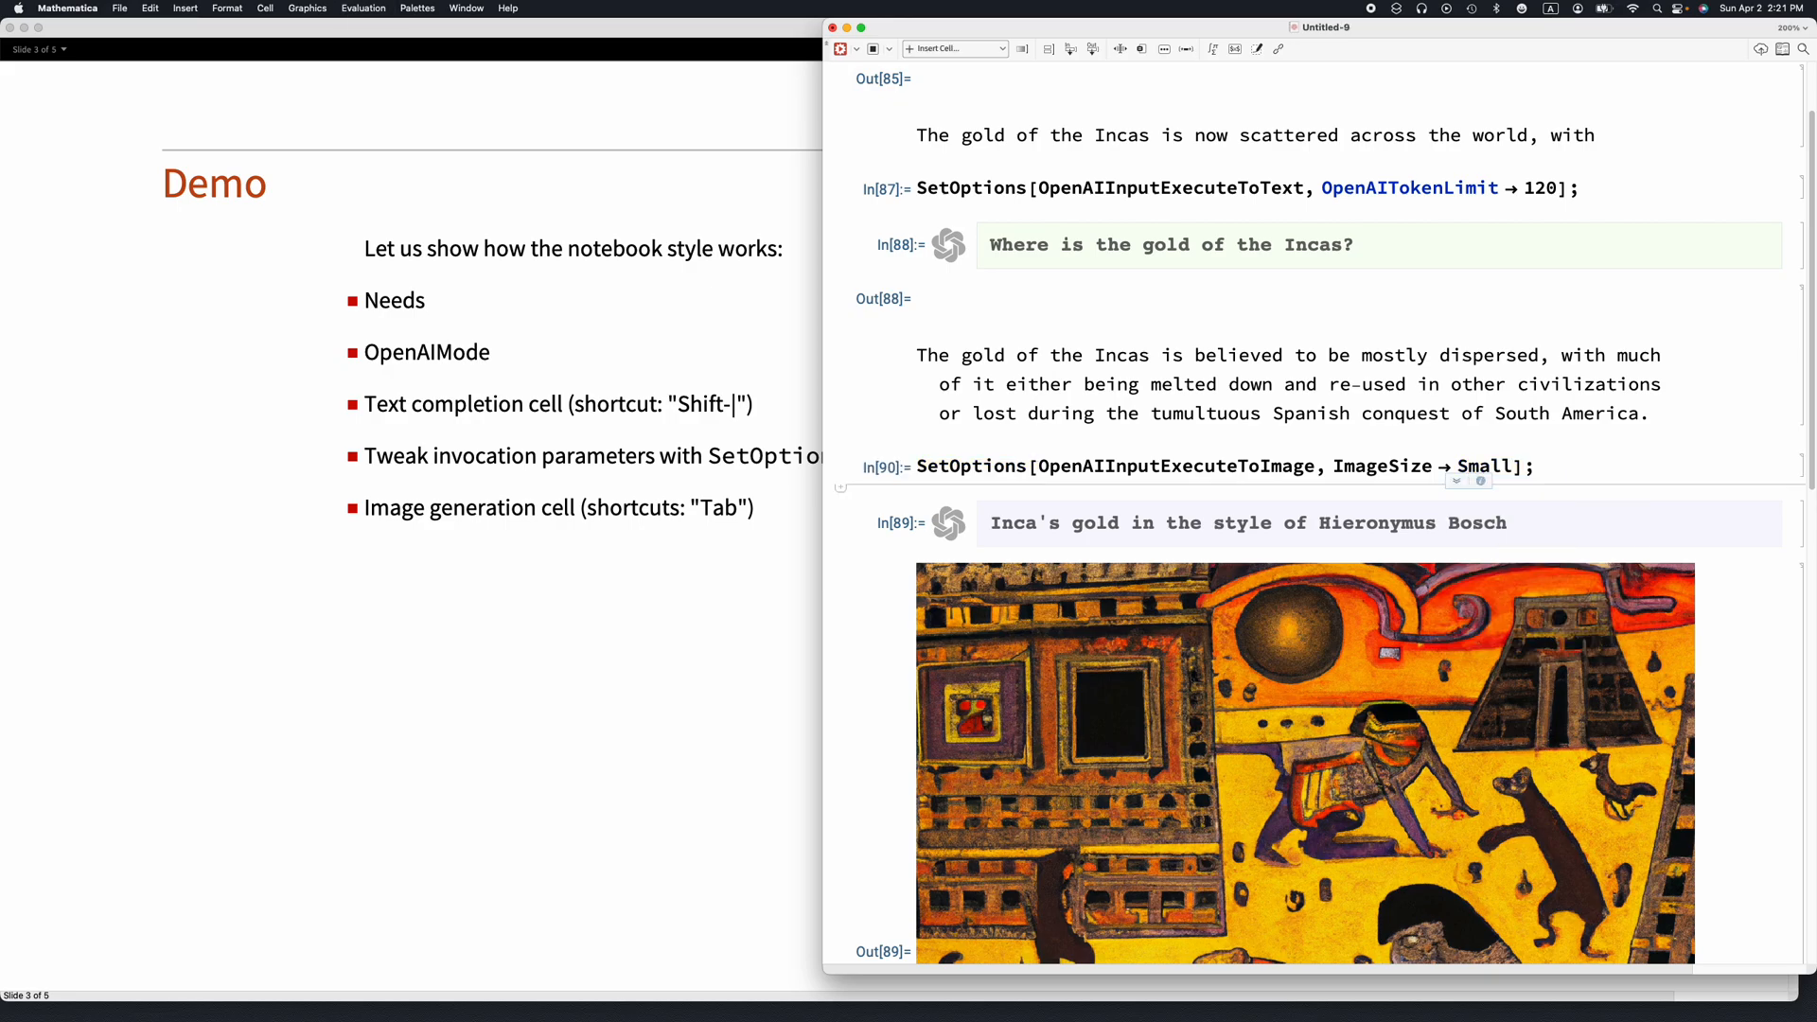
pyautogui.click(1043, 523)
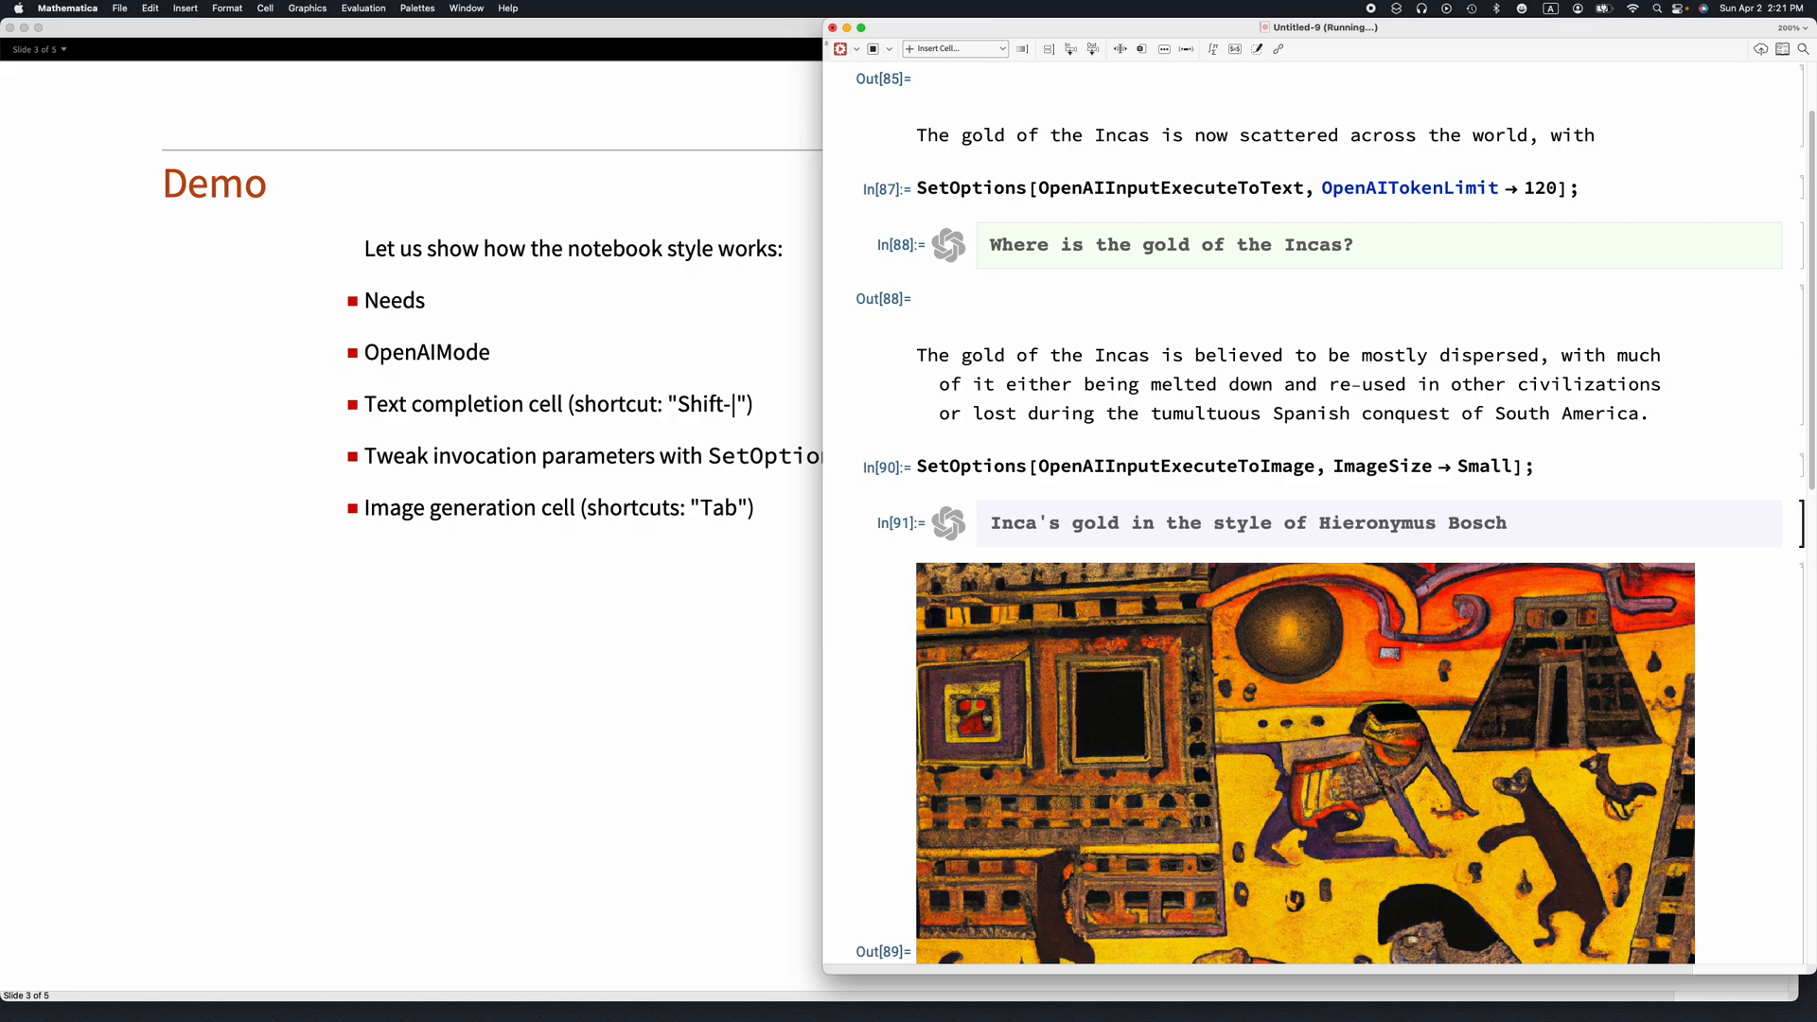
pyautogui.scroll(-3)
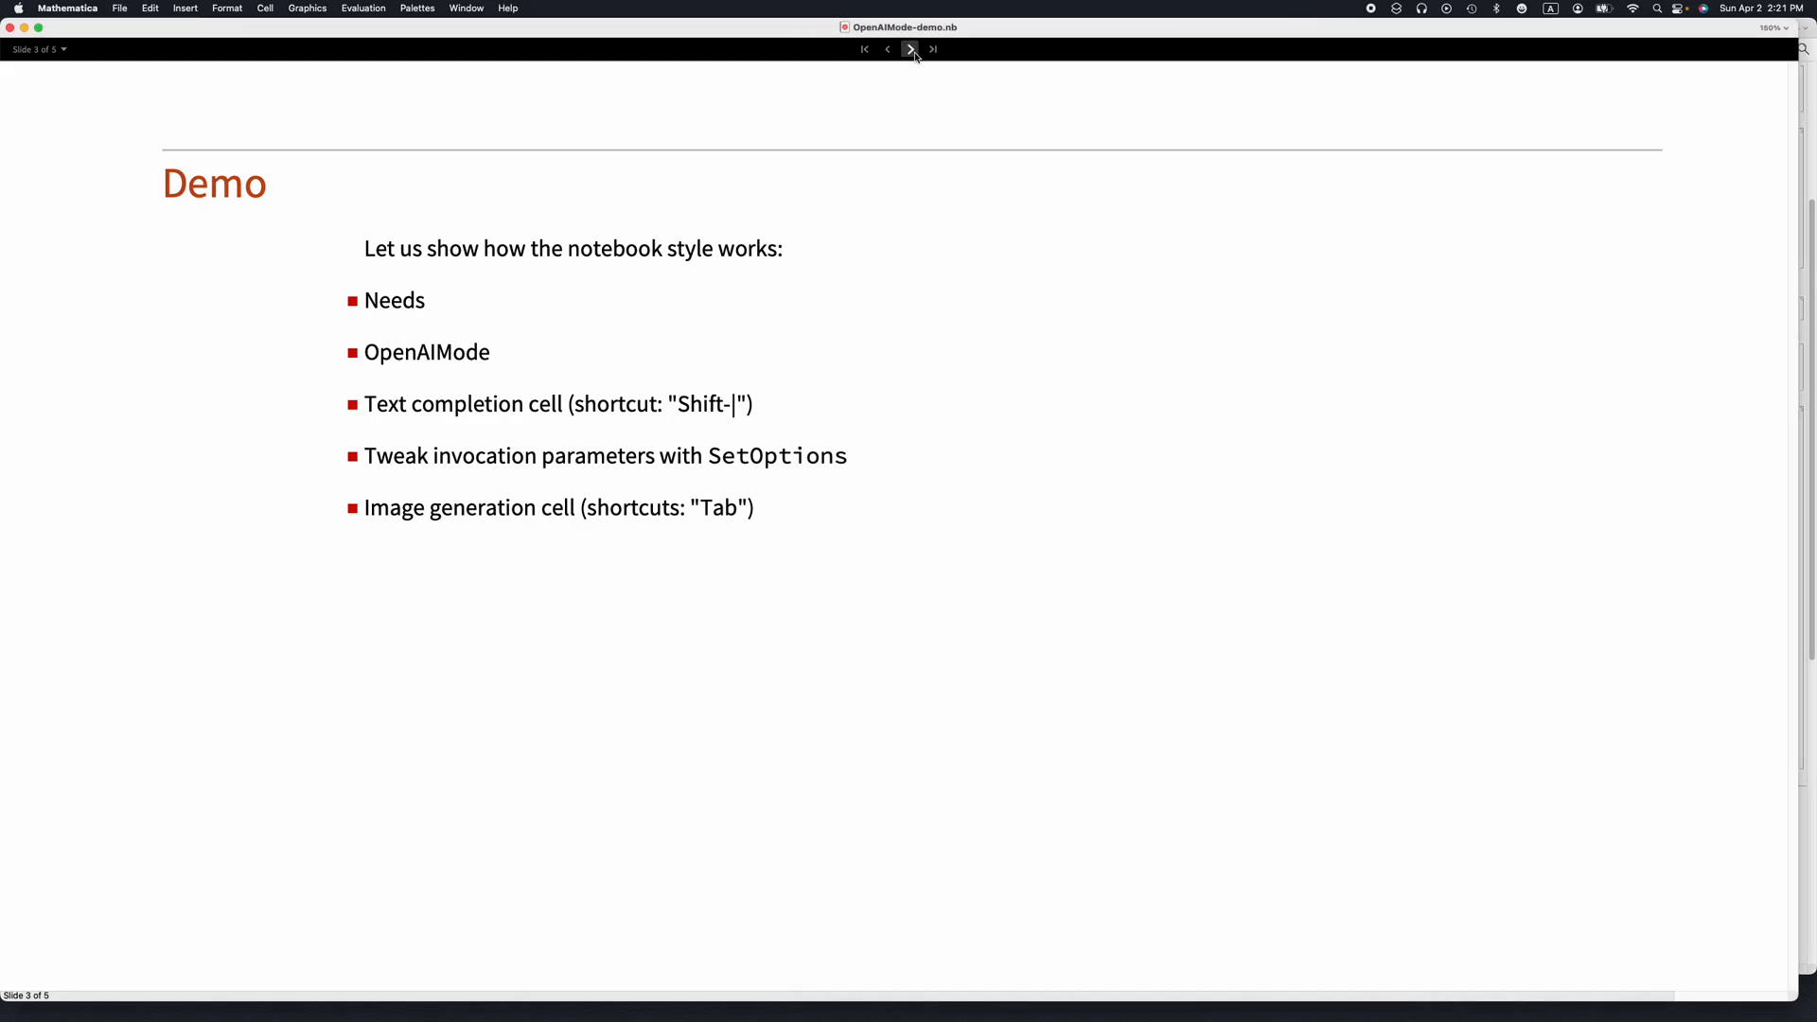
pyautogui.moveTo(910, 49)
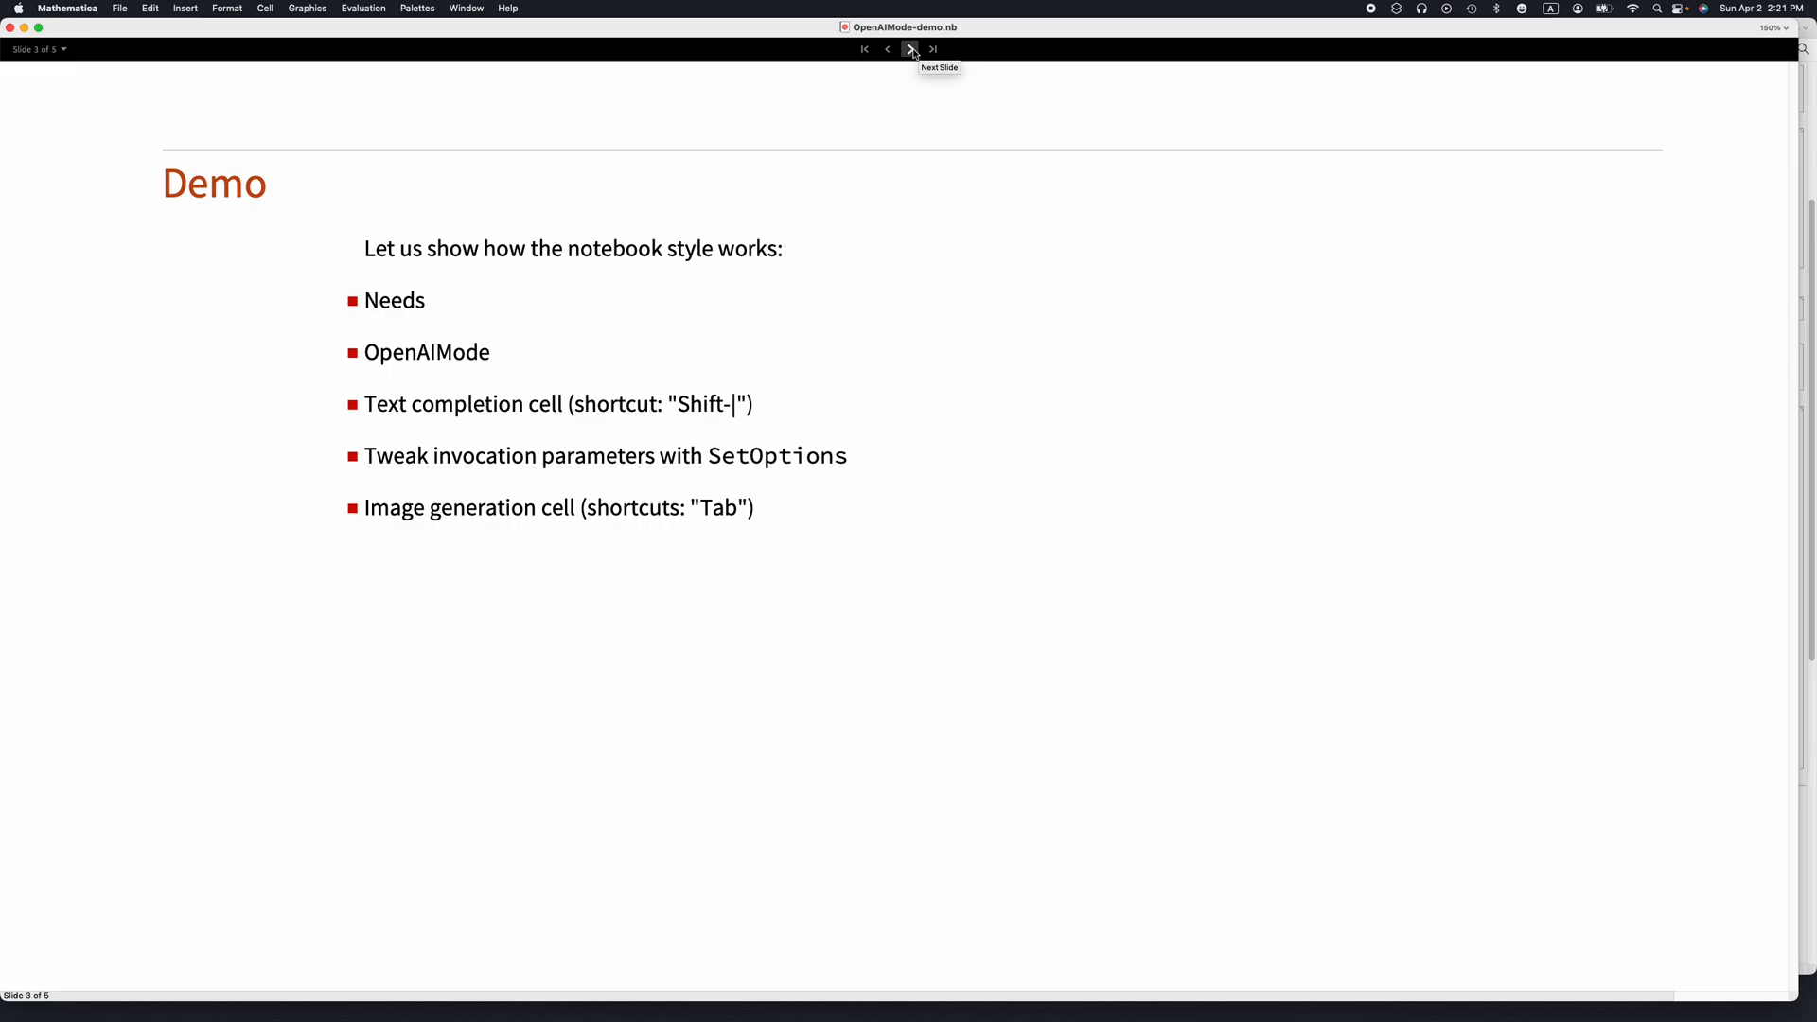
# - Advance to the How does it work? flowchart slide and then past it
pyautogui.click(910, 49)
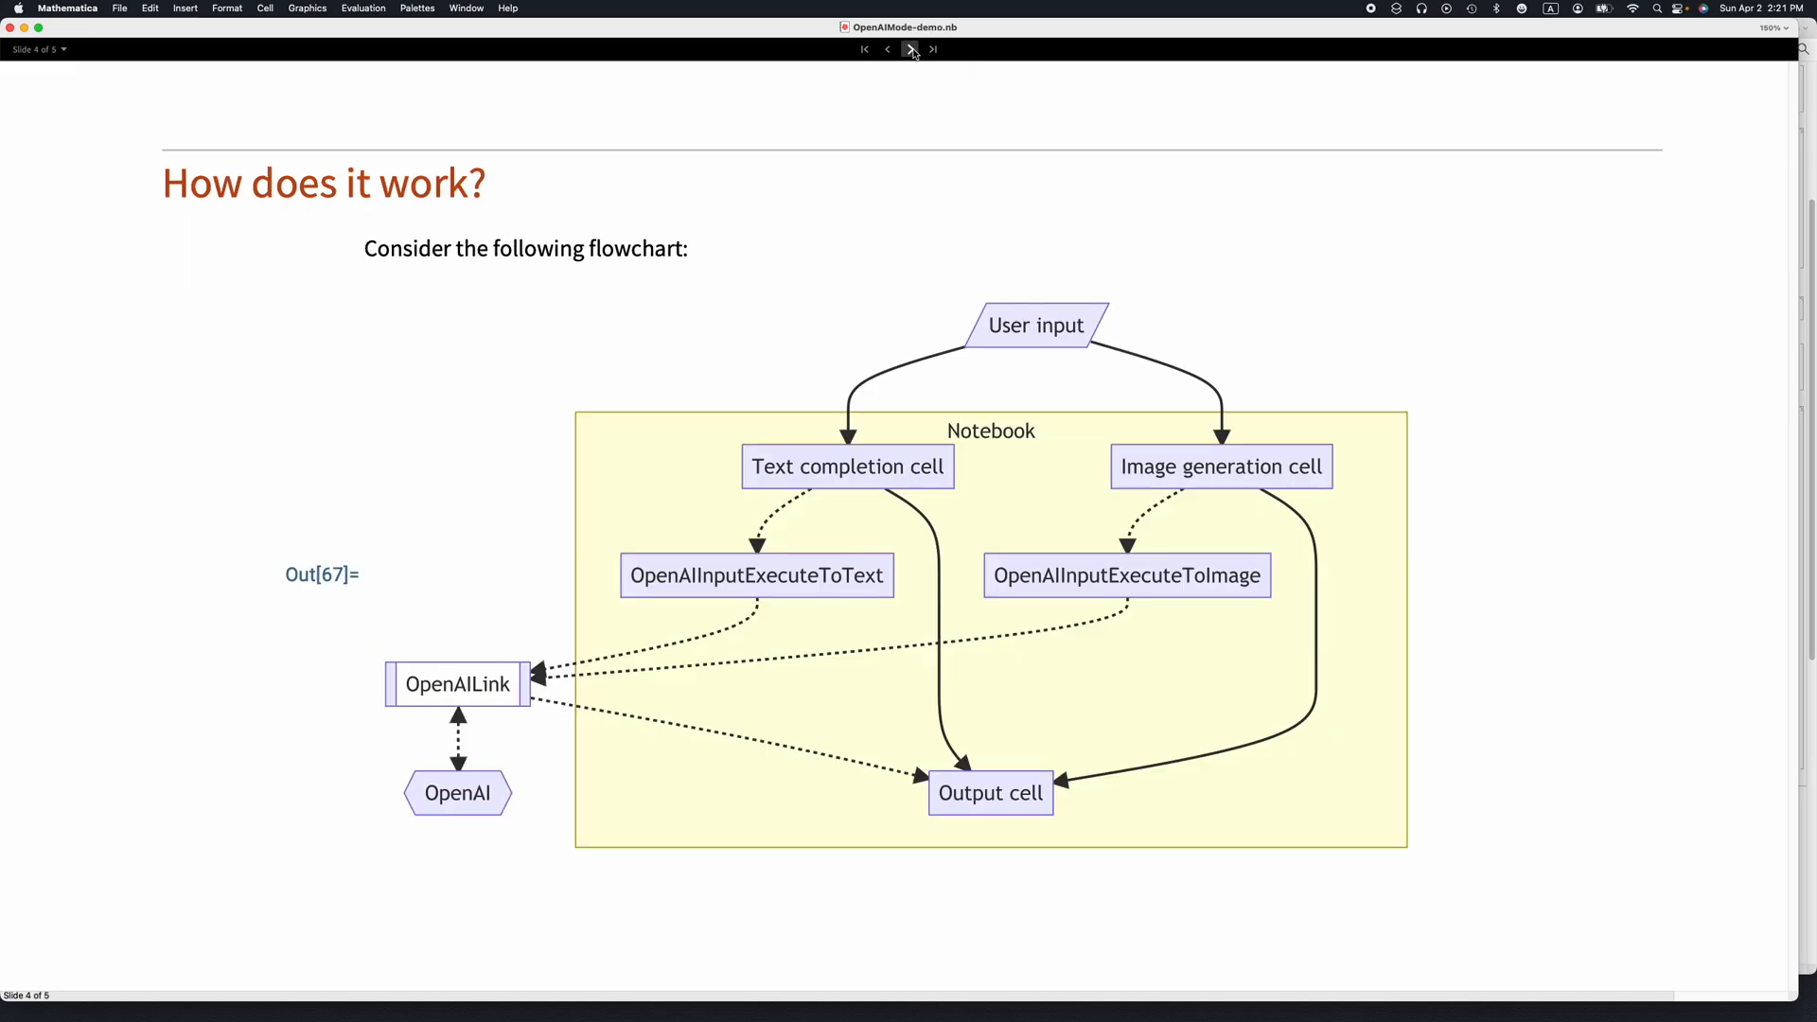
pyautogui.moveTo(668, 170)
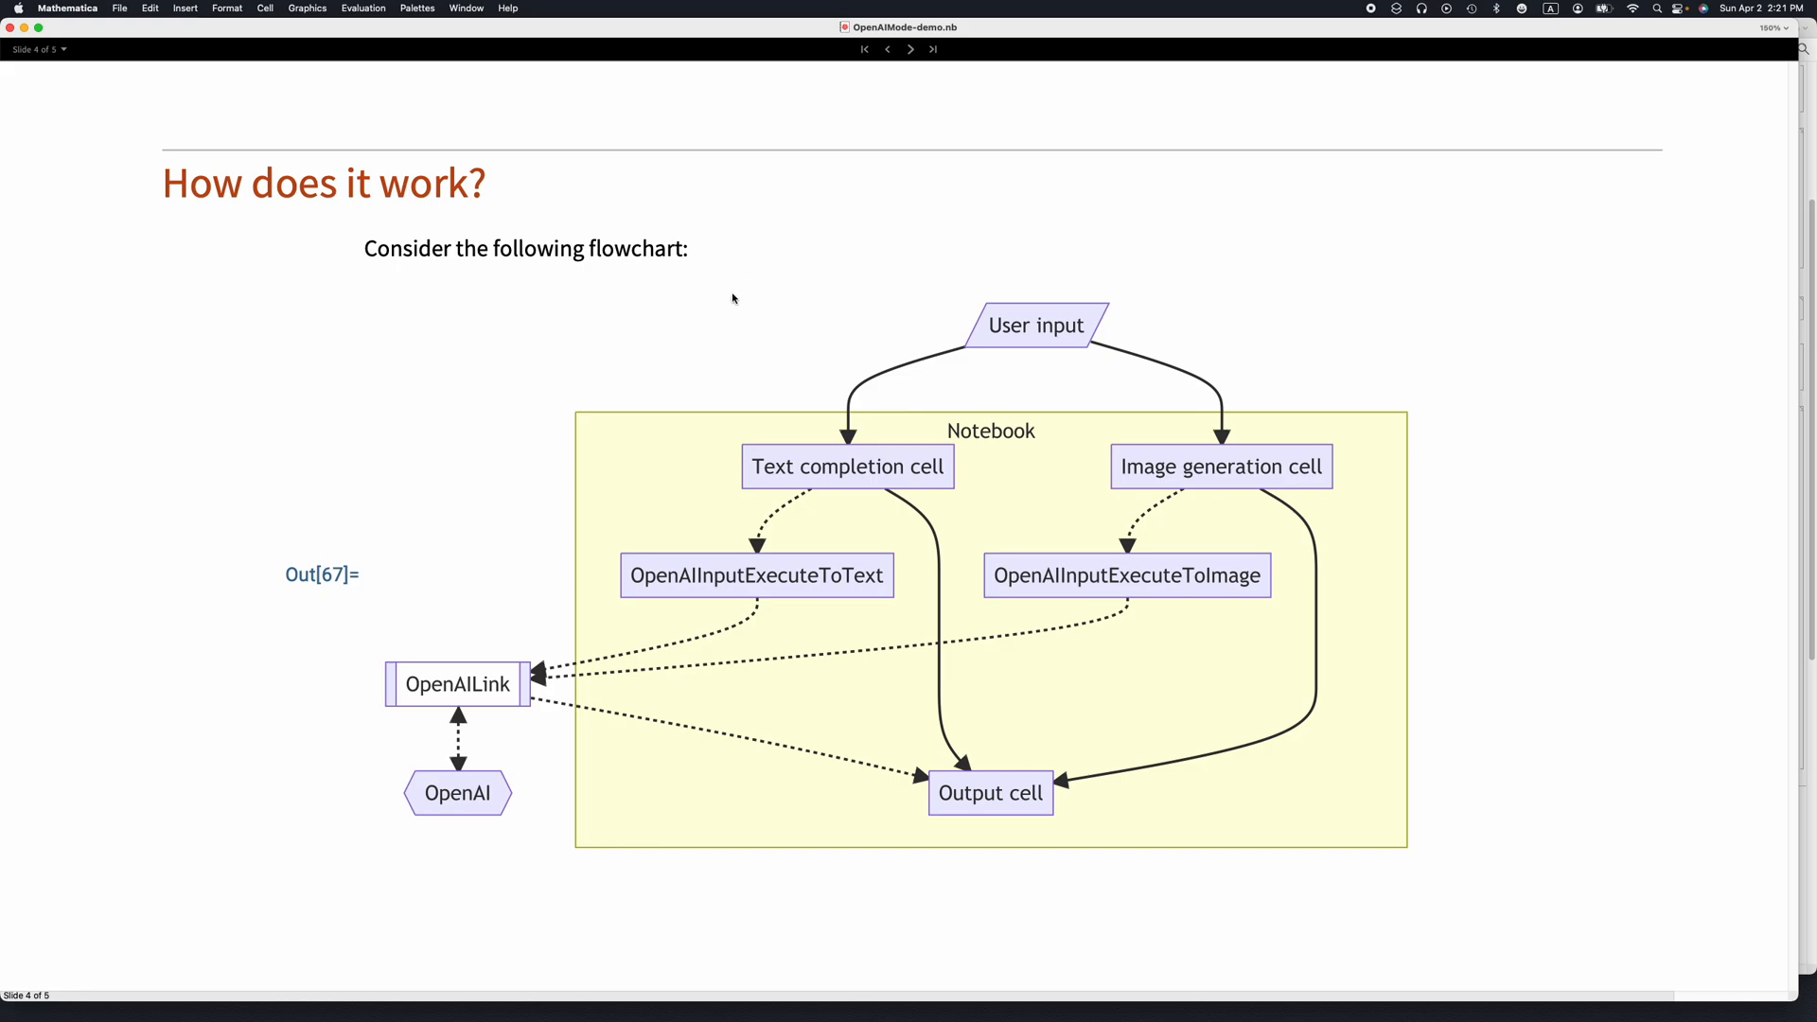
pyautogui.moveTo(1025, 325)
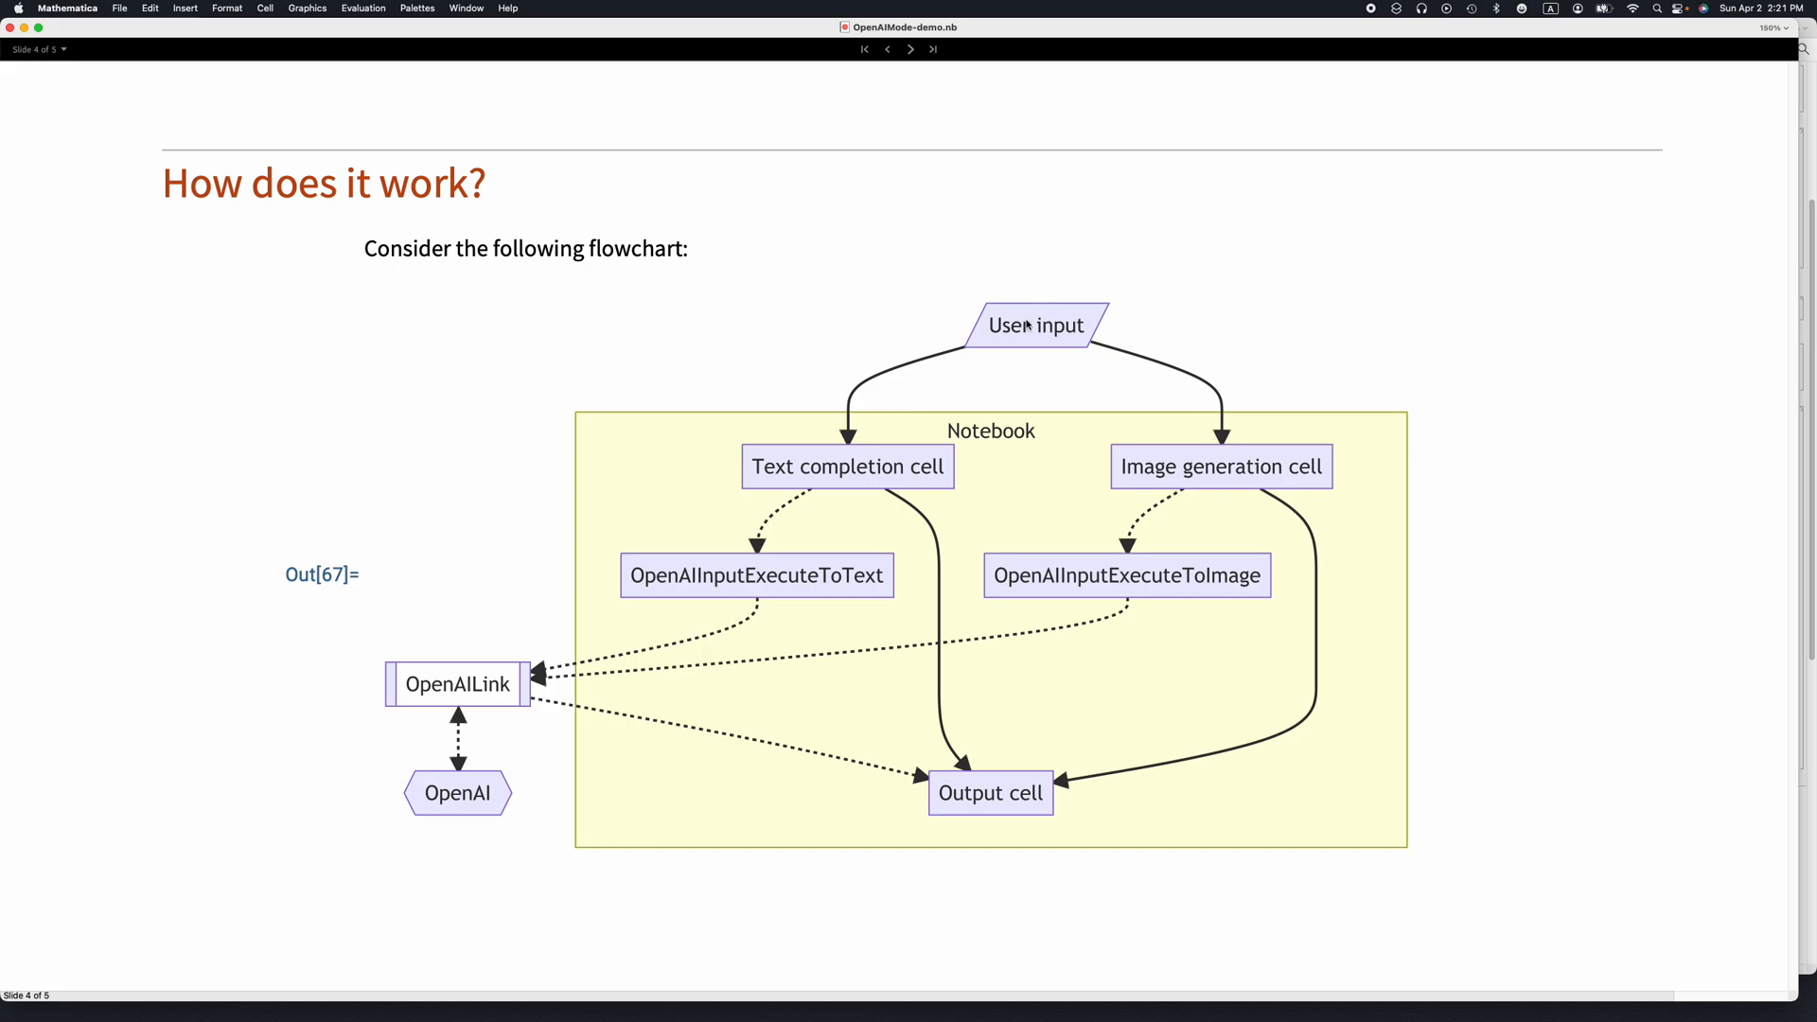
pyautogui.moveTo(863, 469)
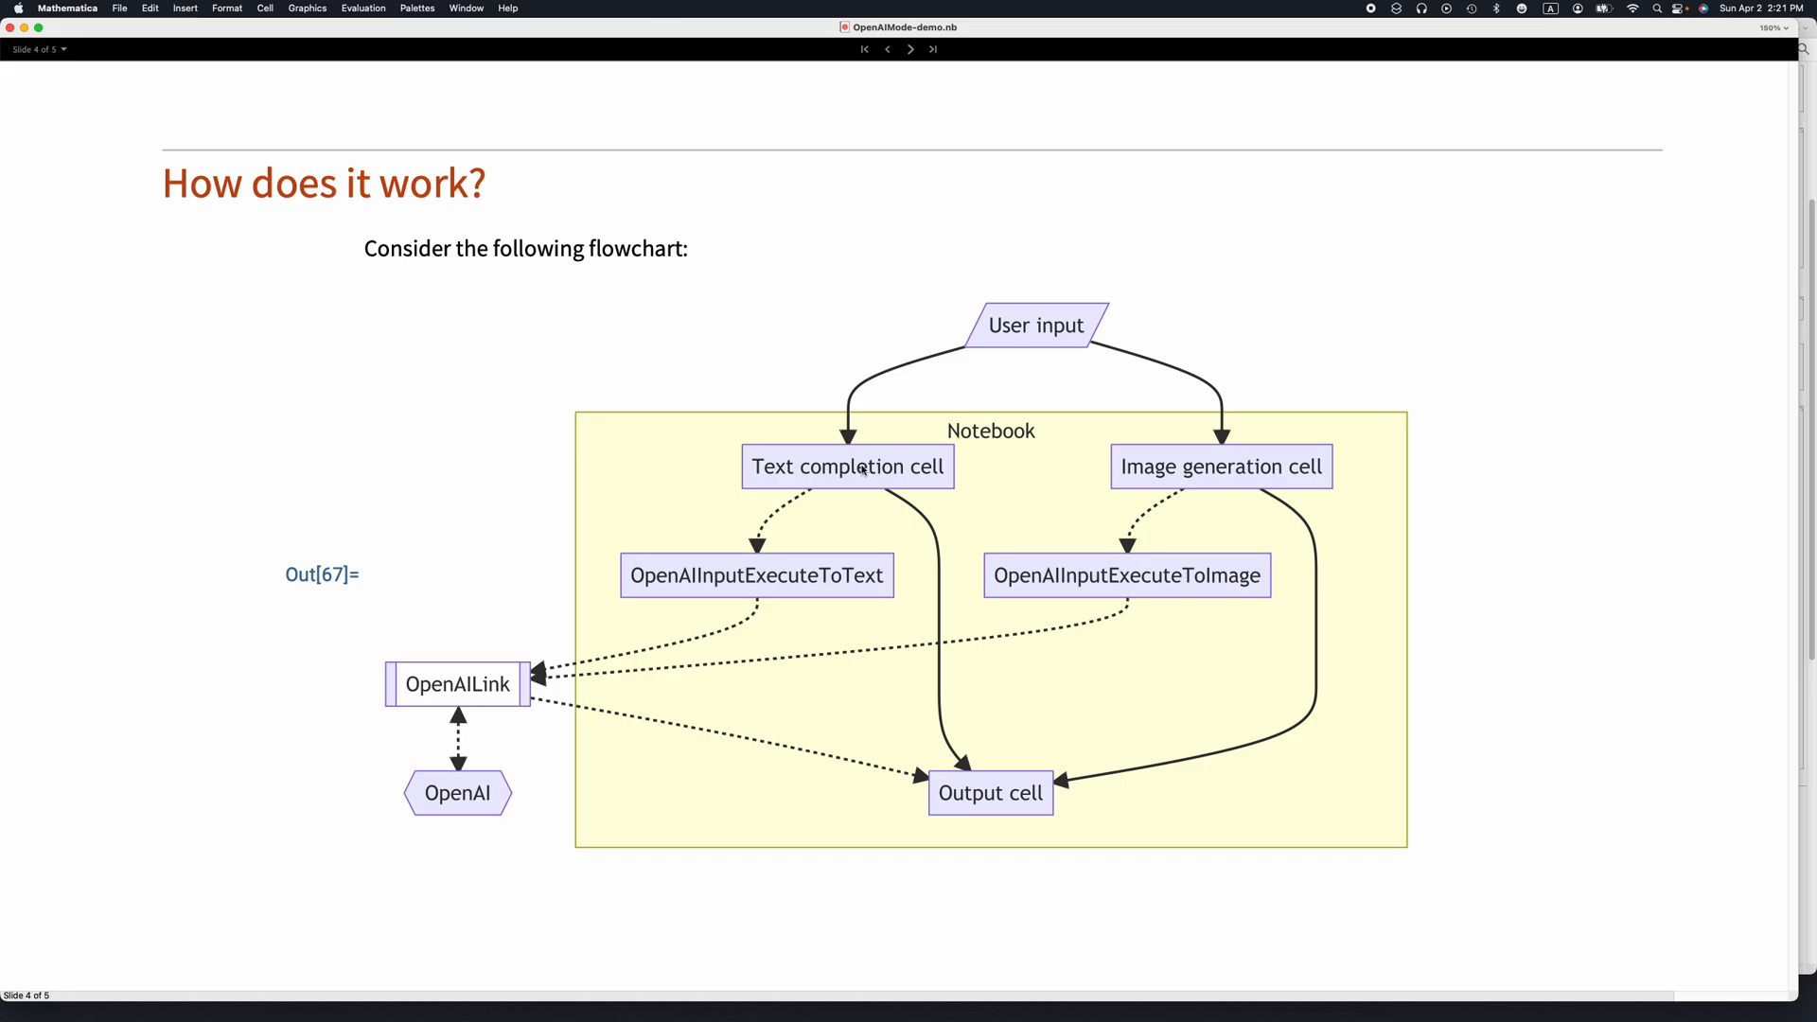
pyautogui.moveTo(759, 562)
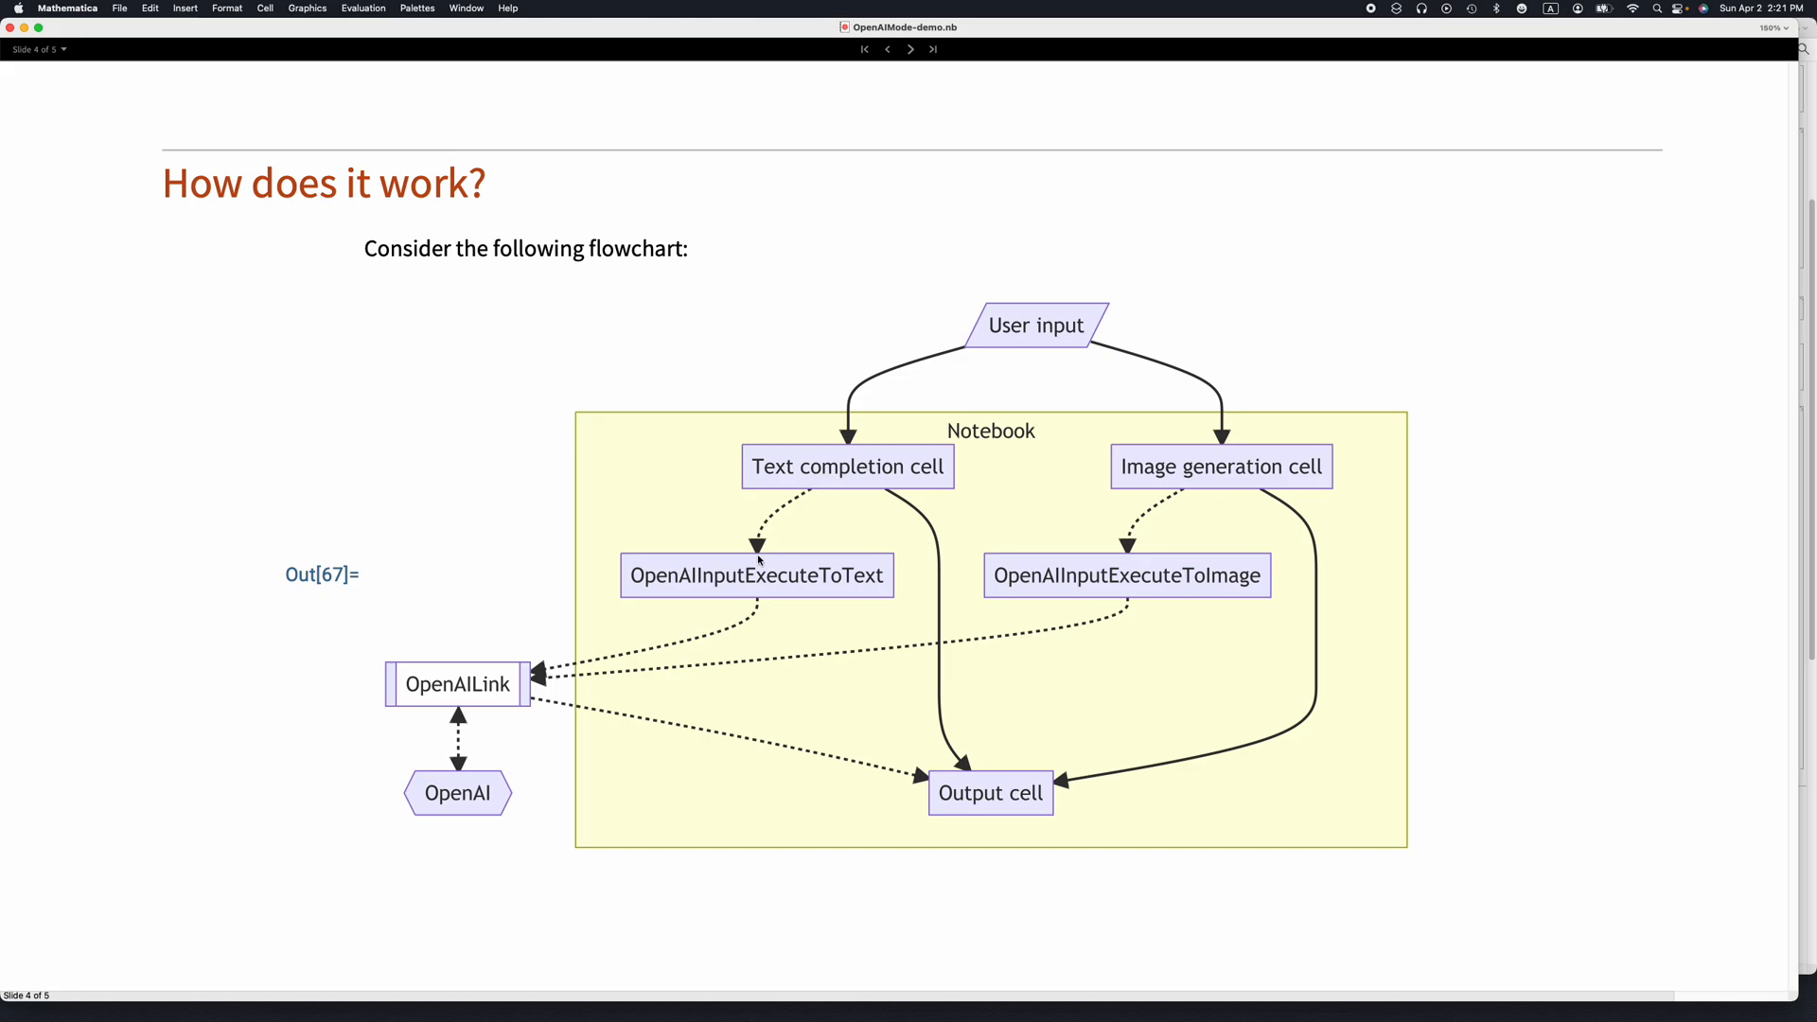
pyautogui.moveTo(820, 579)
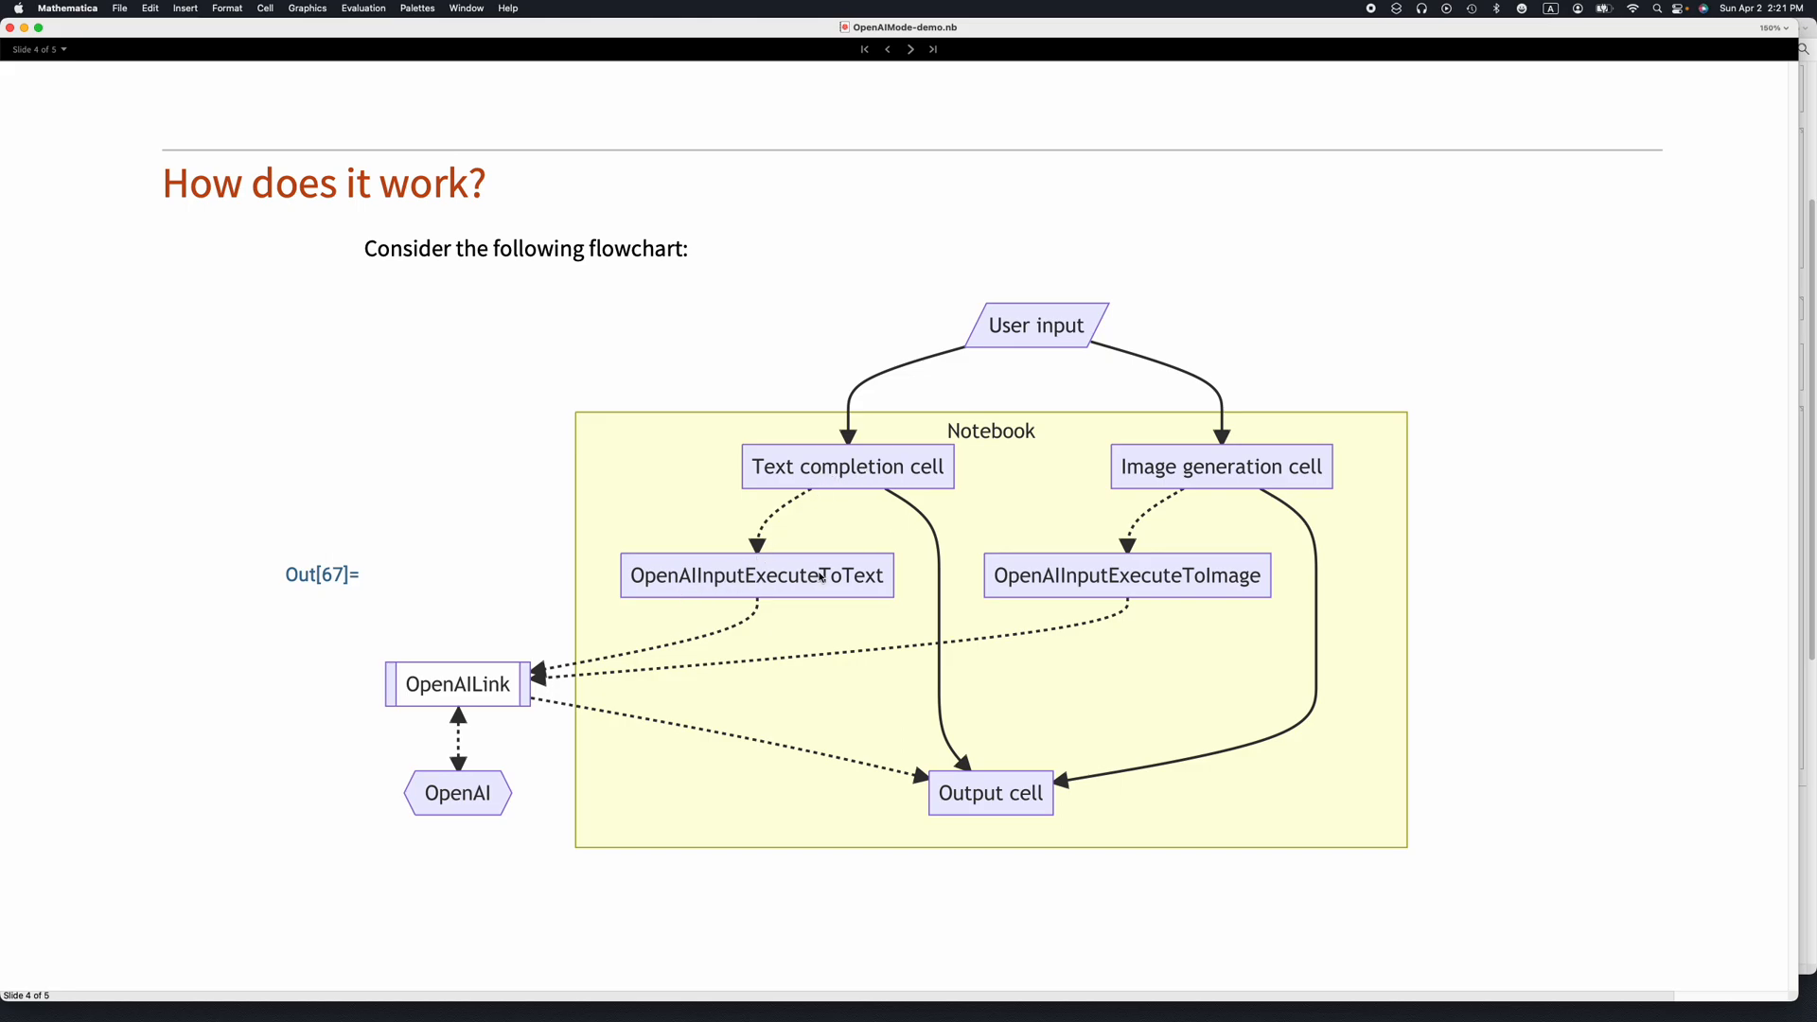
pyautogui.moveTo(475, 683)
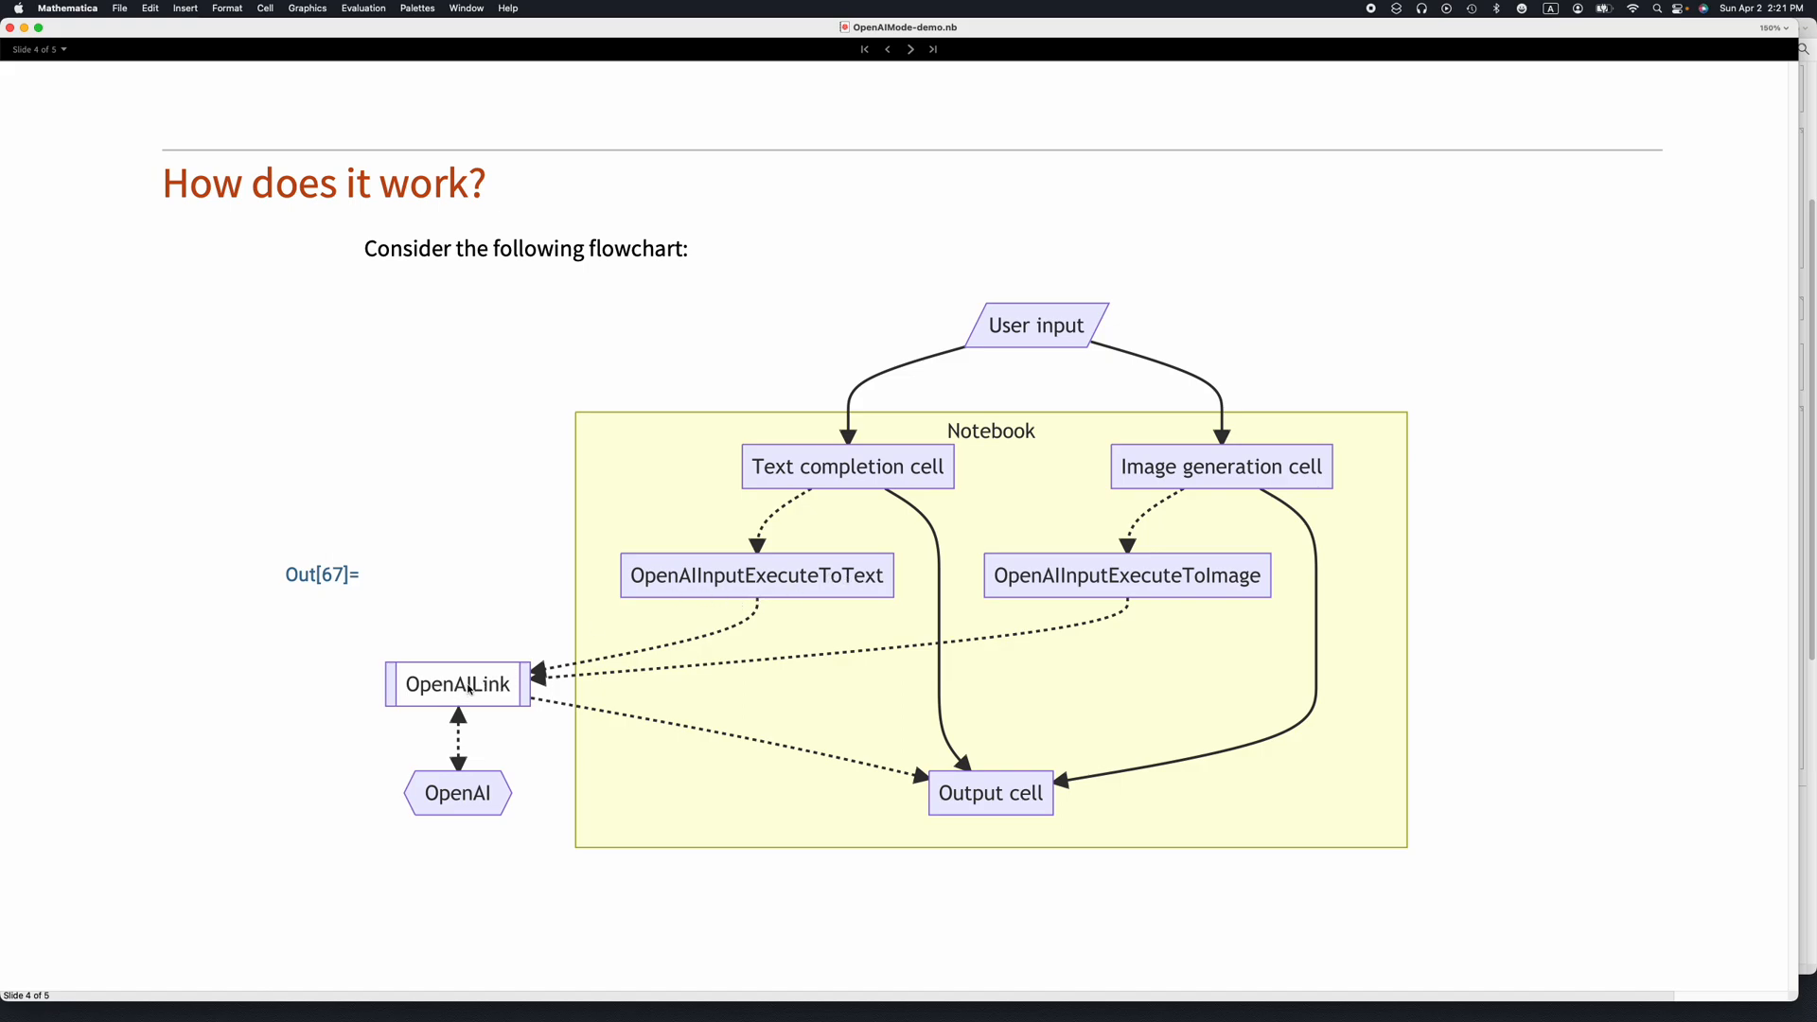
pyautogui.moveTo(455, 788)
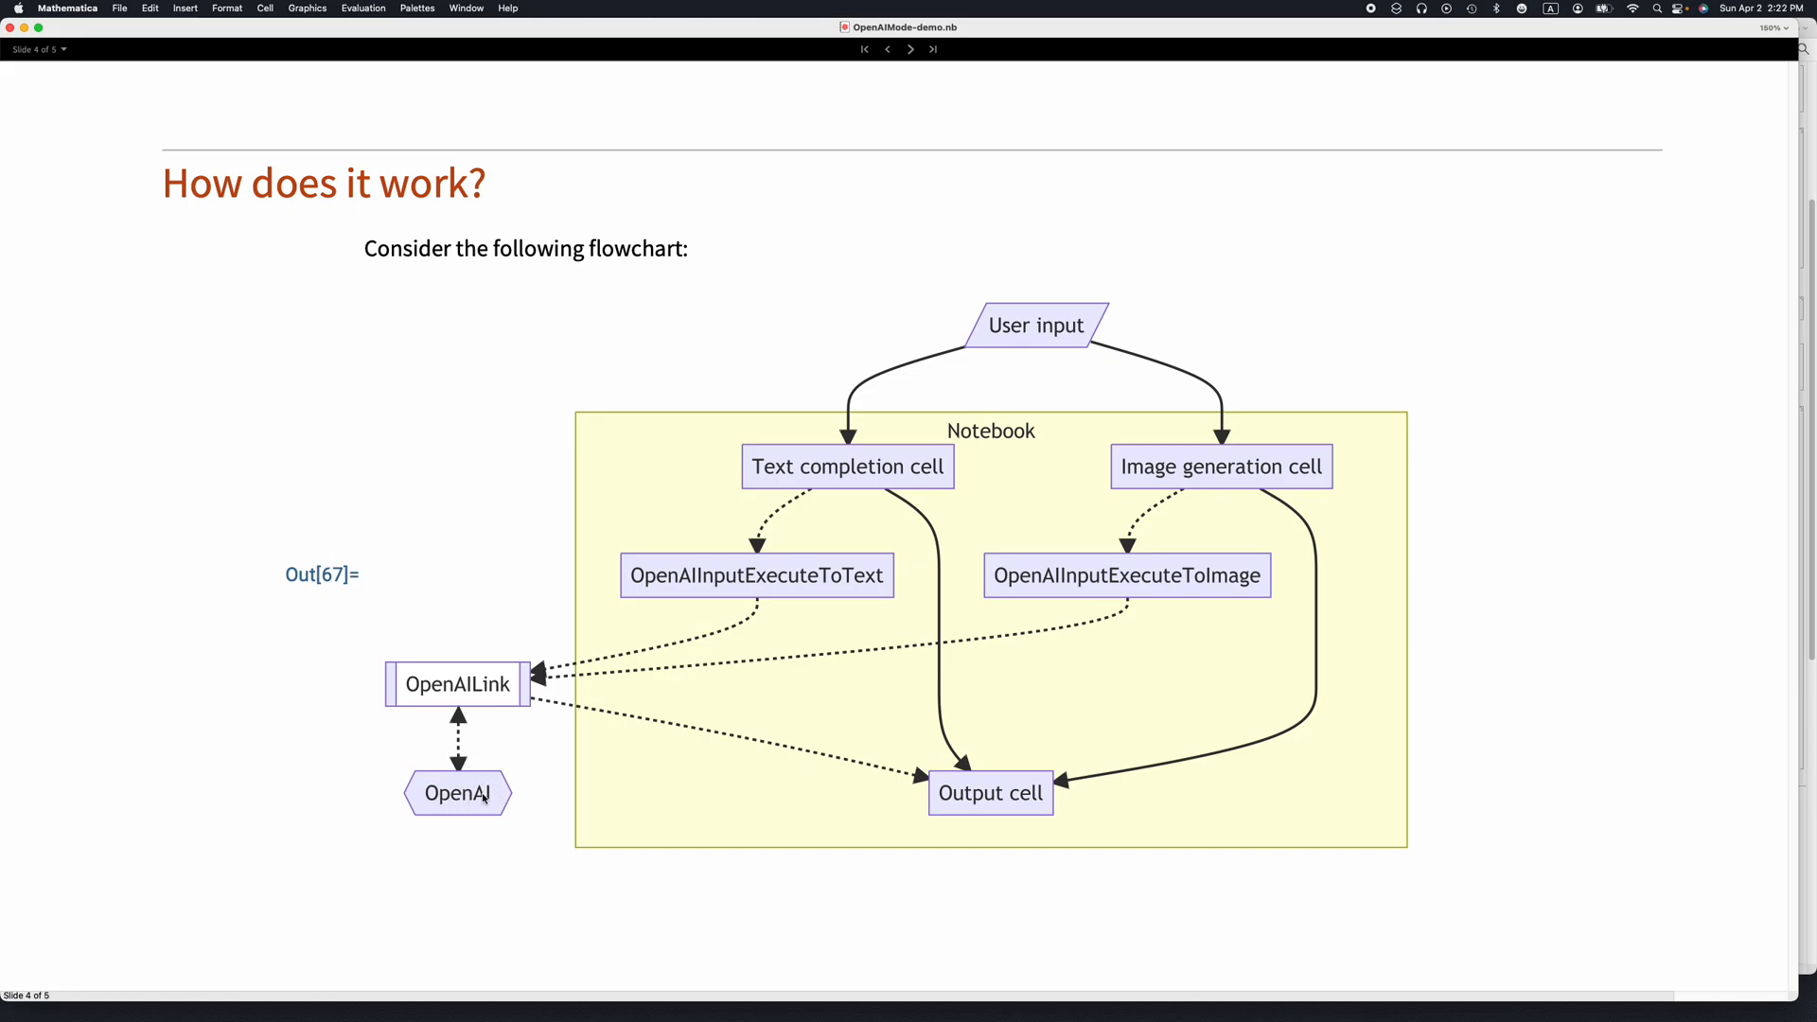
pyautogui.moveTo(1229, 464)
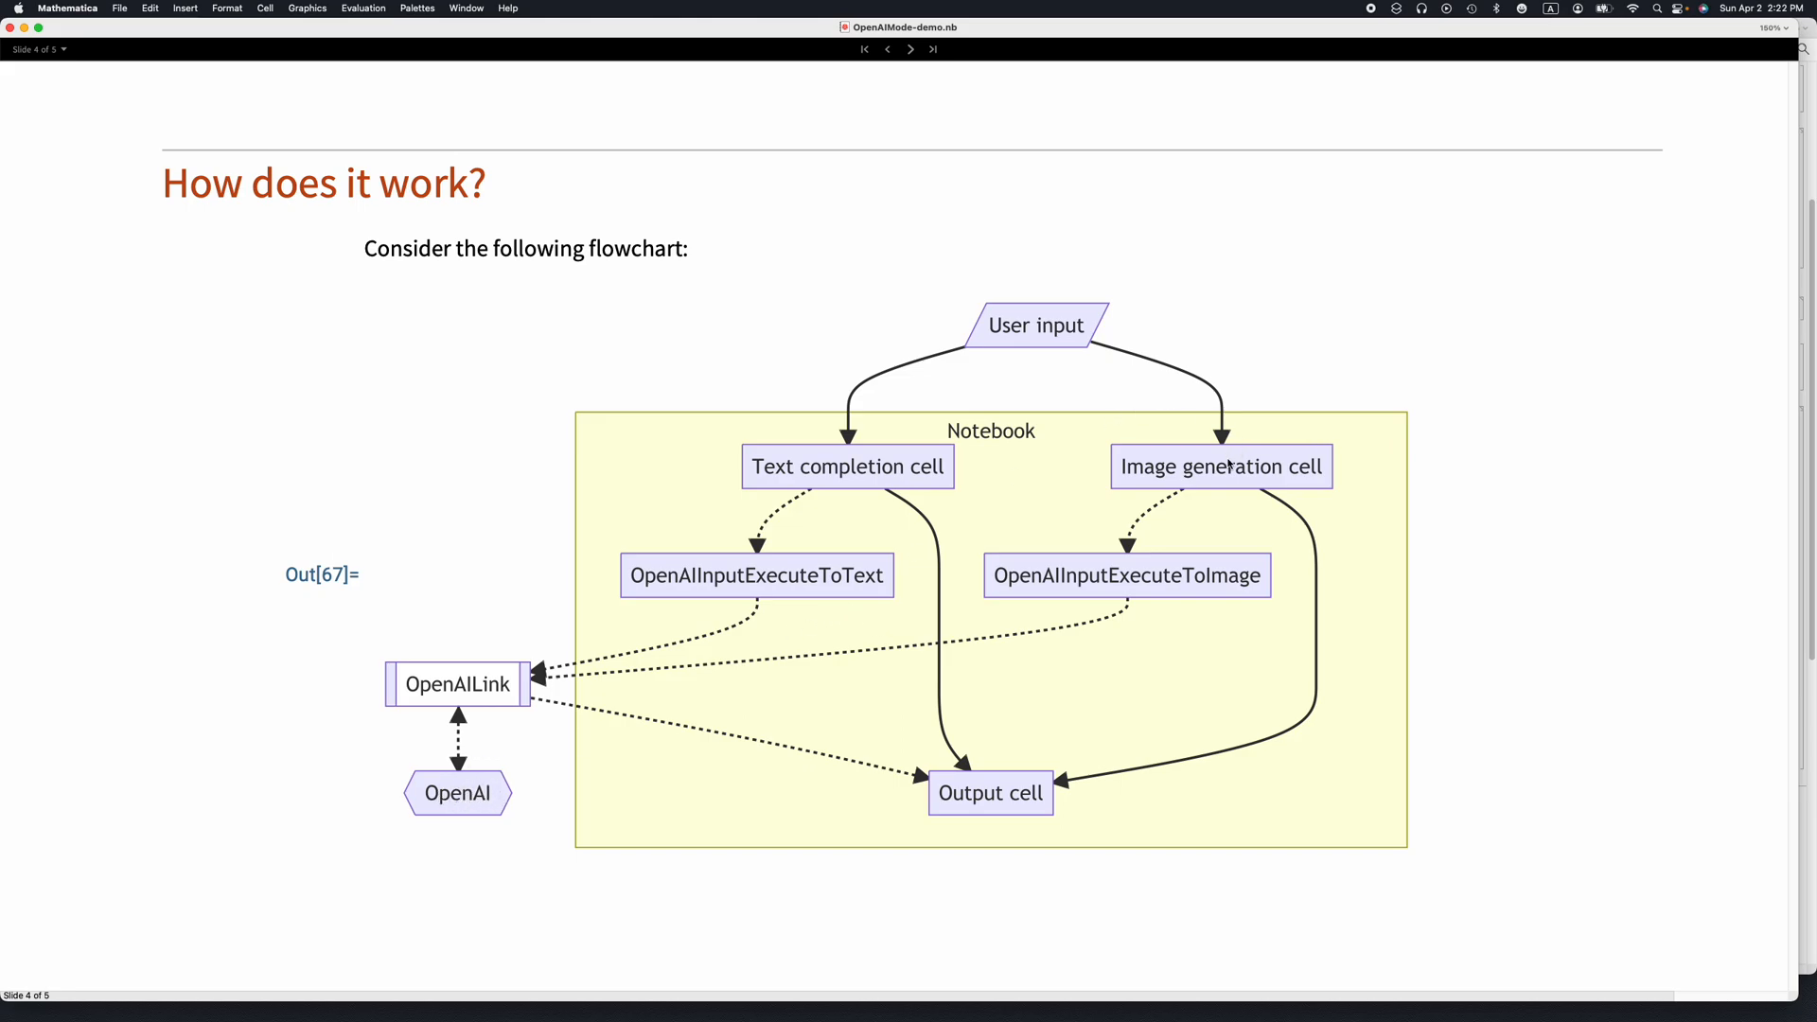
pyautogui.moveTo(498, 686)
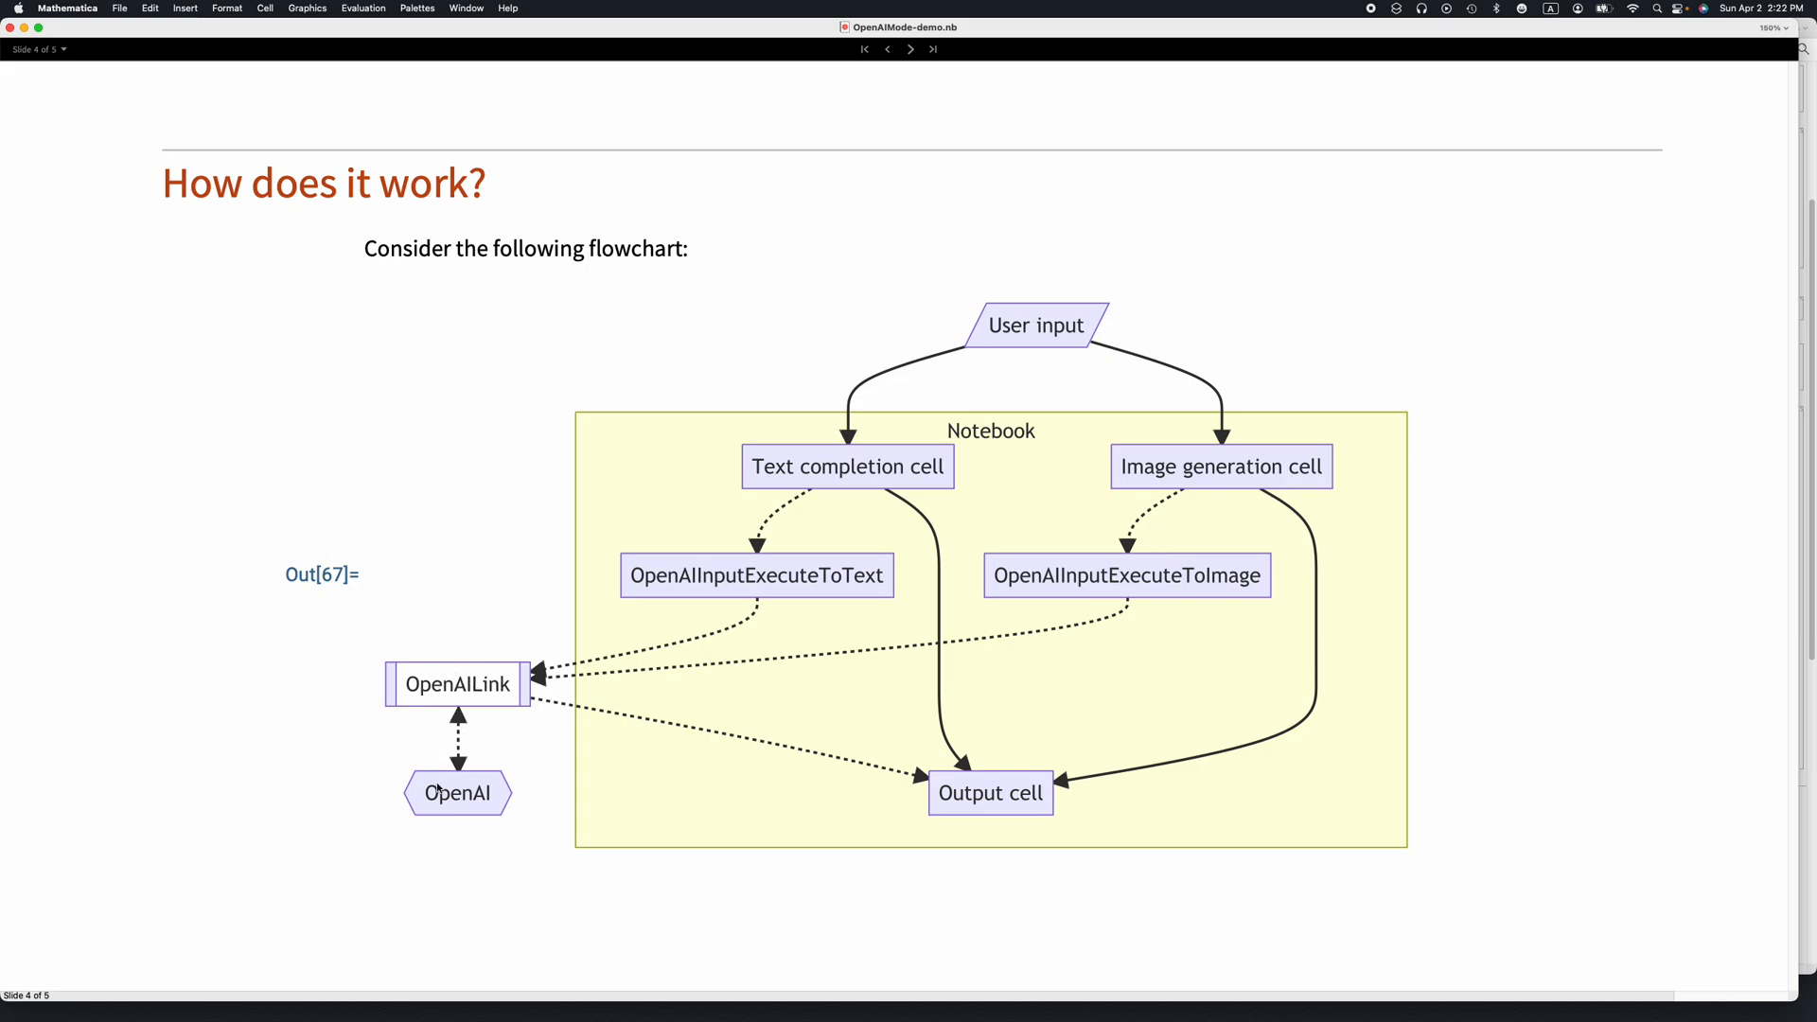
pyautogui.moveTo(462, 797)
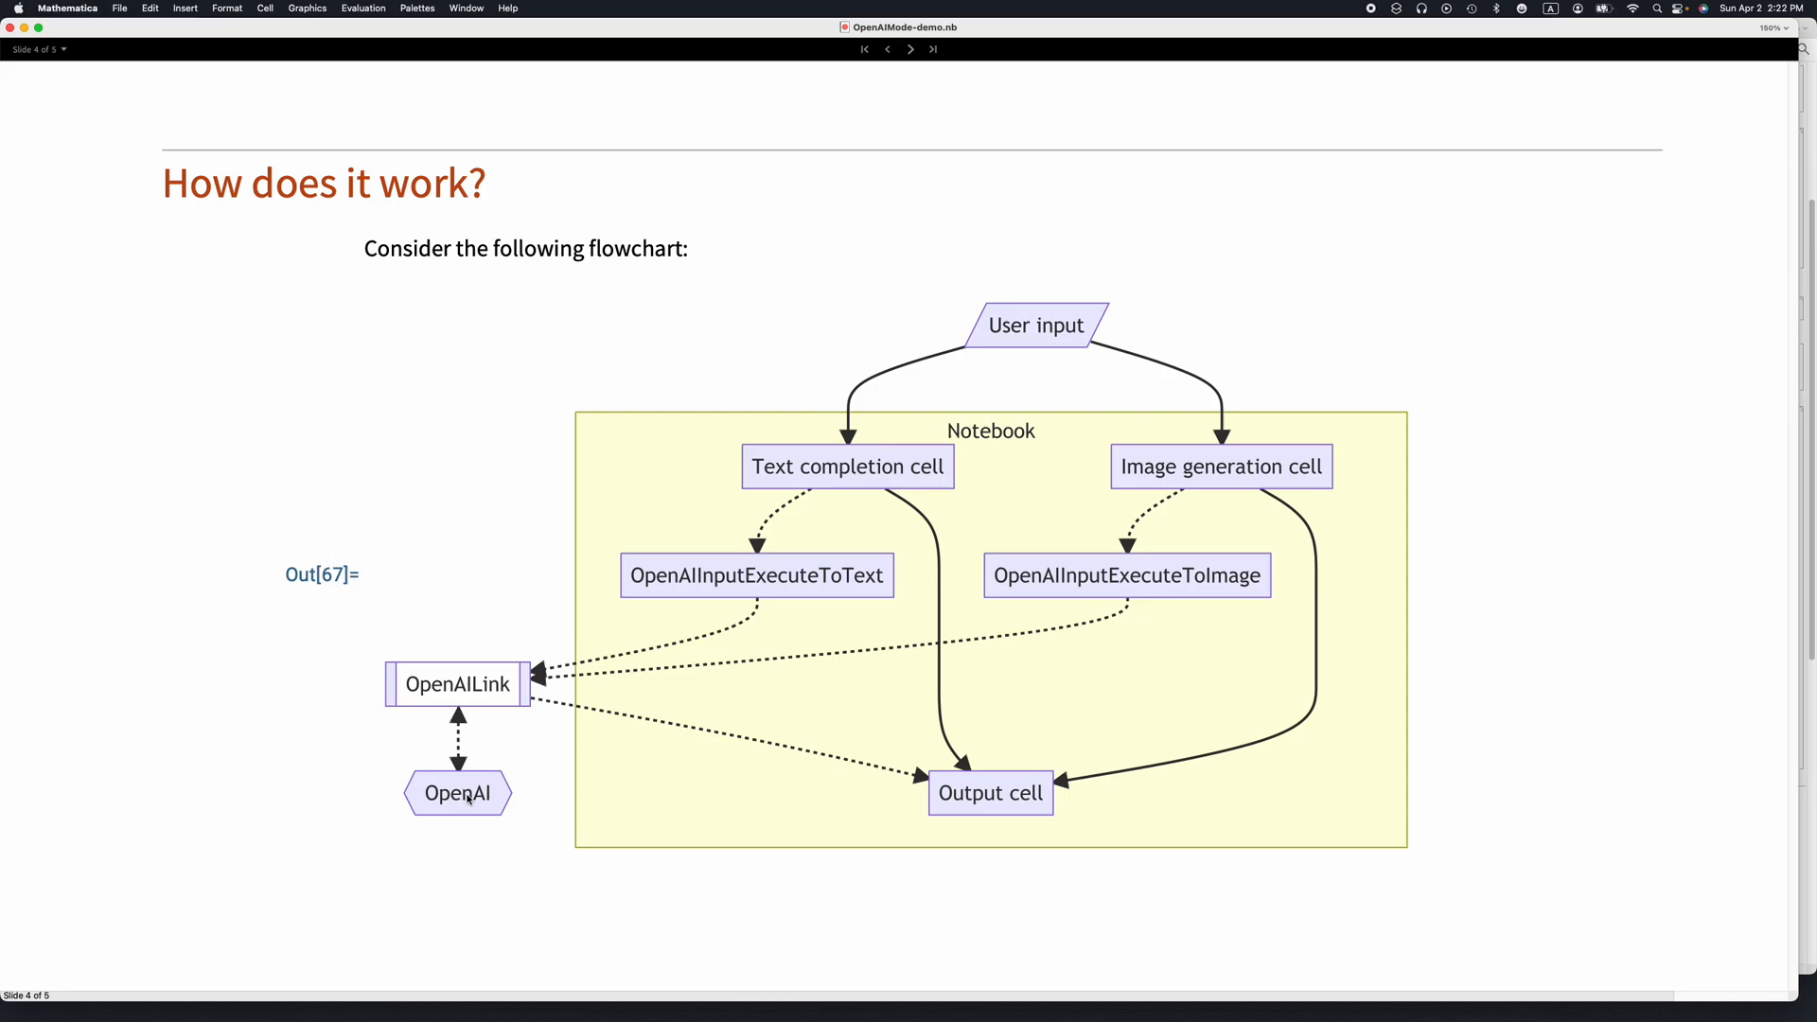
pyautogui.moveTo(1021, 791)
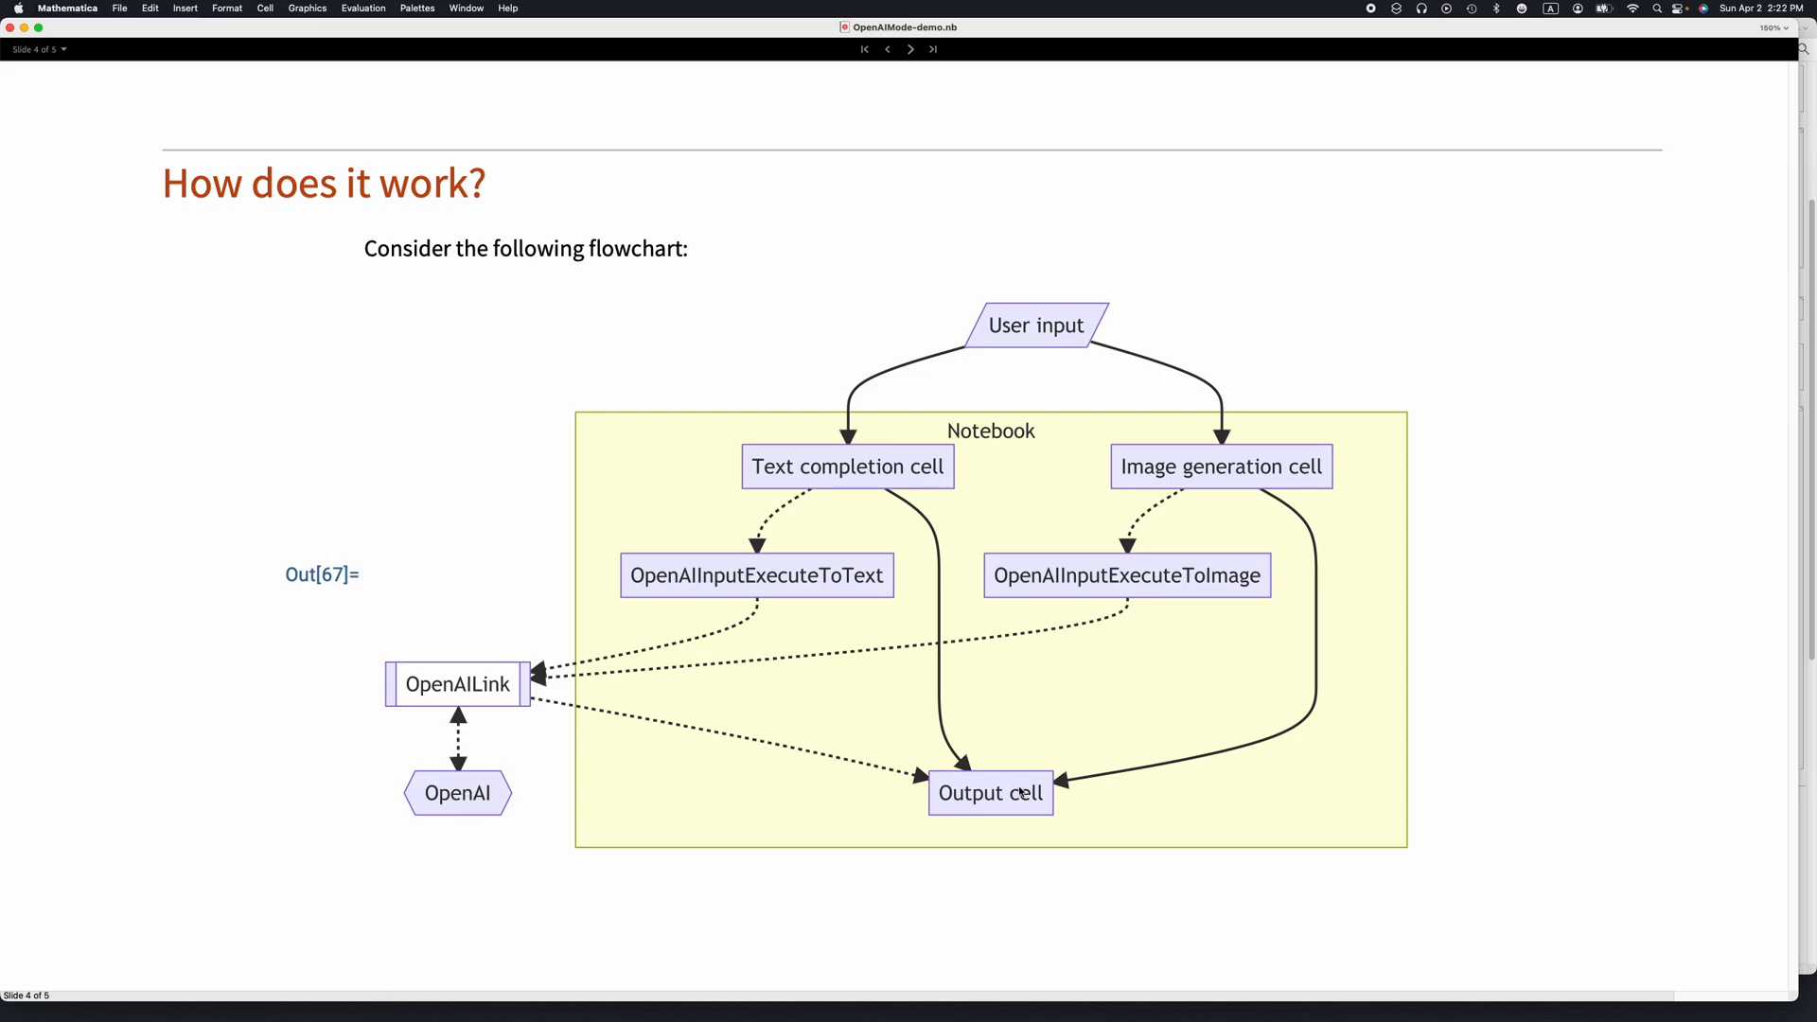
pyautogui.click(910, 48)
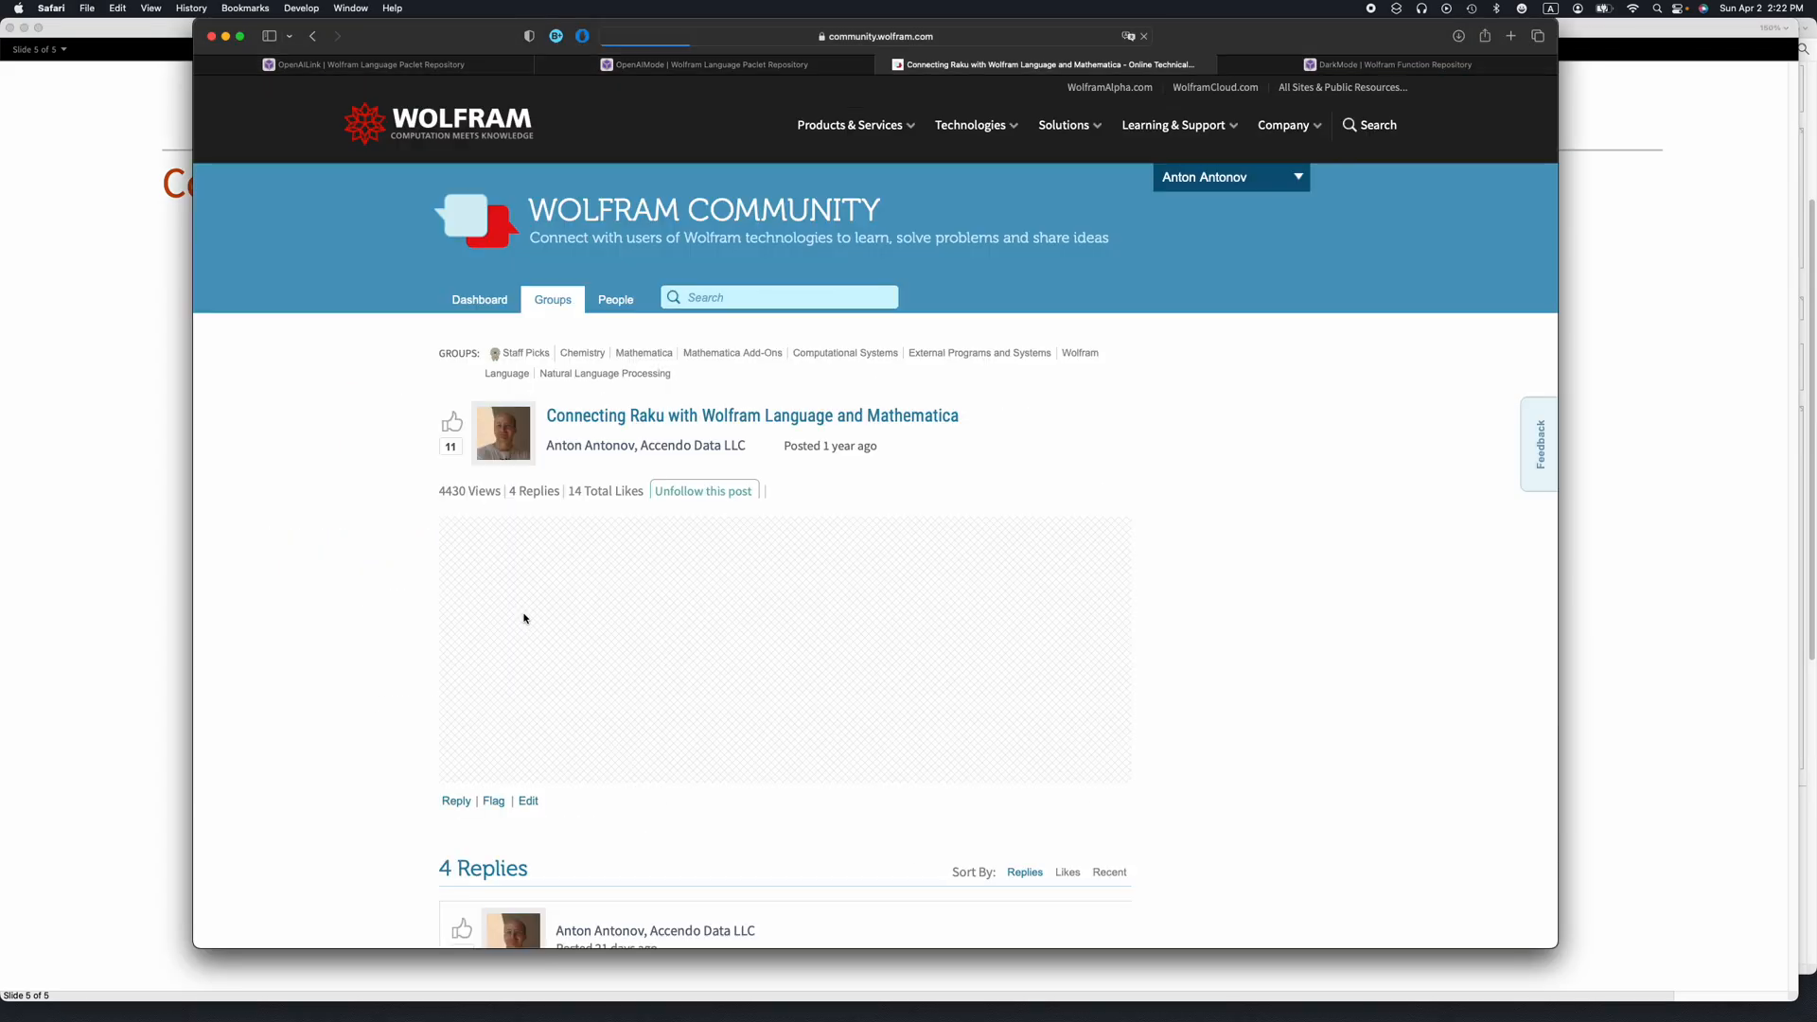
# - Scroll through the Connecting Raku post, then follow the DarkMode link from the slide
pyautogui.scroll(-3)
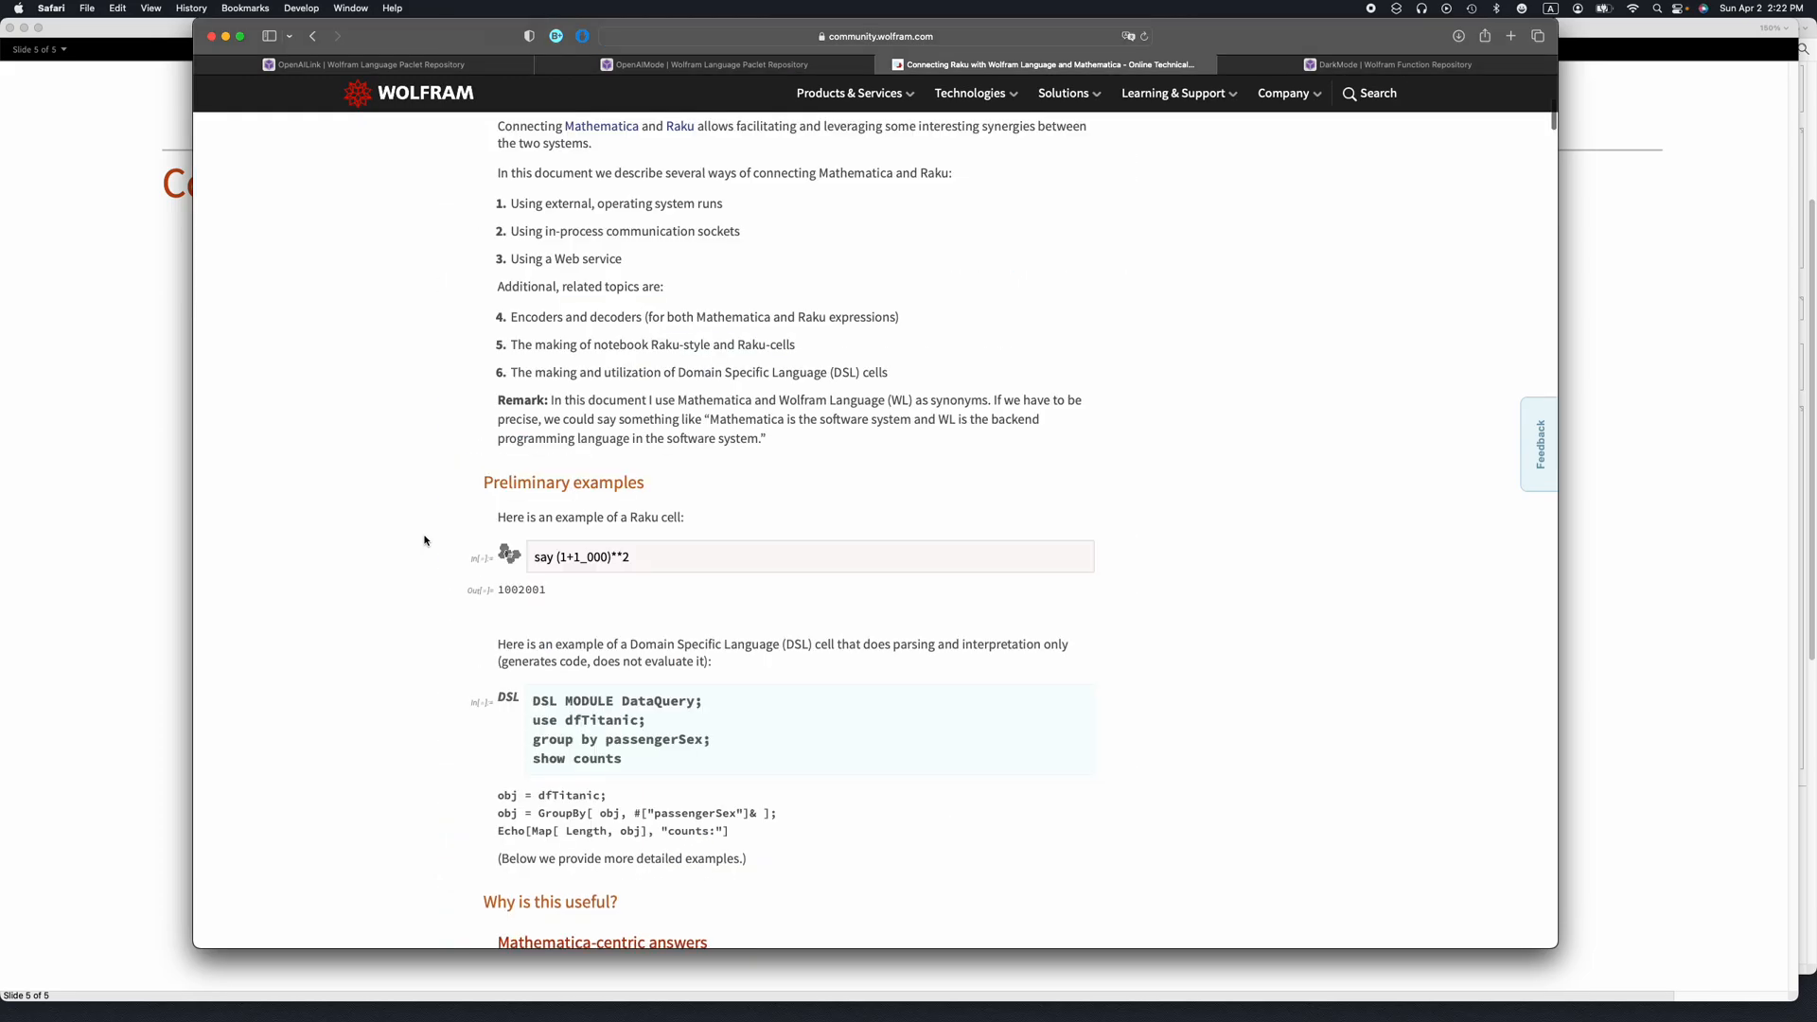
pyautogui.moveTo(602, 595)
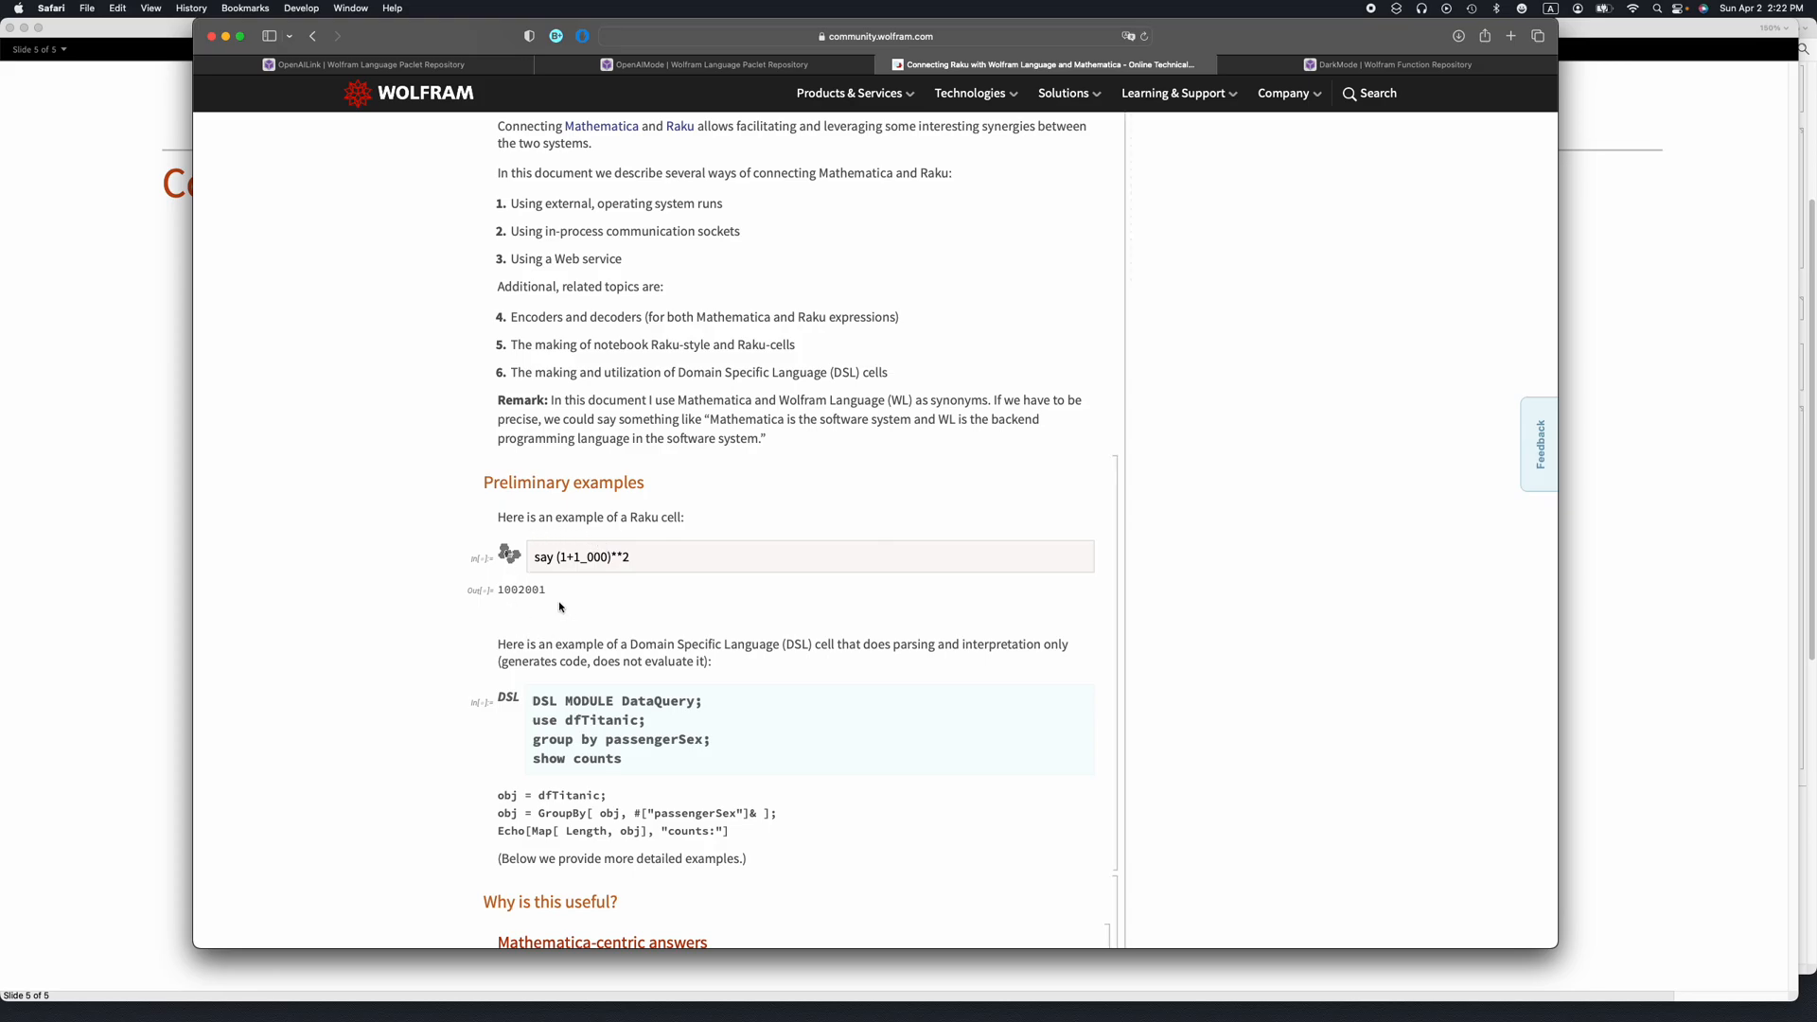
pyautogui.scroll(-3)
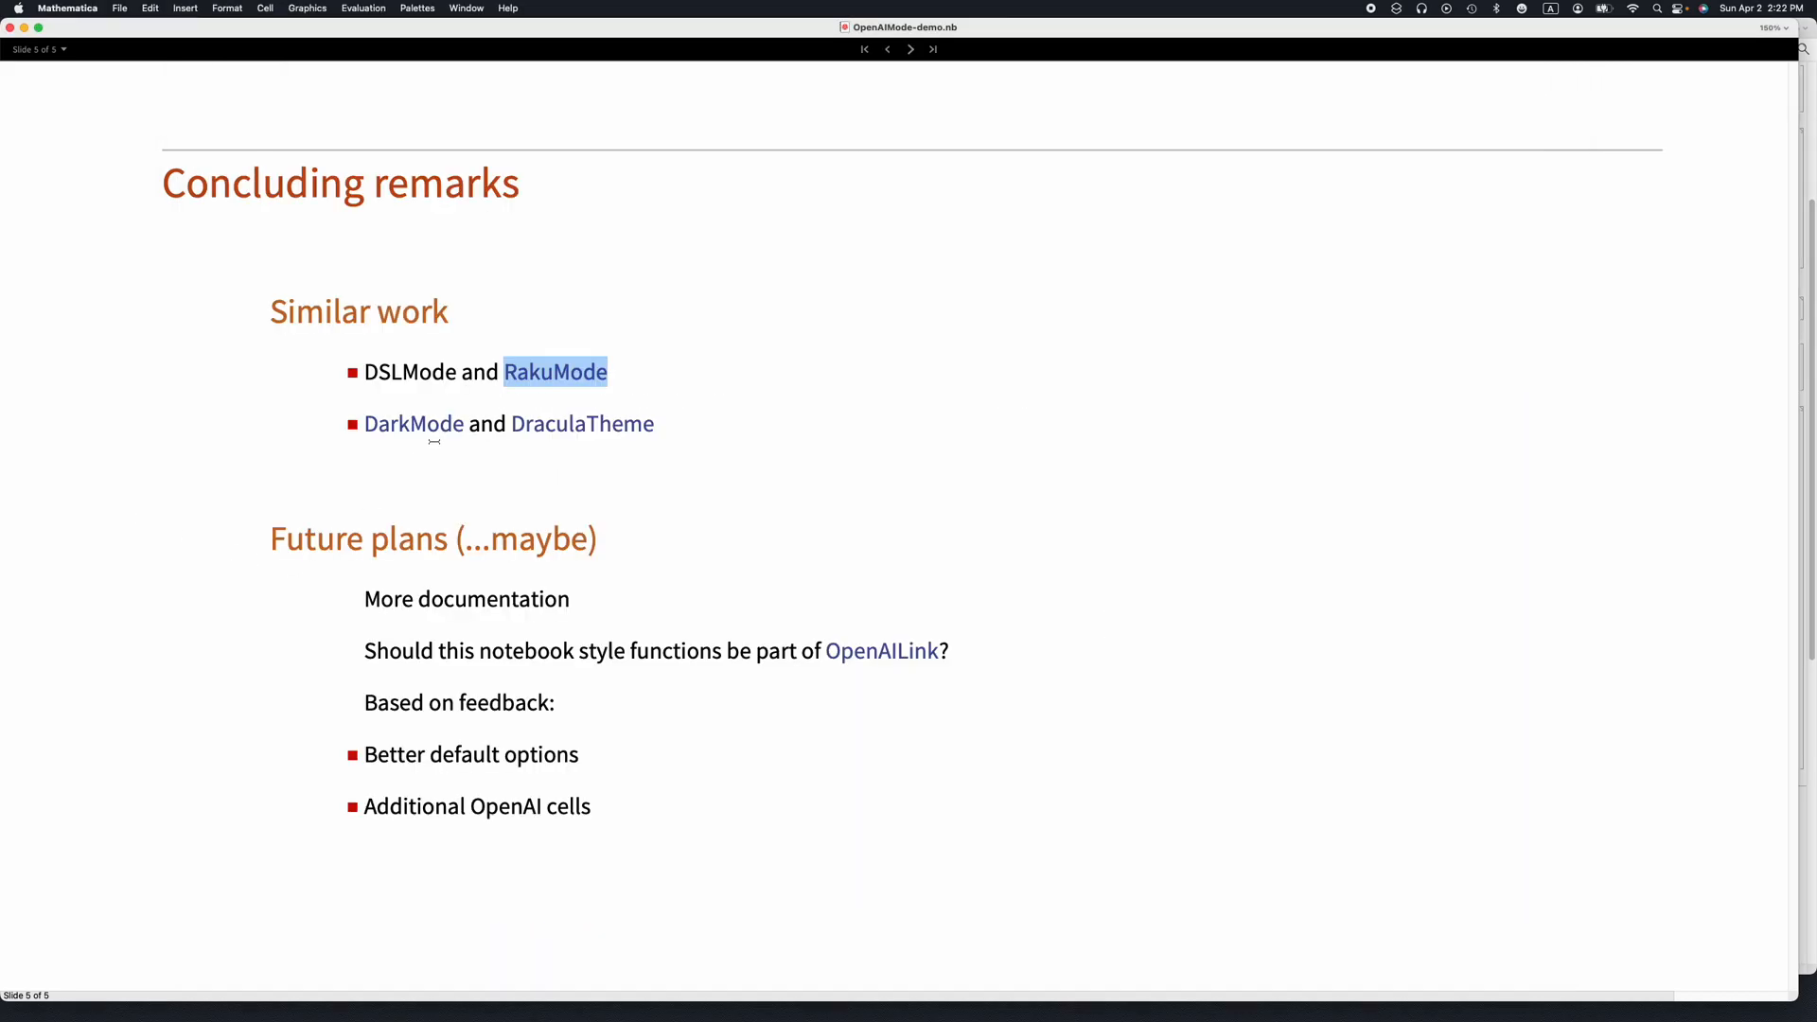
pyautogui.moveTo(417, 438)
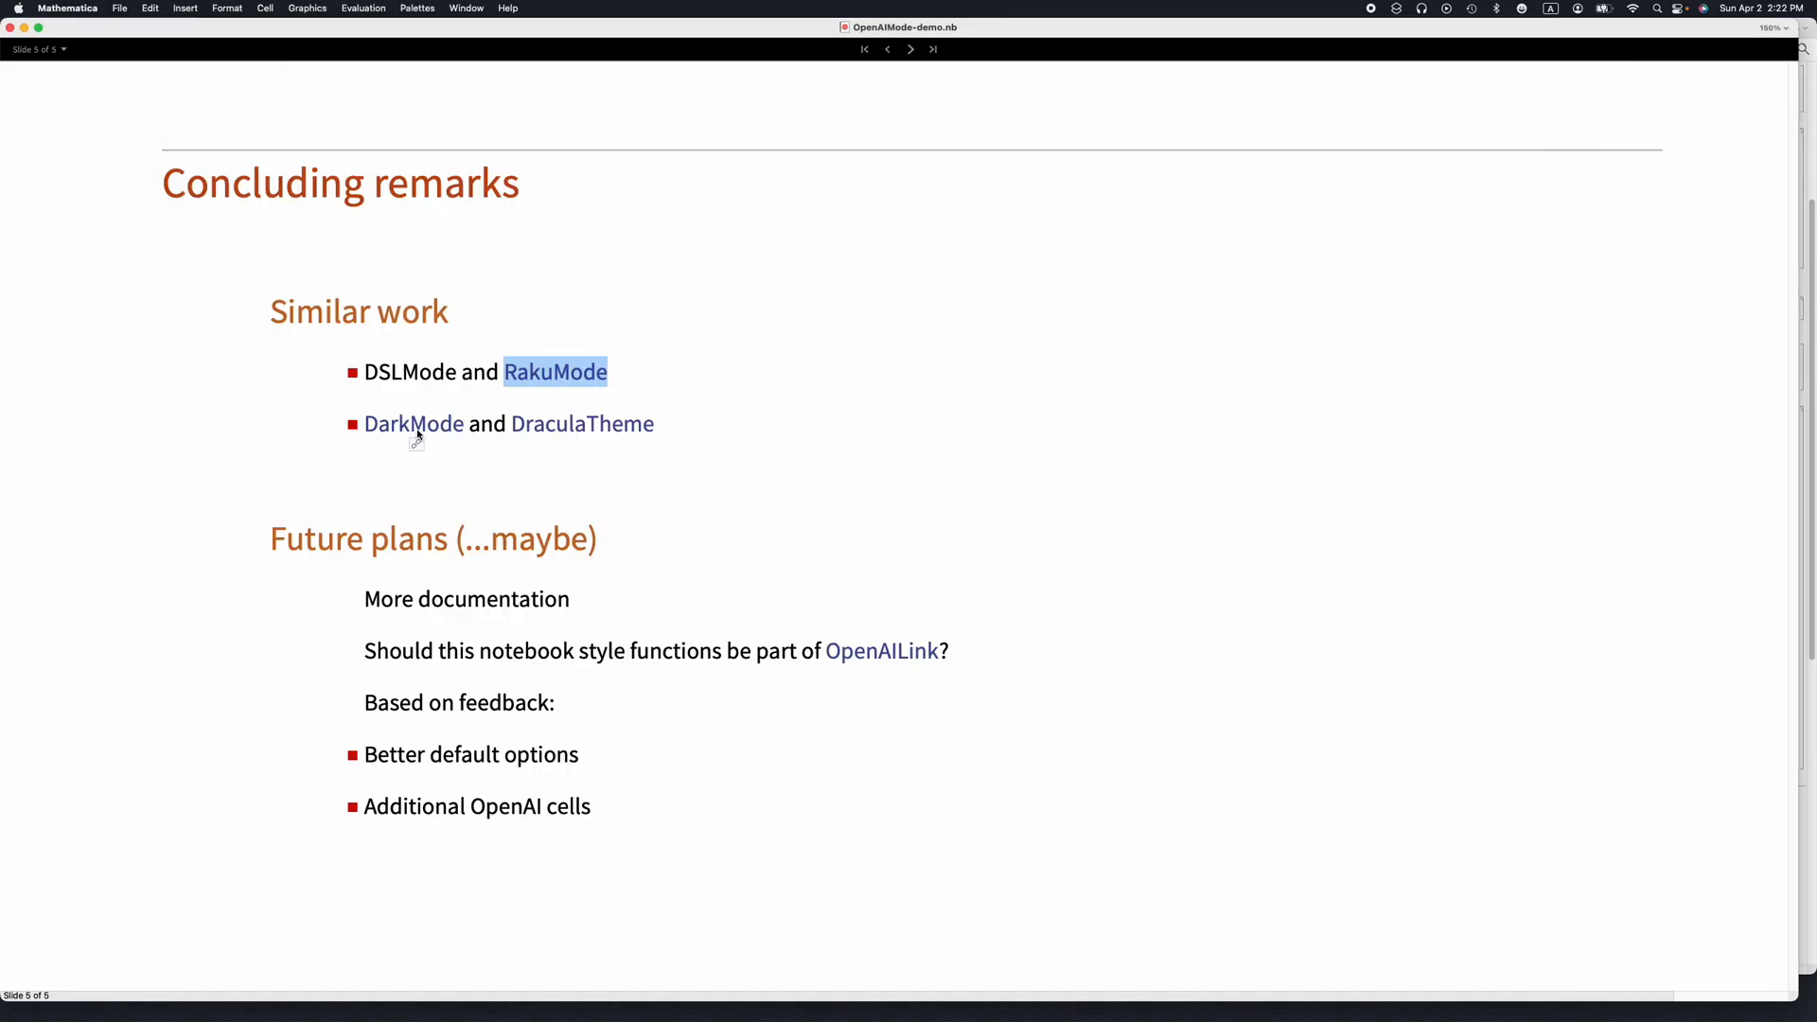
pyautogui.click(412, 423)
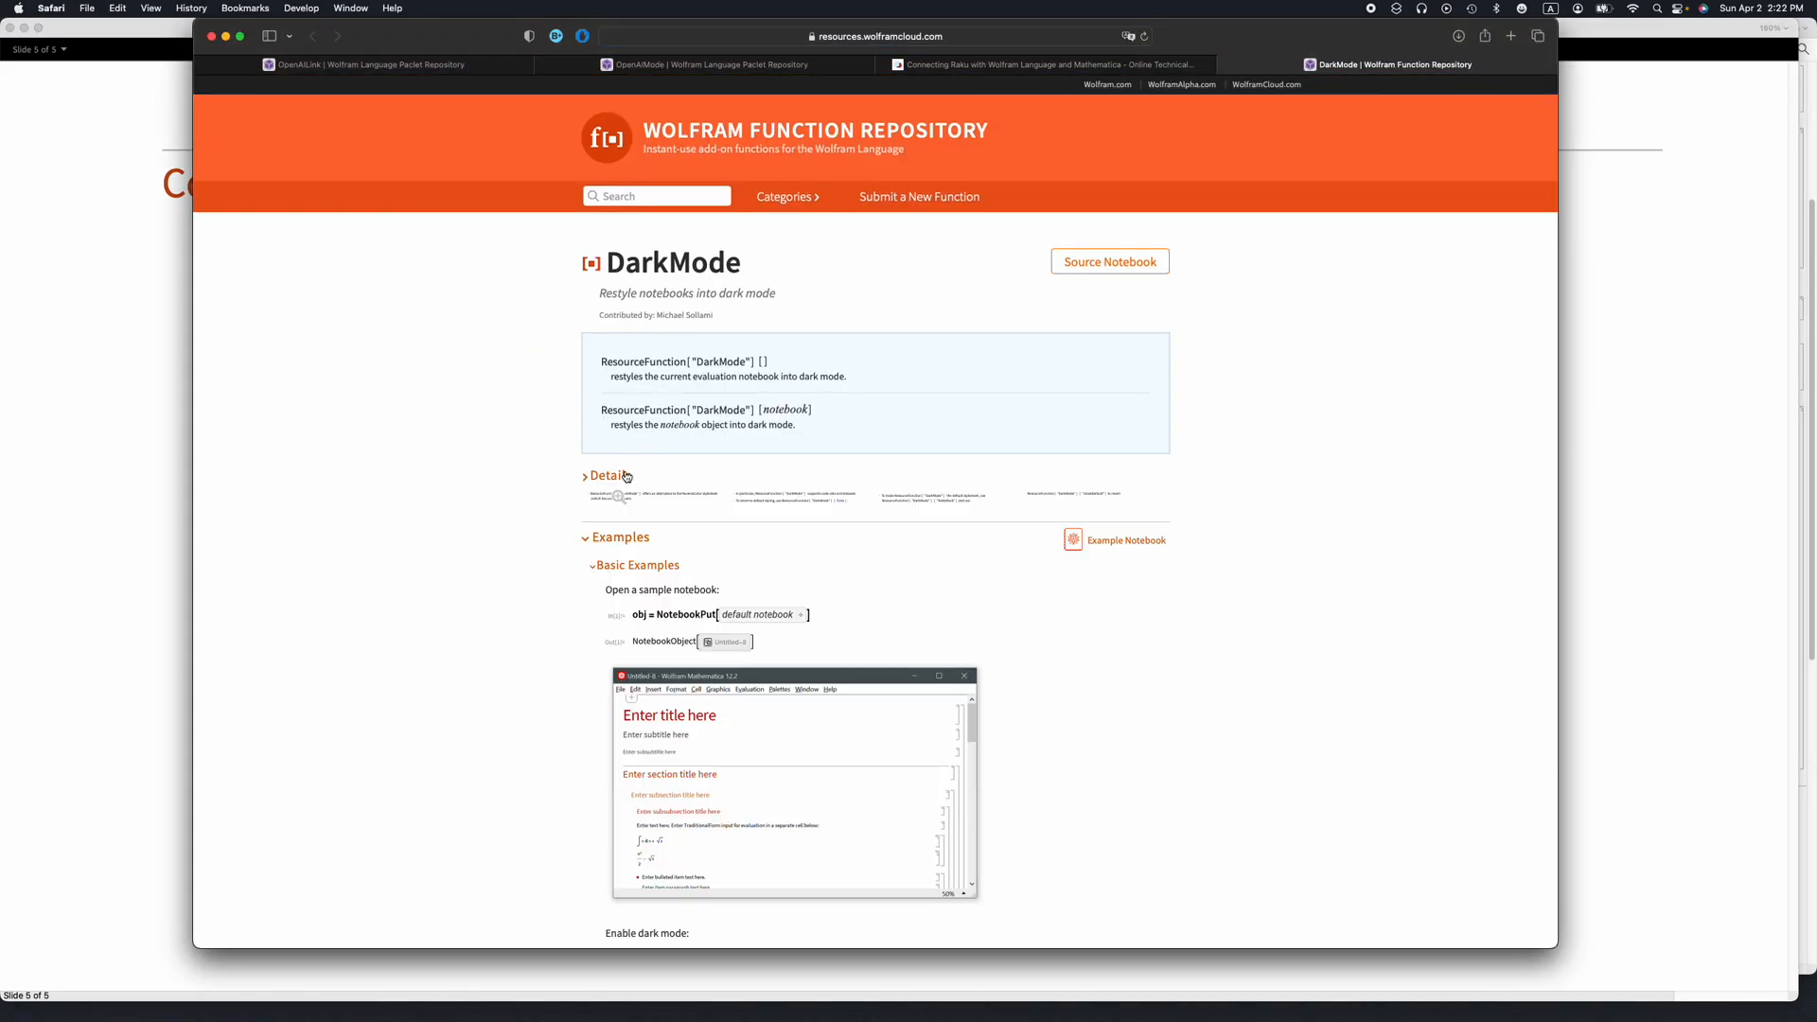
# - Expand the Details section on the DarkMode Function Repository page
pyautogui.click(605, 475)
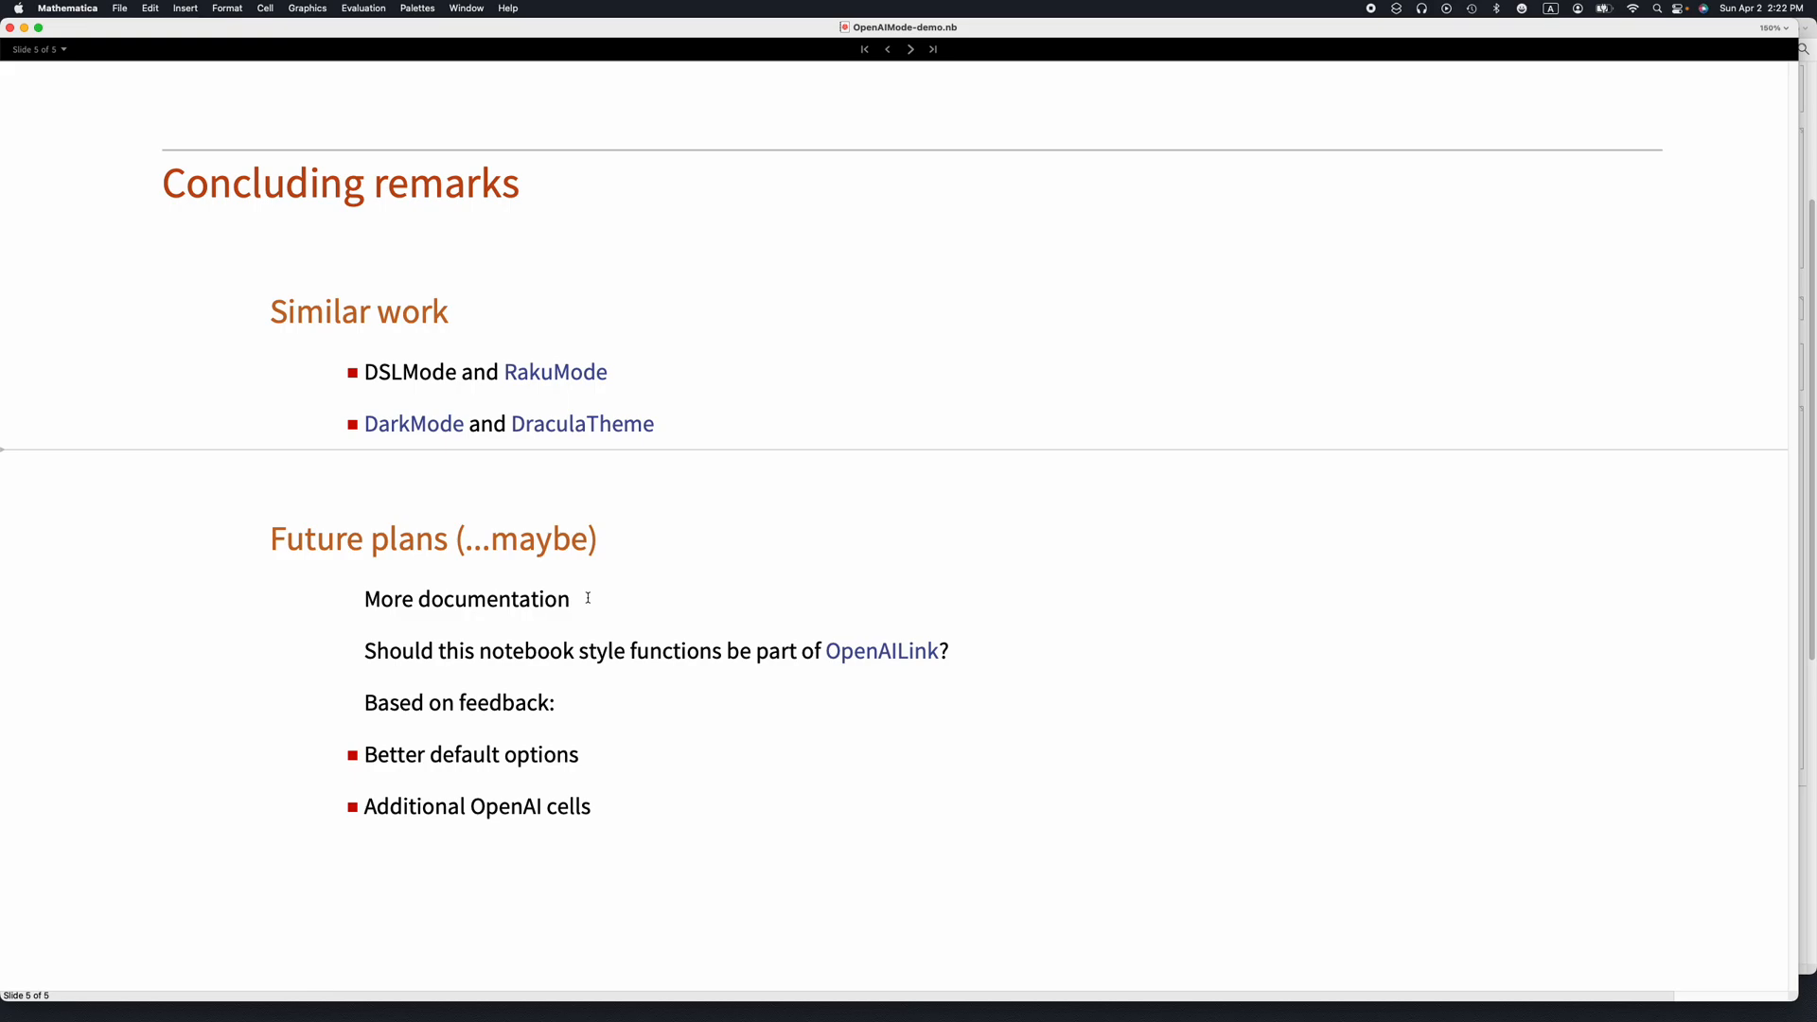
pyautogui.moveTo(533, 690)
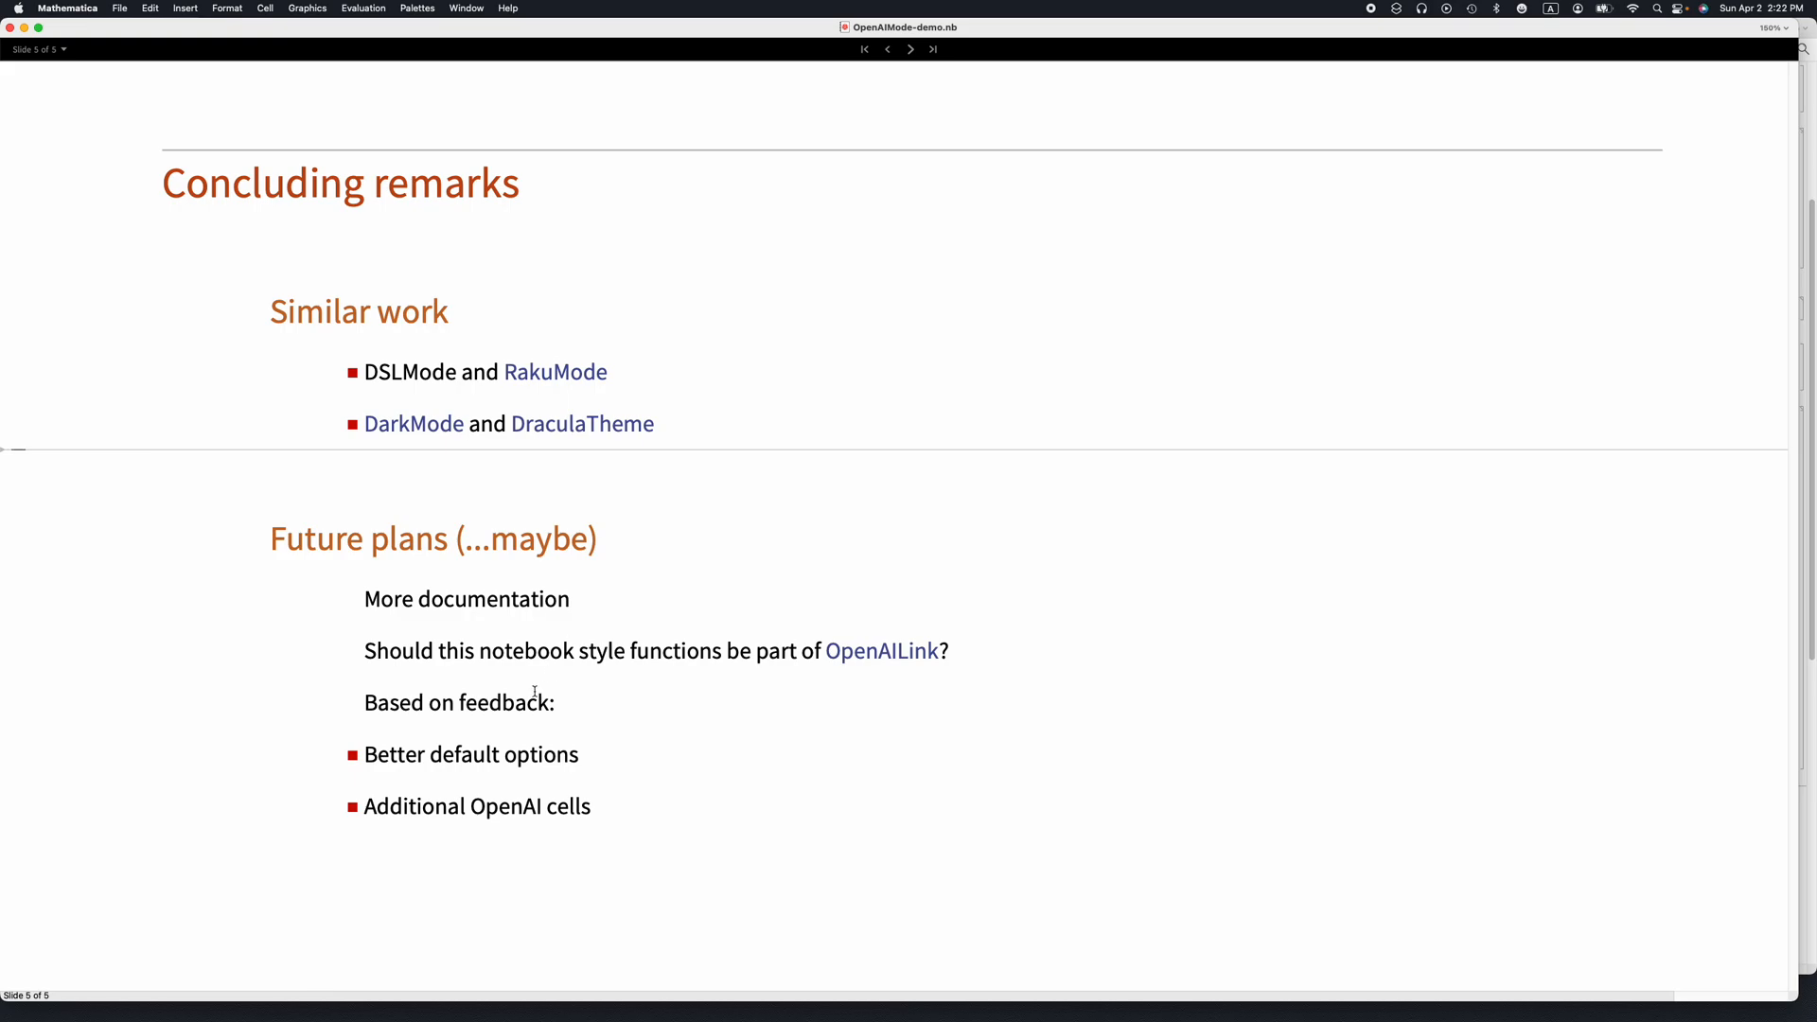